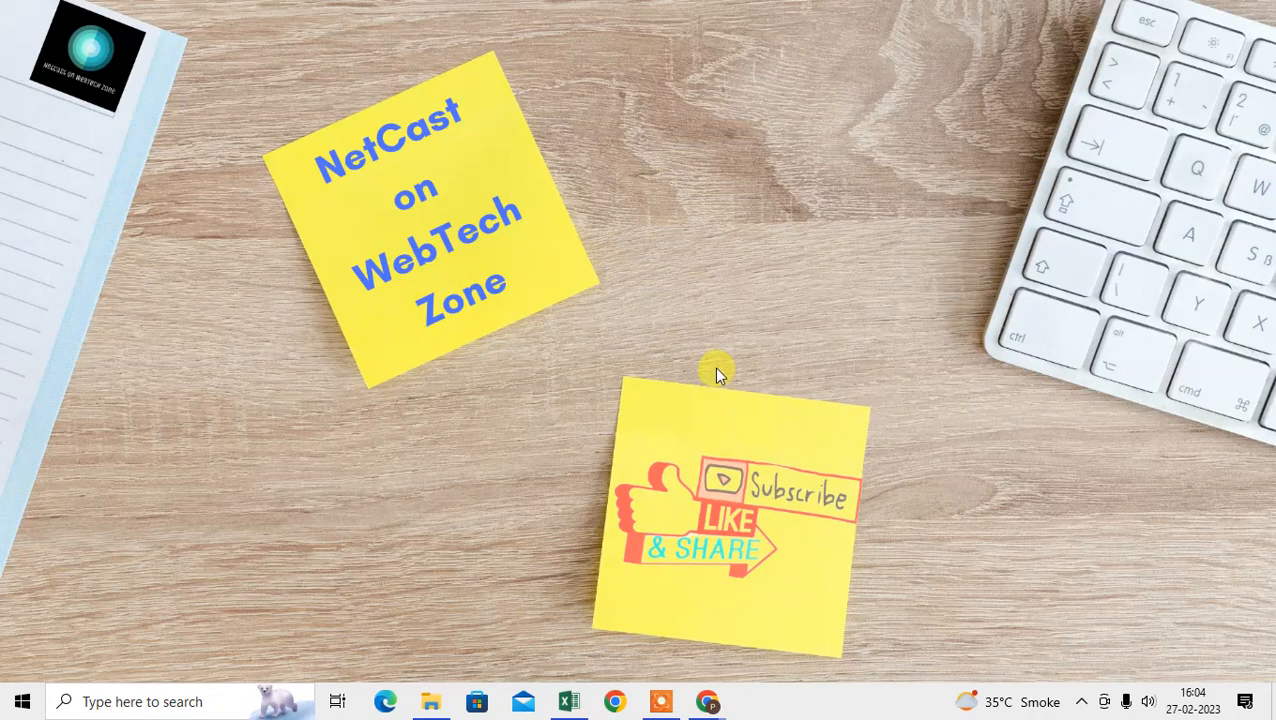
pyautogui.moveTo(620, 80)
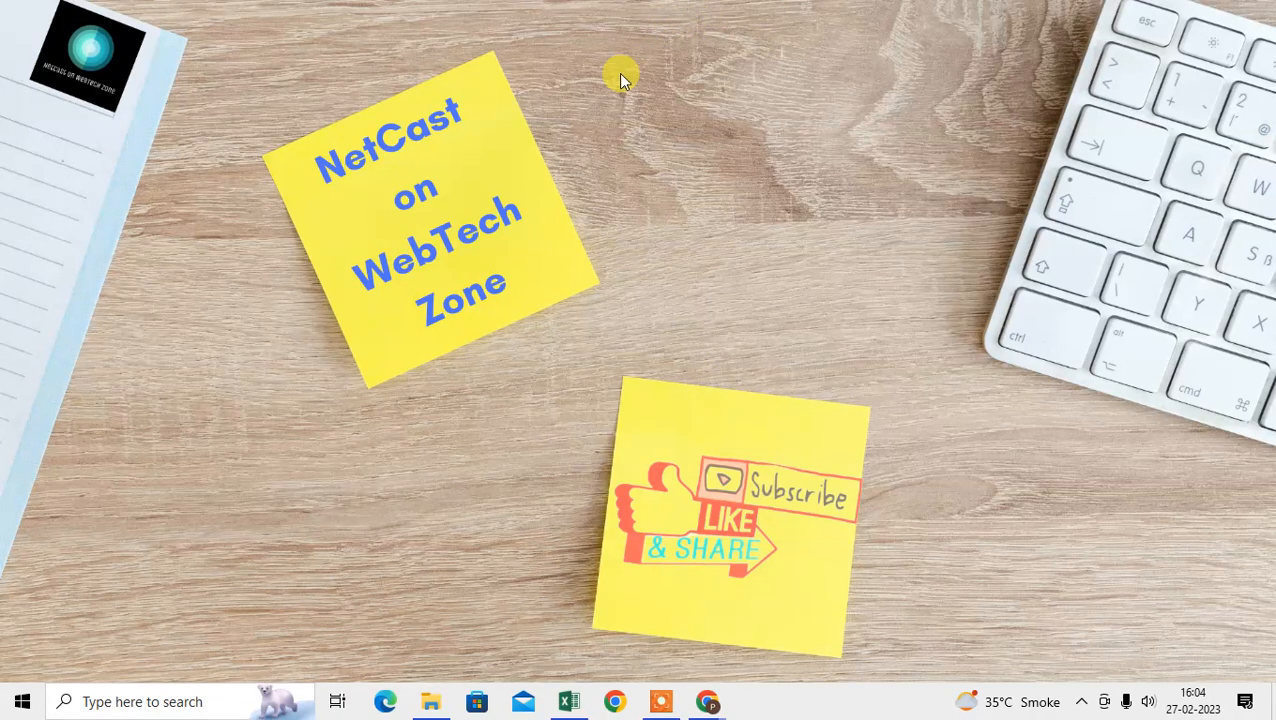
# Step: Bring up and dismiss the desktop context menu before switching to Chrome
pyautogui.rightClick(620, 80)
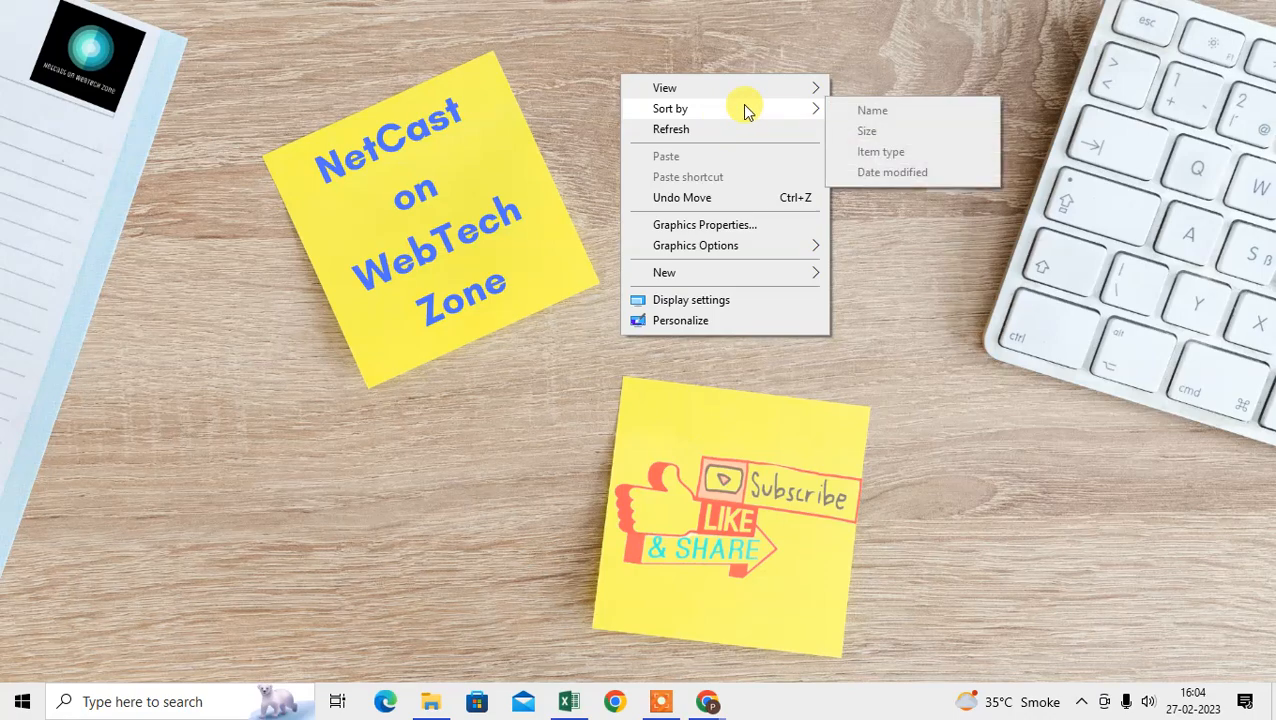
pyautogui.click(676, 300)
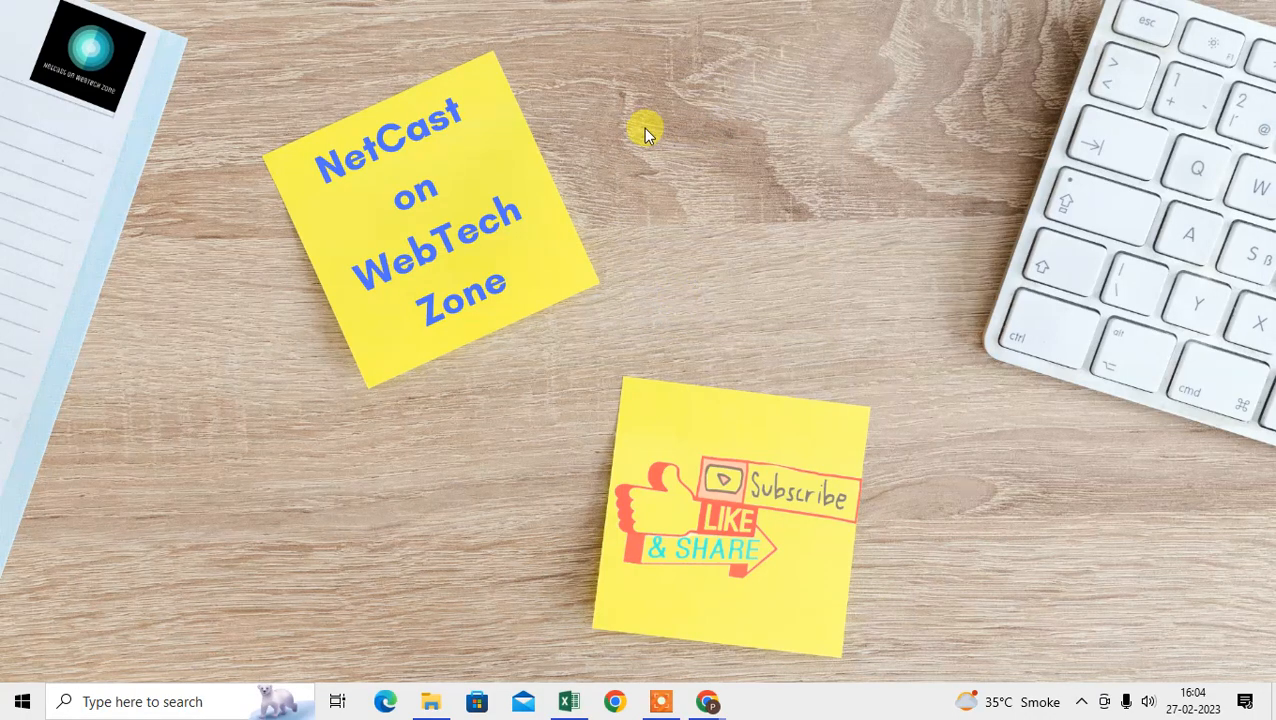
pyautogui.rightClick(644, 136)
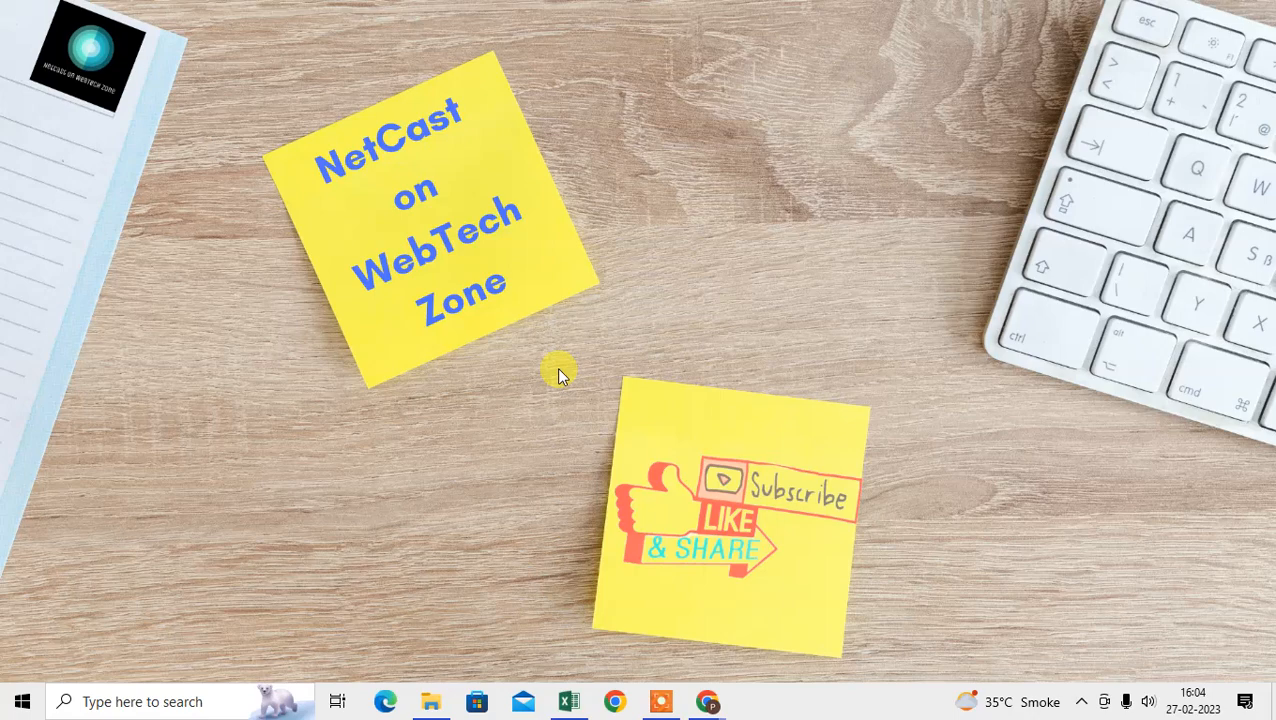
pyautogui.moveTo(690, 590)
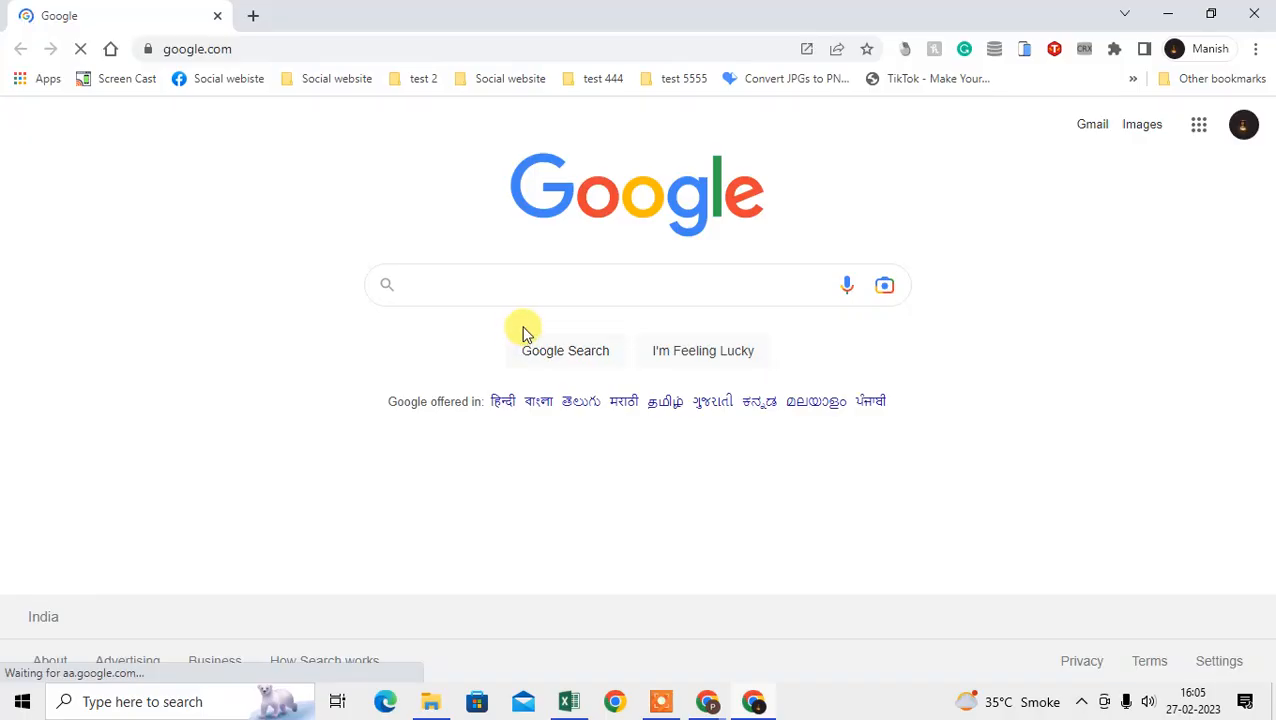
pyautogui.moveTo(56, 16)
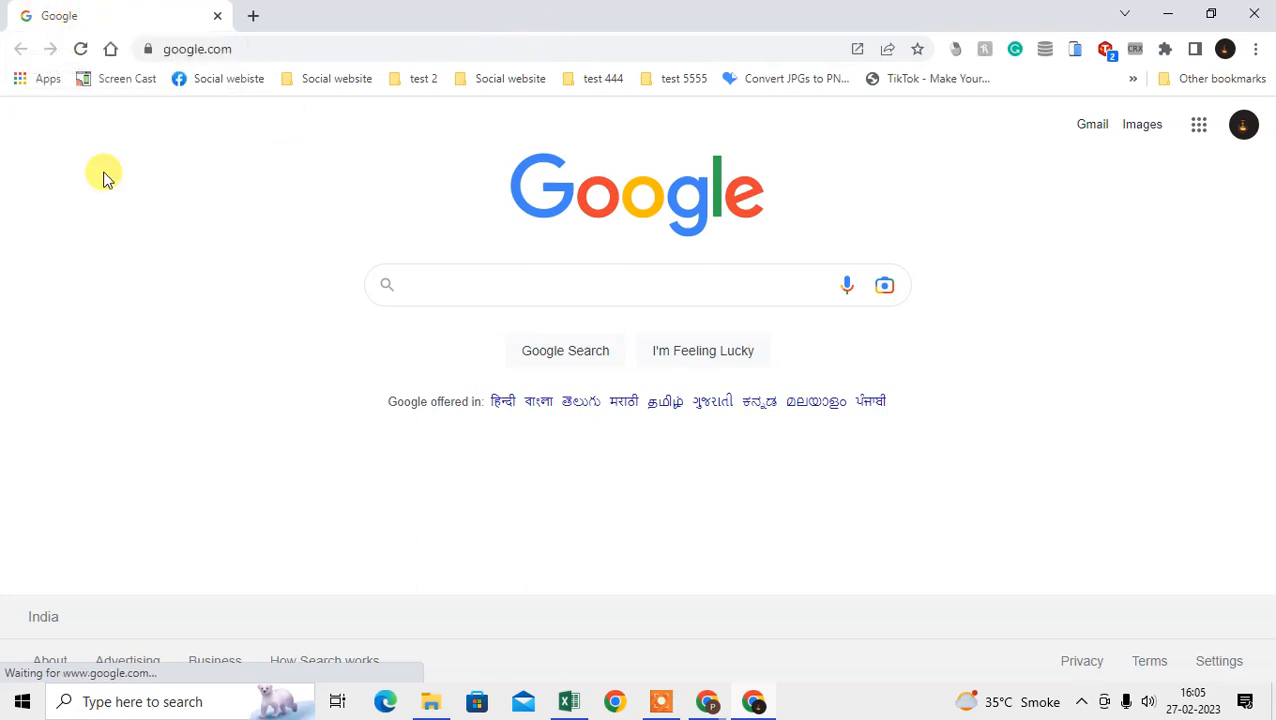
# Step: Check Chrome's update status and version on the About Google Chrome page
pyautogui.click(1256, 48)
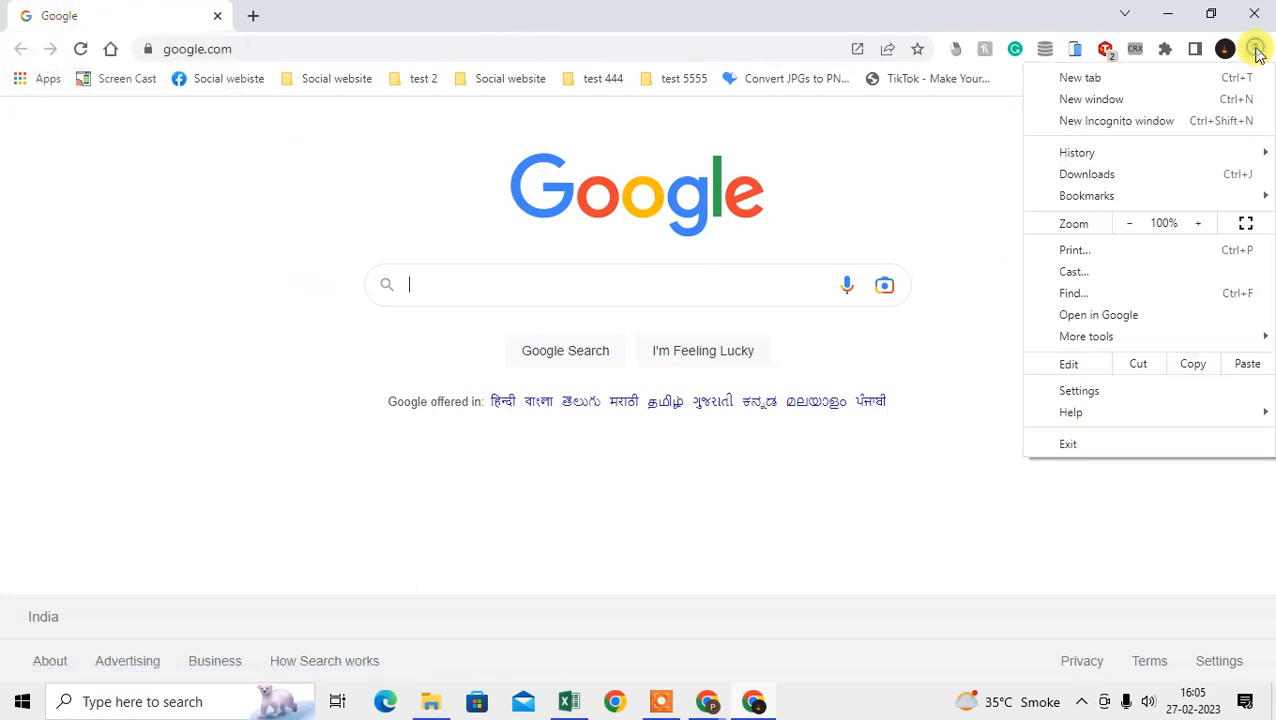
pyautogui.click(1072, 412)
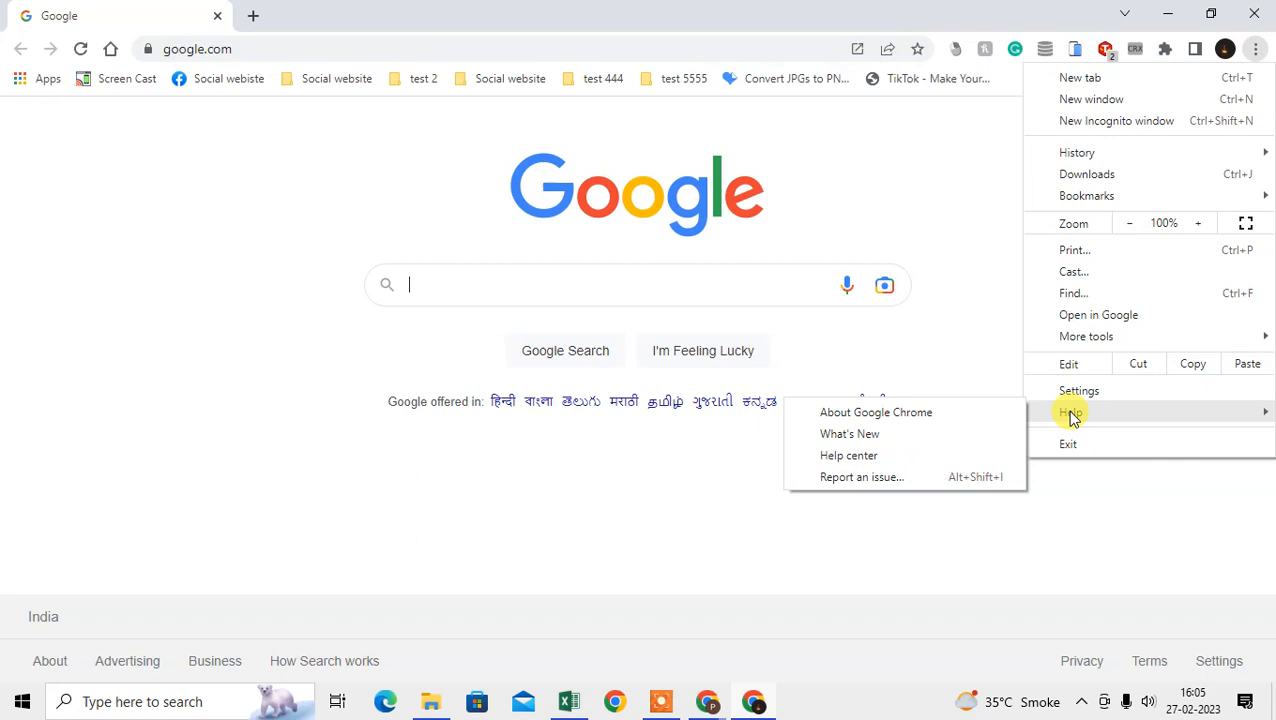
pyautogui.click(876, 412)
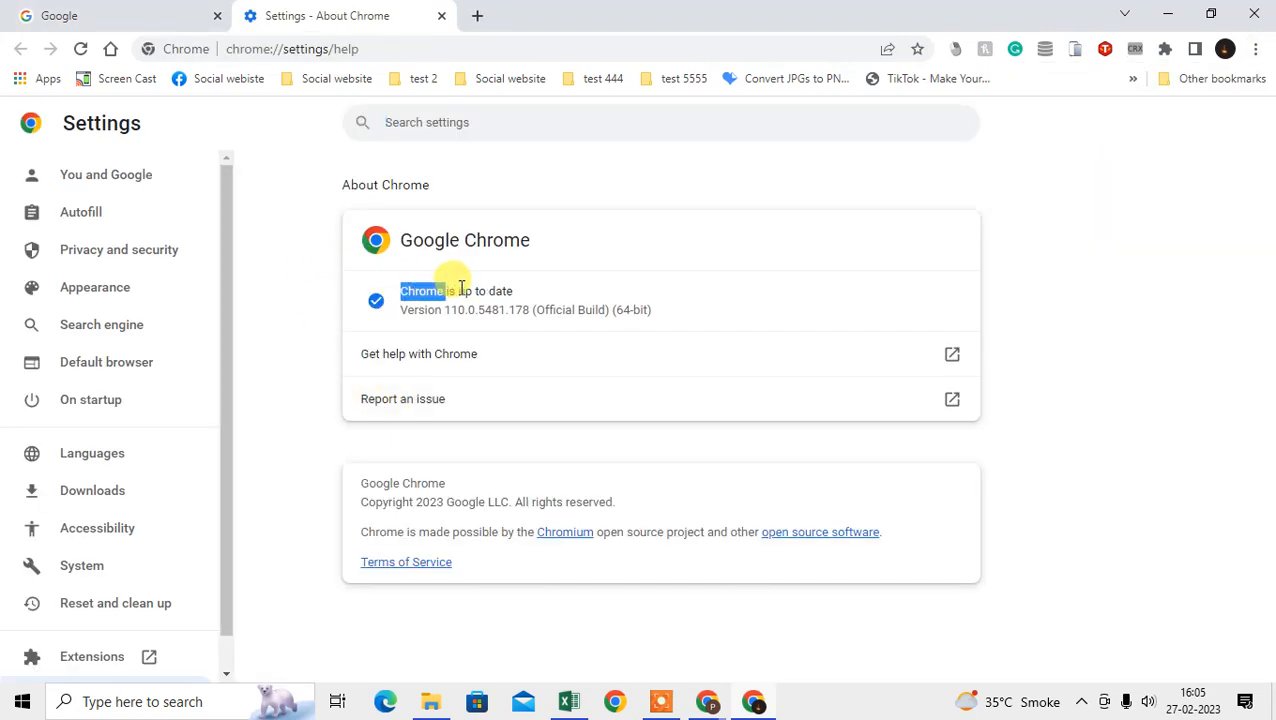
pyautogui.moveTo(420, 292); pyautogui.dragTo(648, 308)
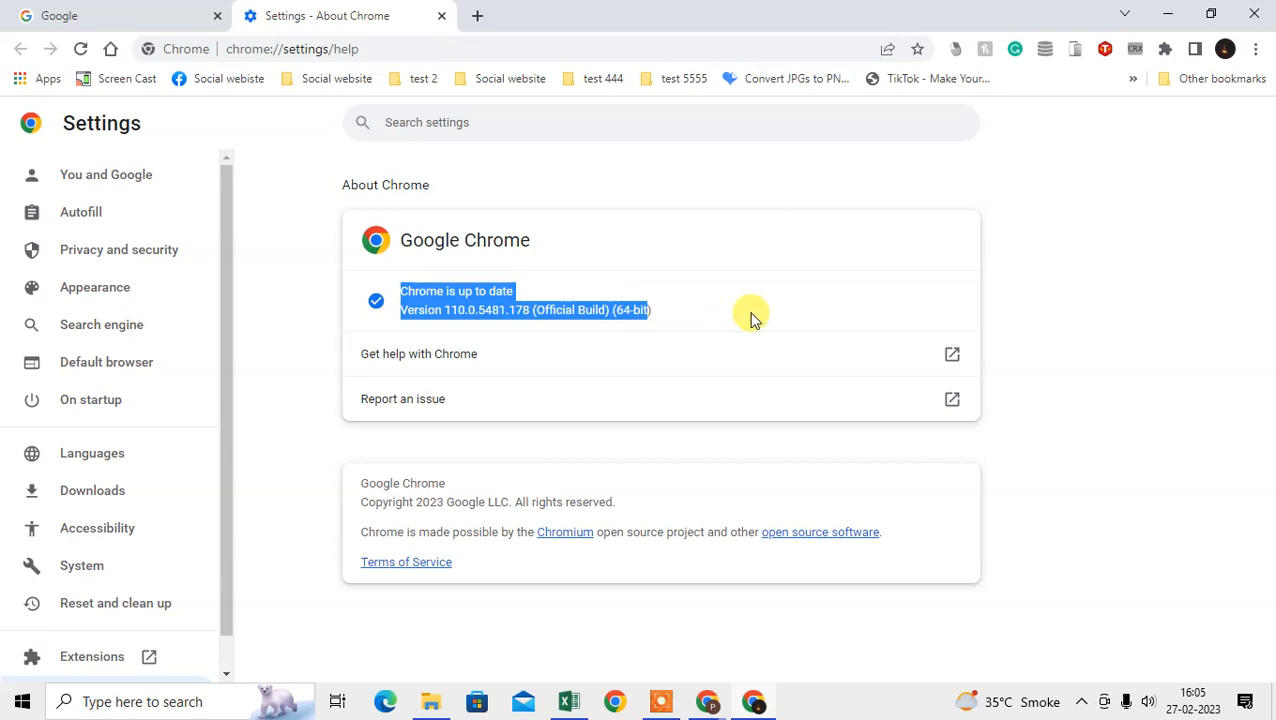
pyautogui.moveTo(462, 330)
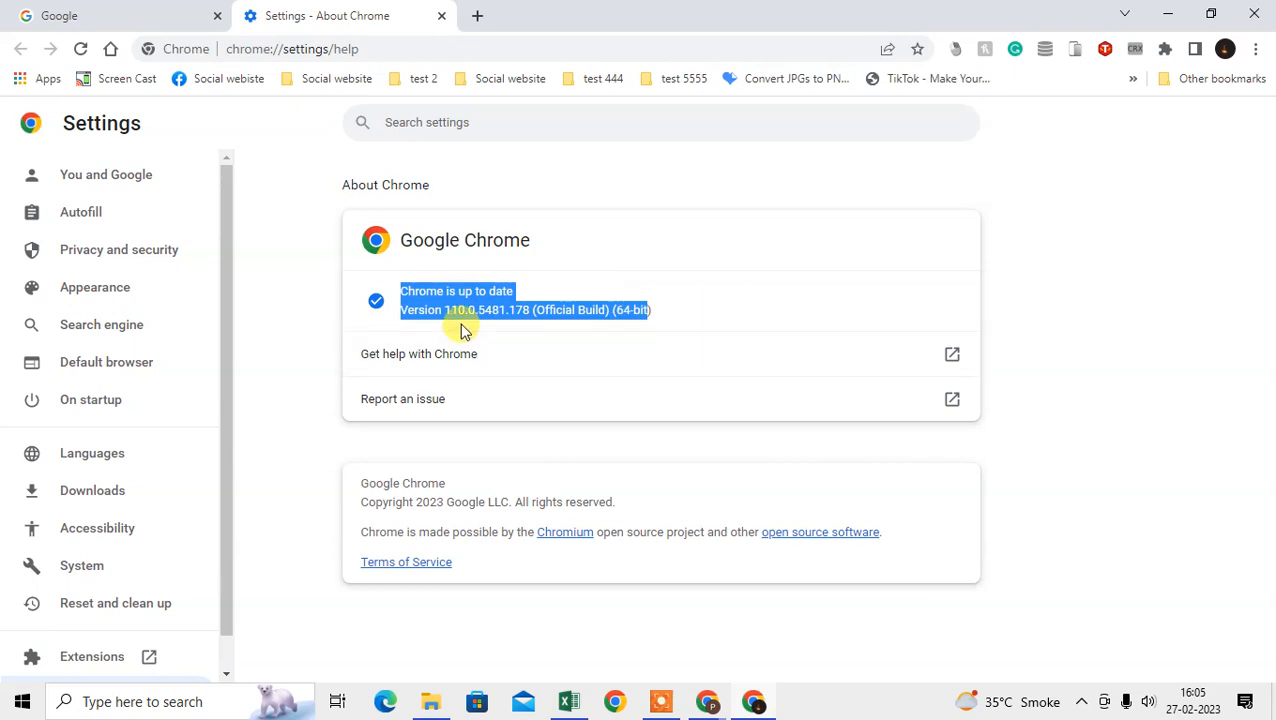
pyautogui.moveTo(1012, 318)
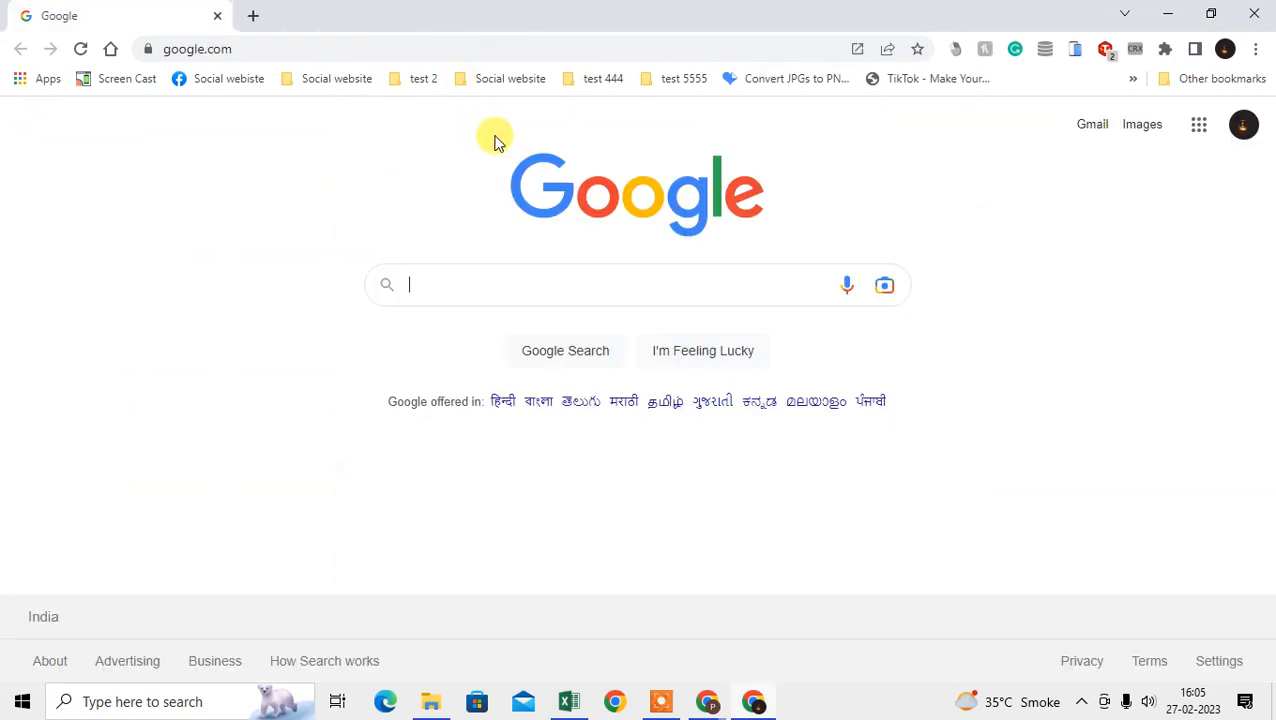
pyautogui.moveTo(1270, 142)
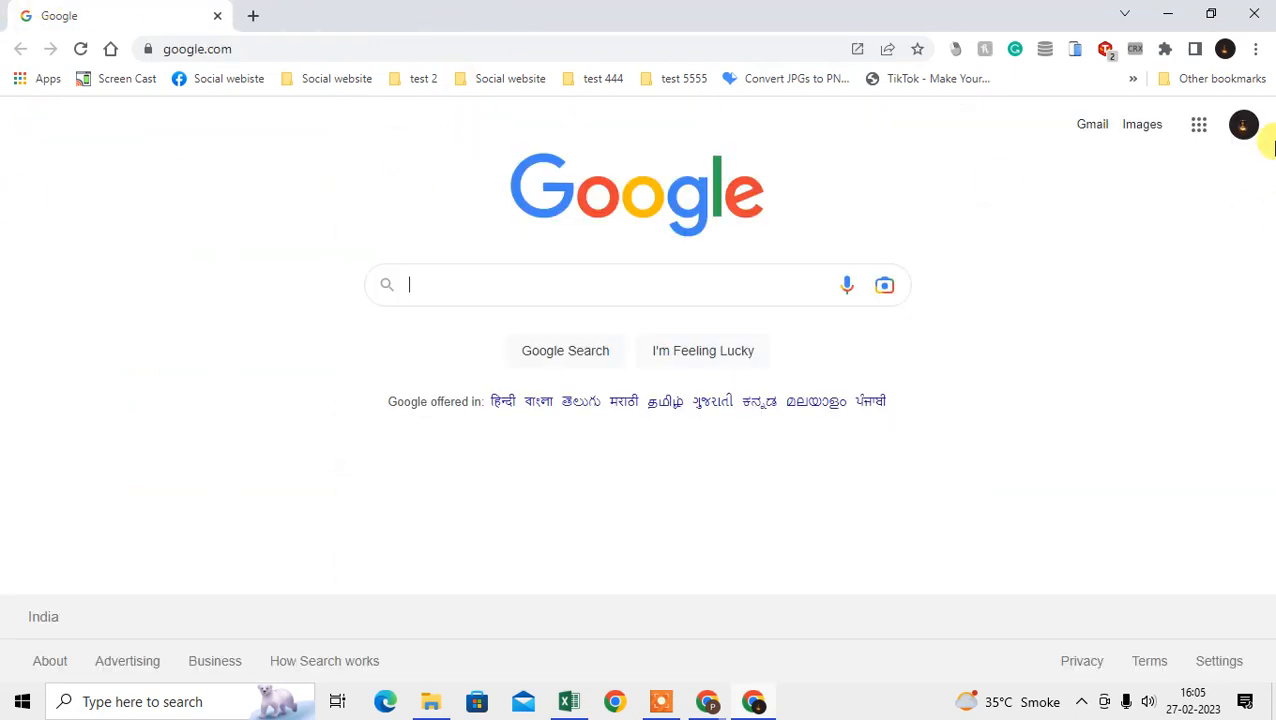
# Step: Go to Settings > Privacy and security and scroll down toward Site settings' Content section
pyautogui.click(1256, 48)
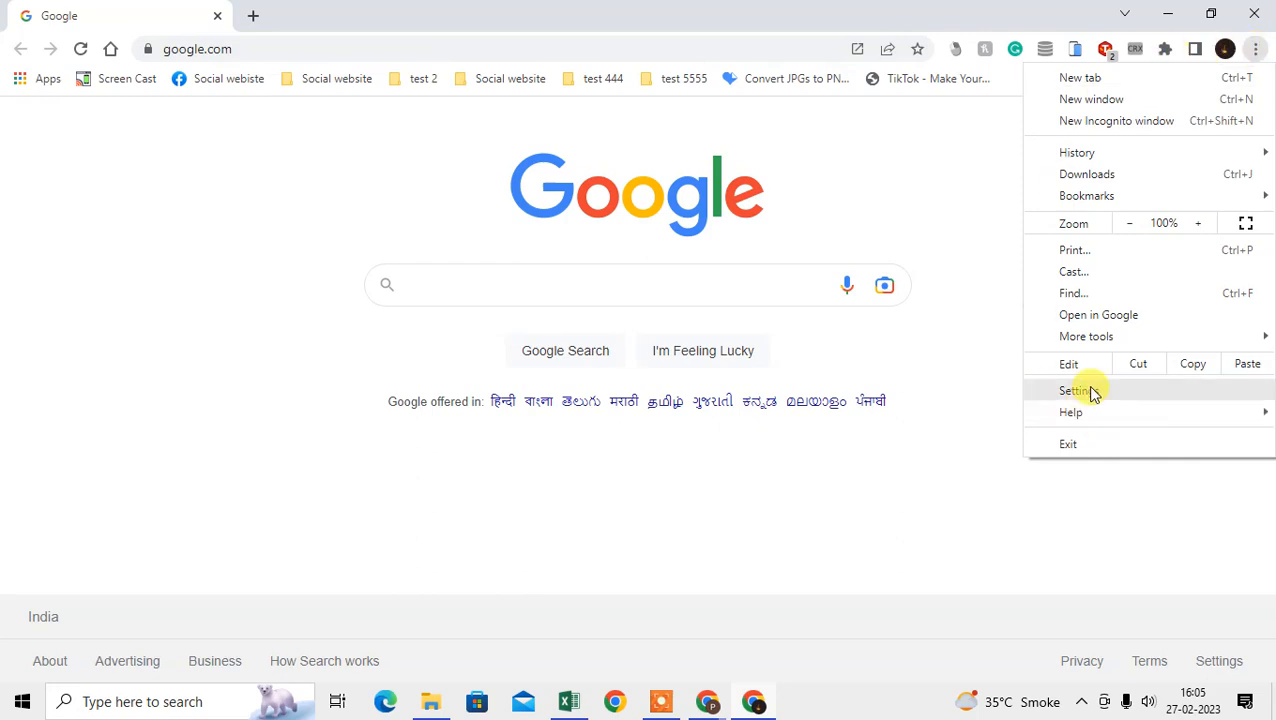
pyautogui.click(1076, 390)
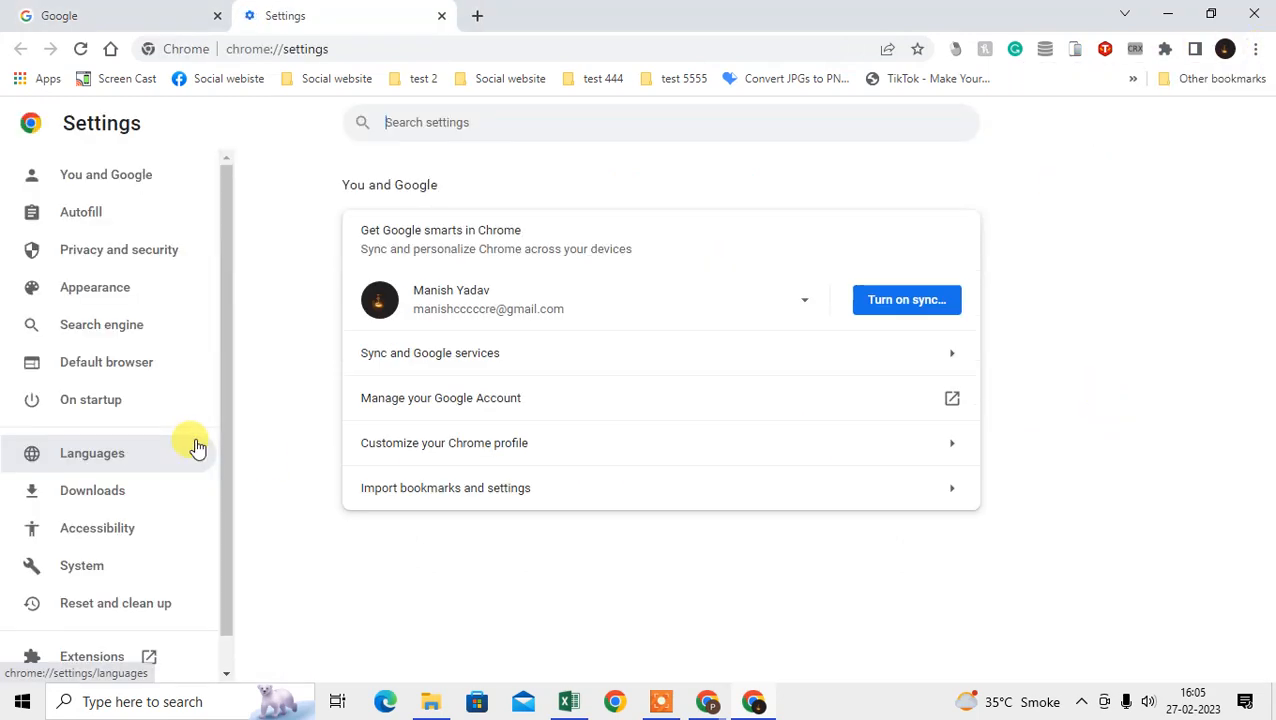
pyautogui.moveTo(118, 248)
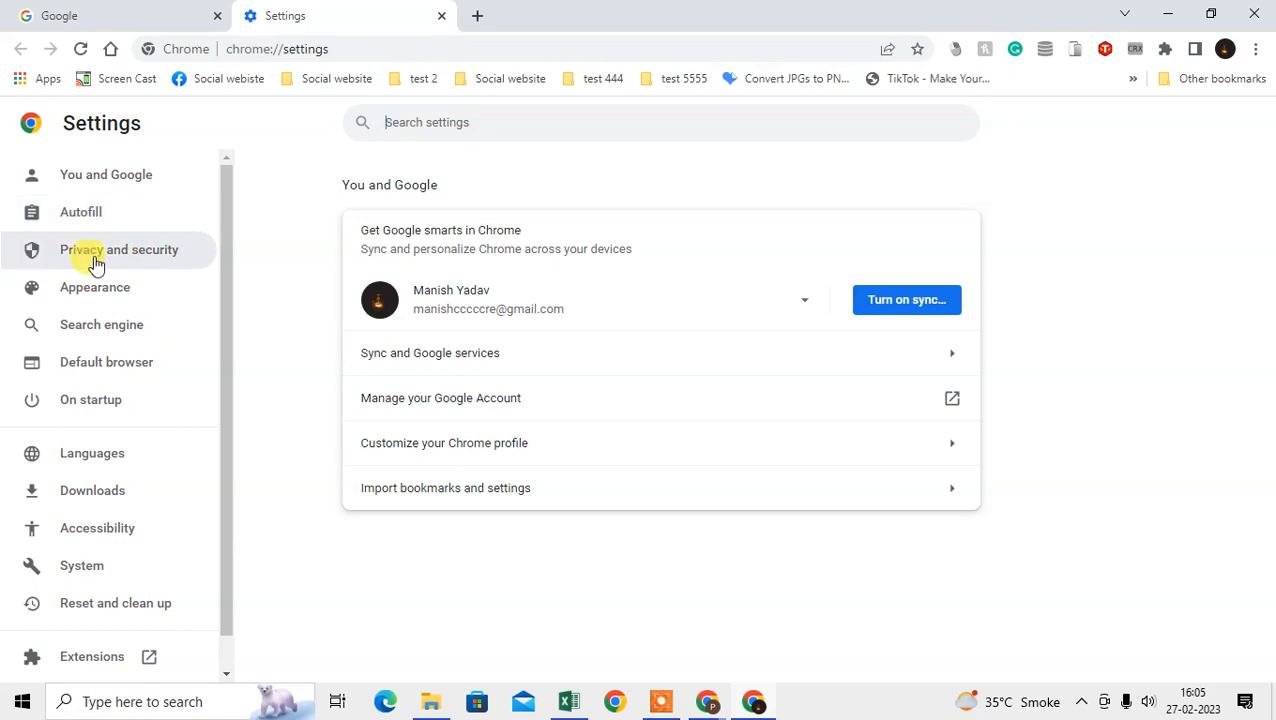
pyautogui.moveTo(96, 288)
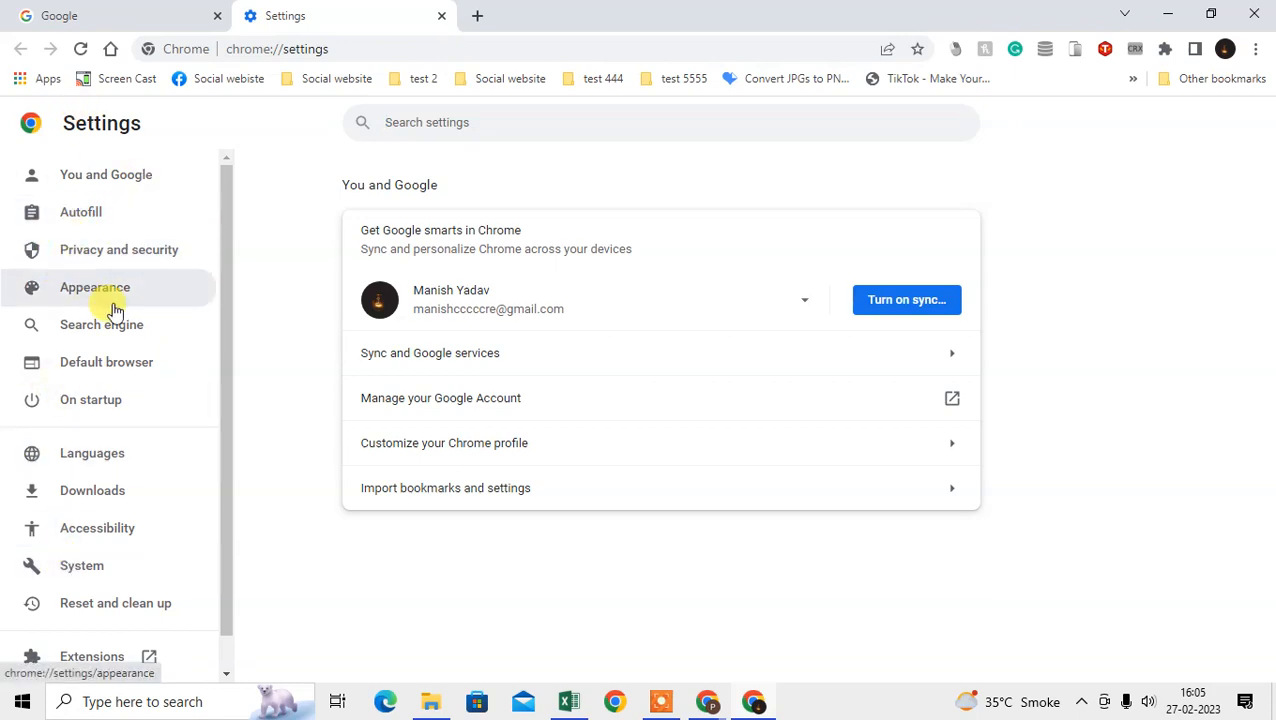
pyautogui.moveTo(60, 300)
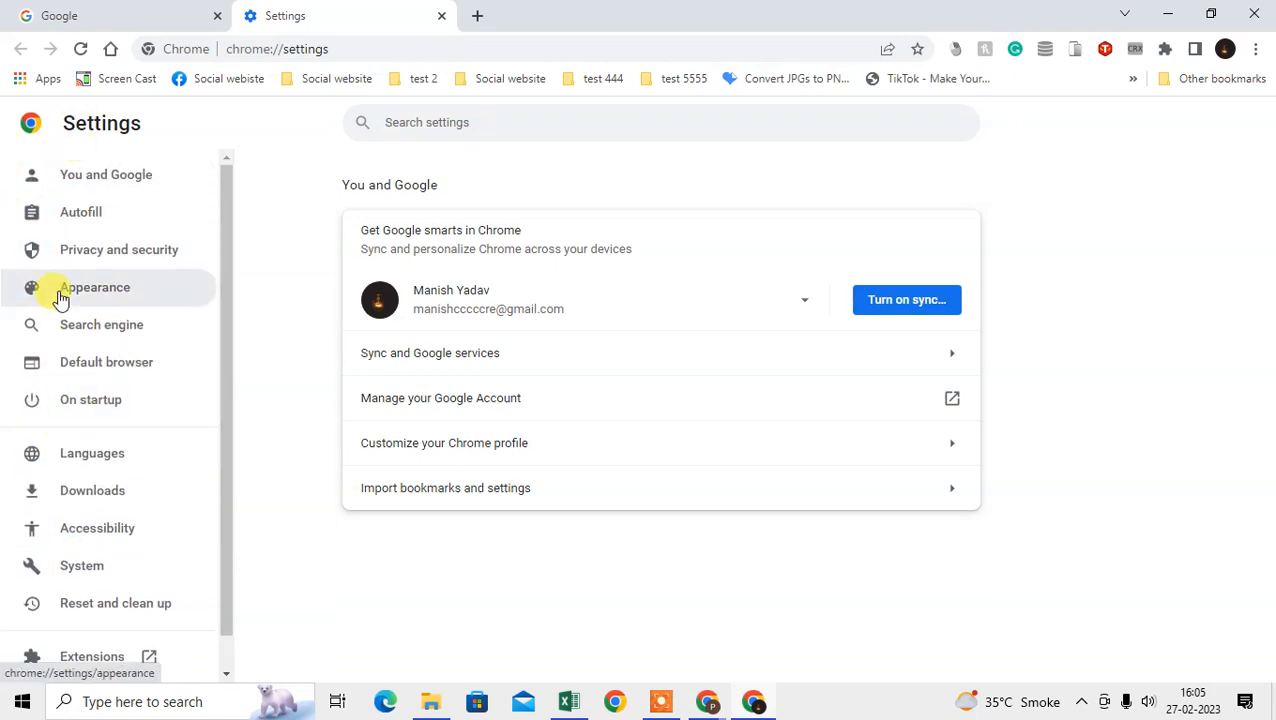
pyautogui.click(120, 248)
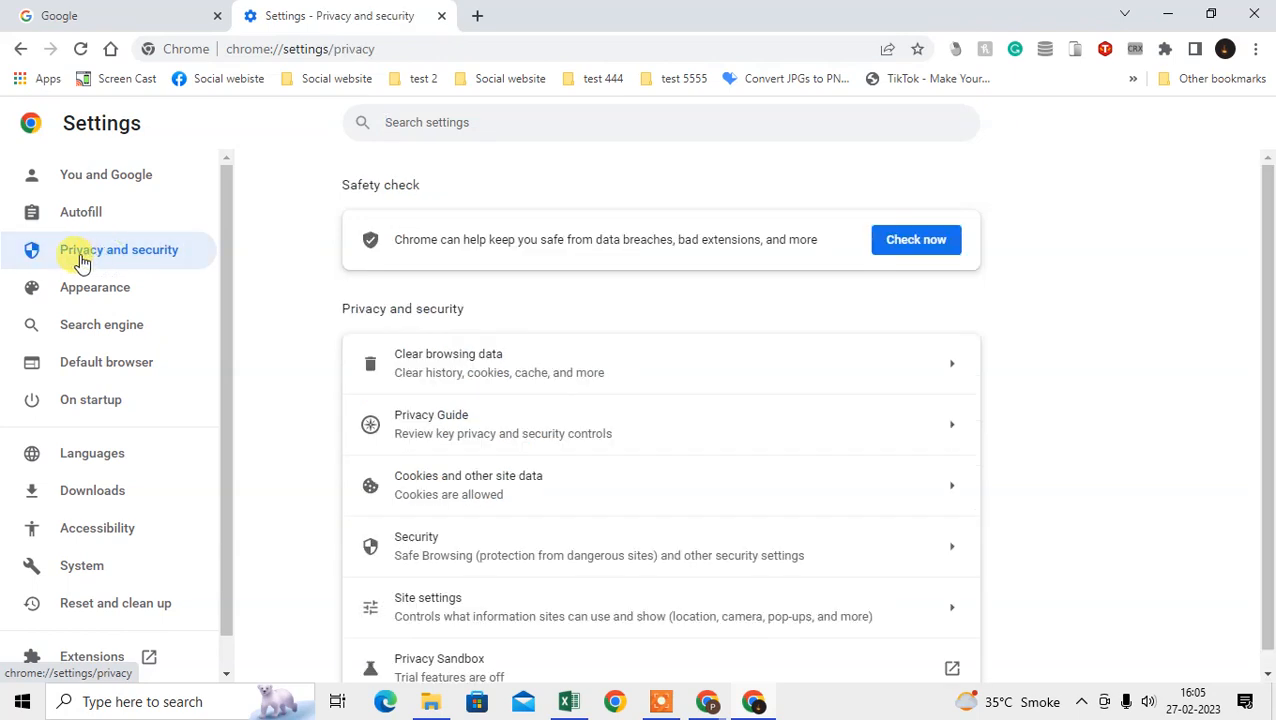
pyautogui.moveTo(548, 344)
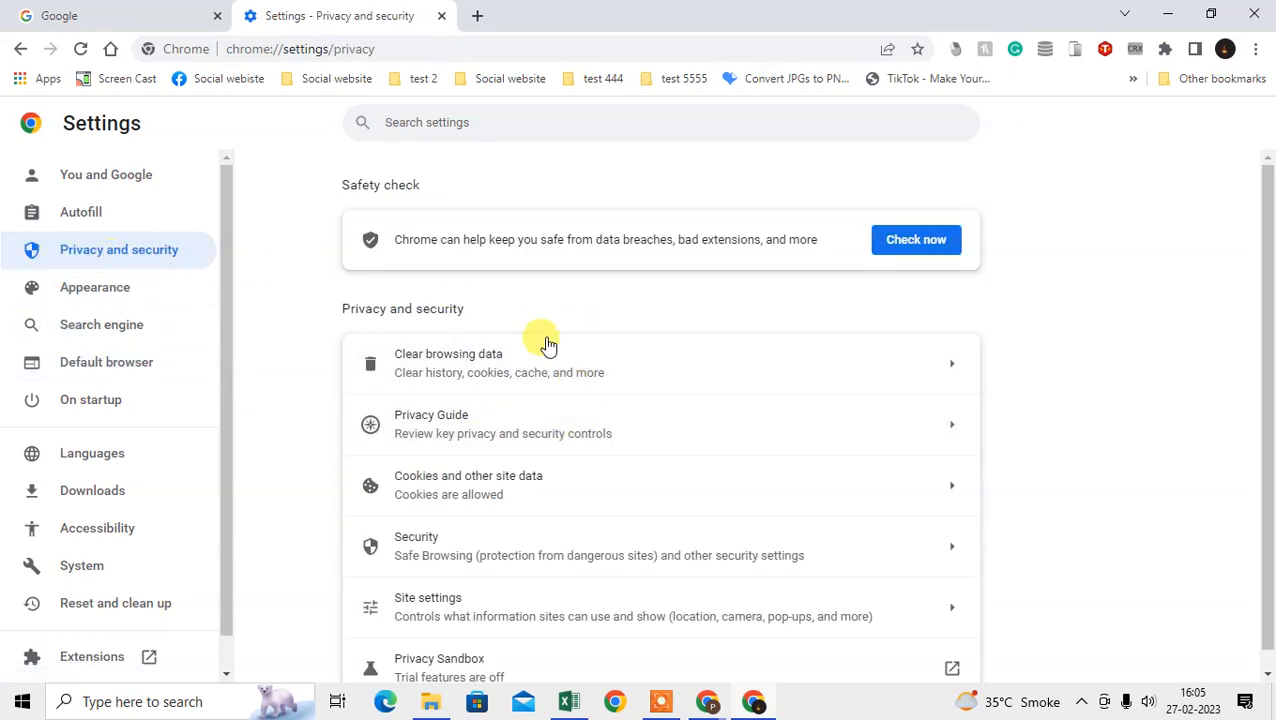
pyautogui.scroll(-3)
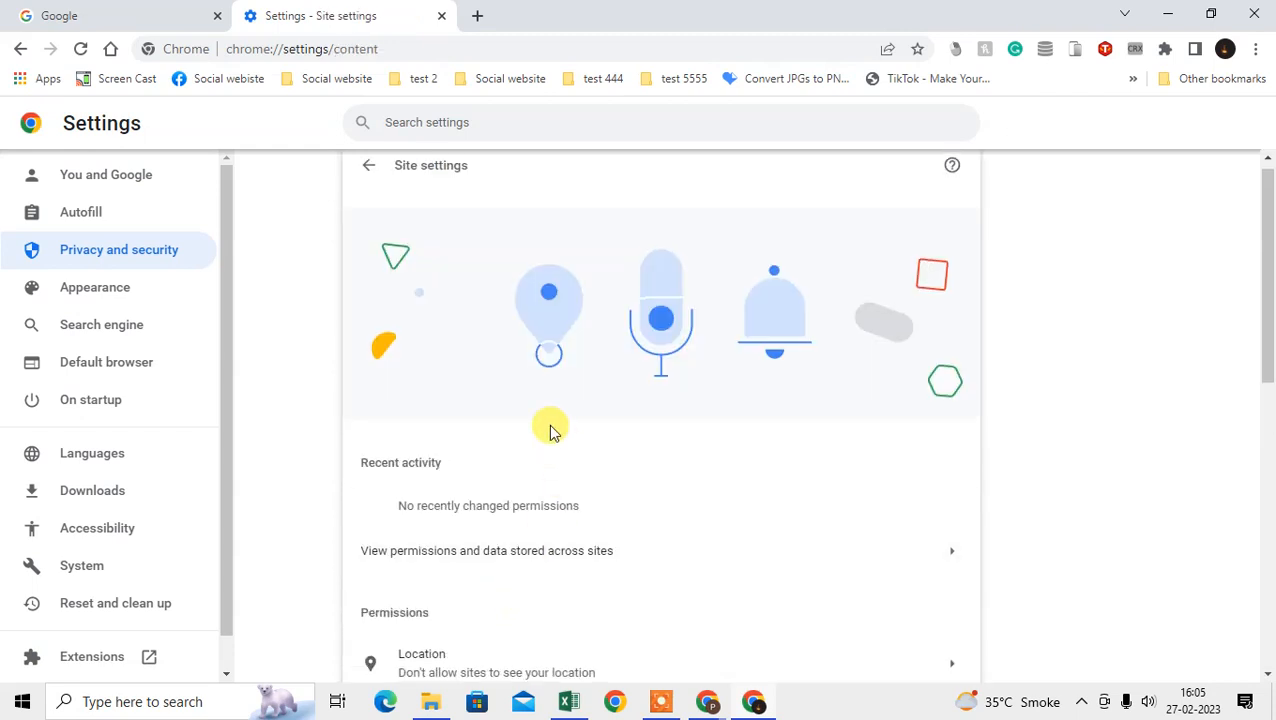
pyautogui.scroll(-3)
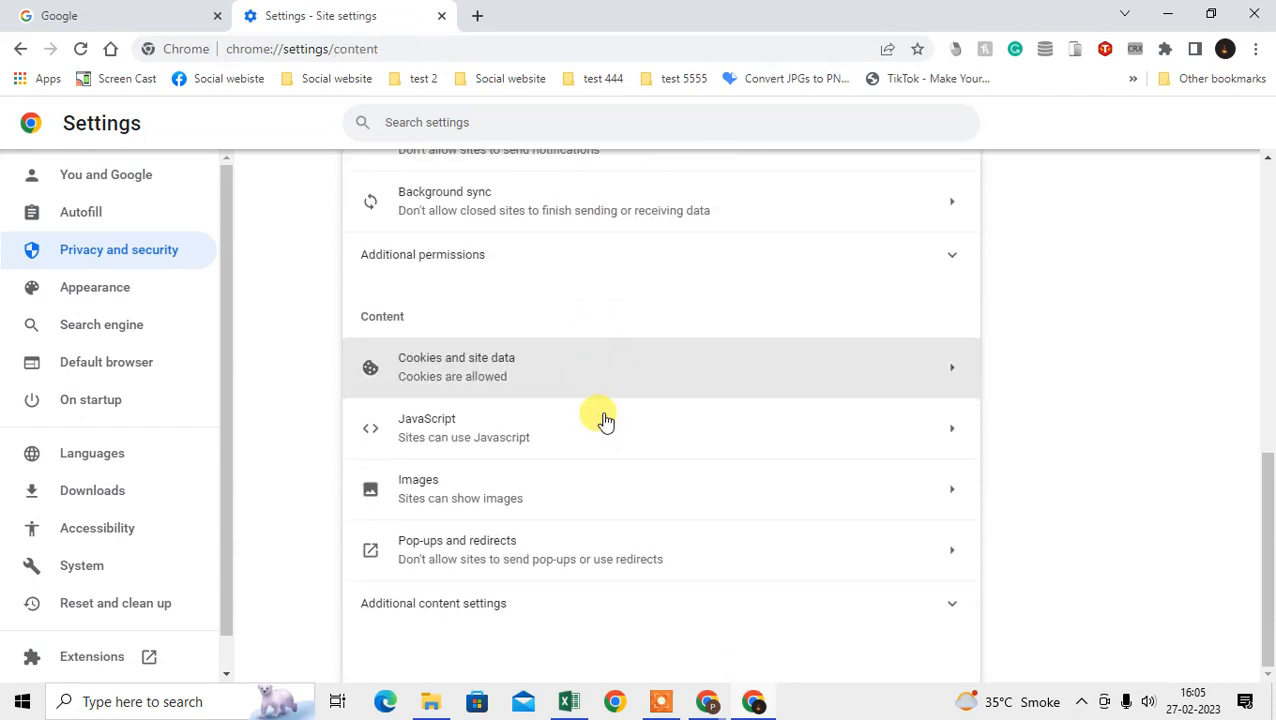
pyautogui.moveTo(572, 360)
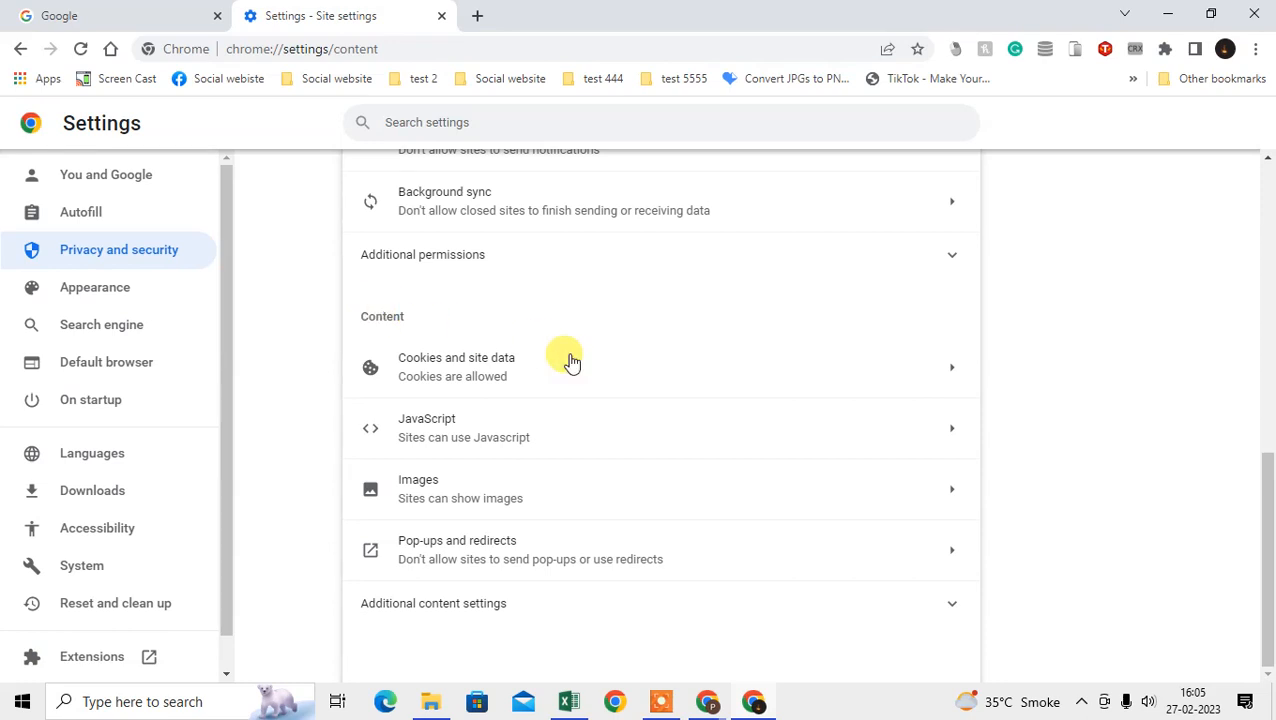
pyautogui.moveTo(530, 604)
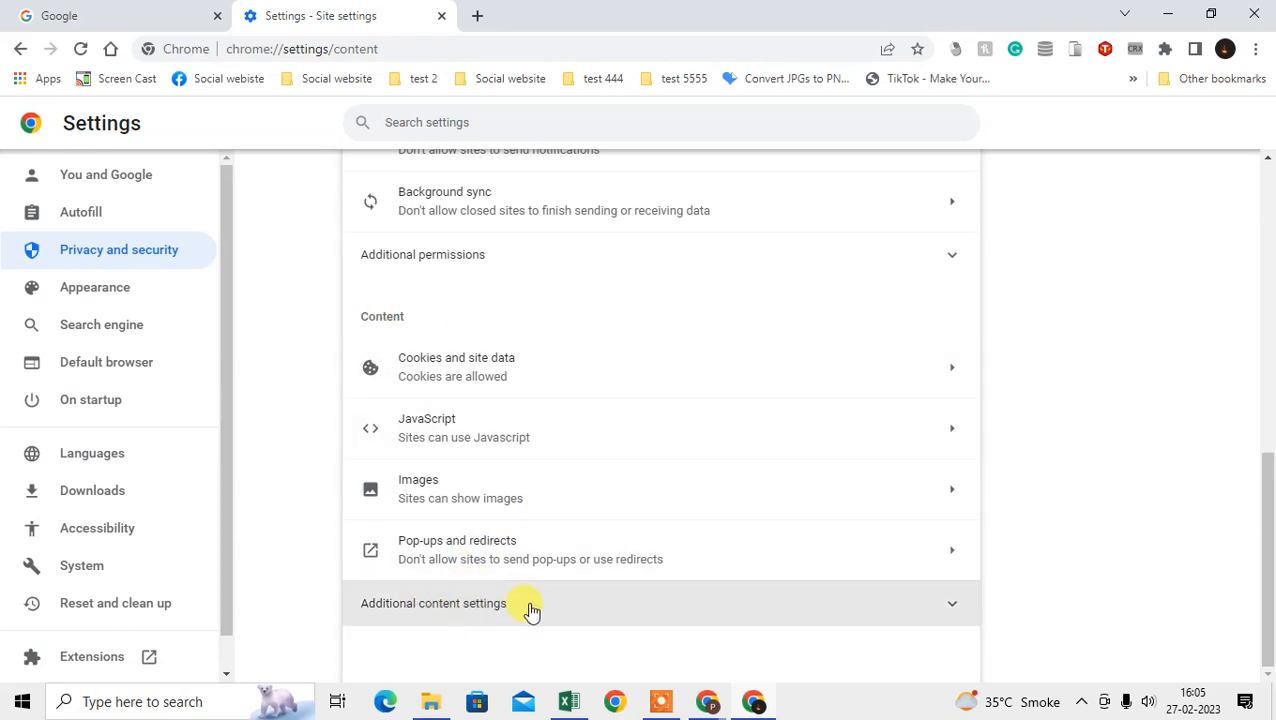
# Step: In the Sound content setting, block sites from playing sound, then allow it again
pyautogui.click(532, 602)
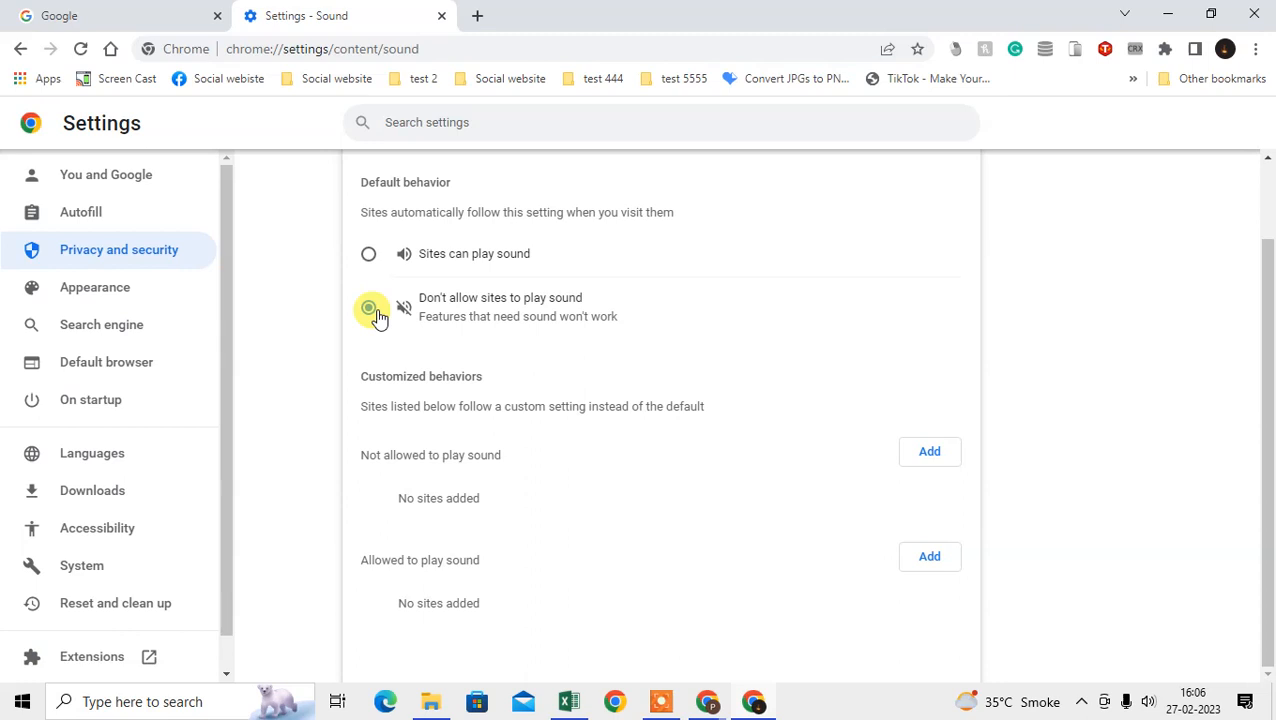
pyautogui.click(368, 308)
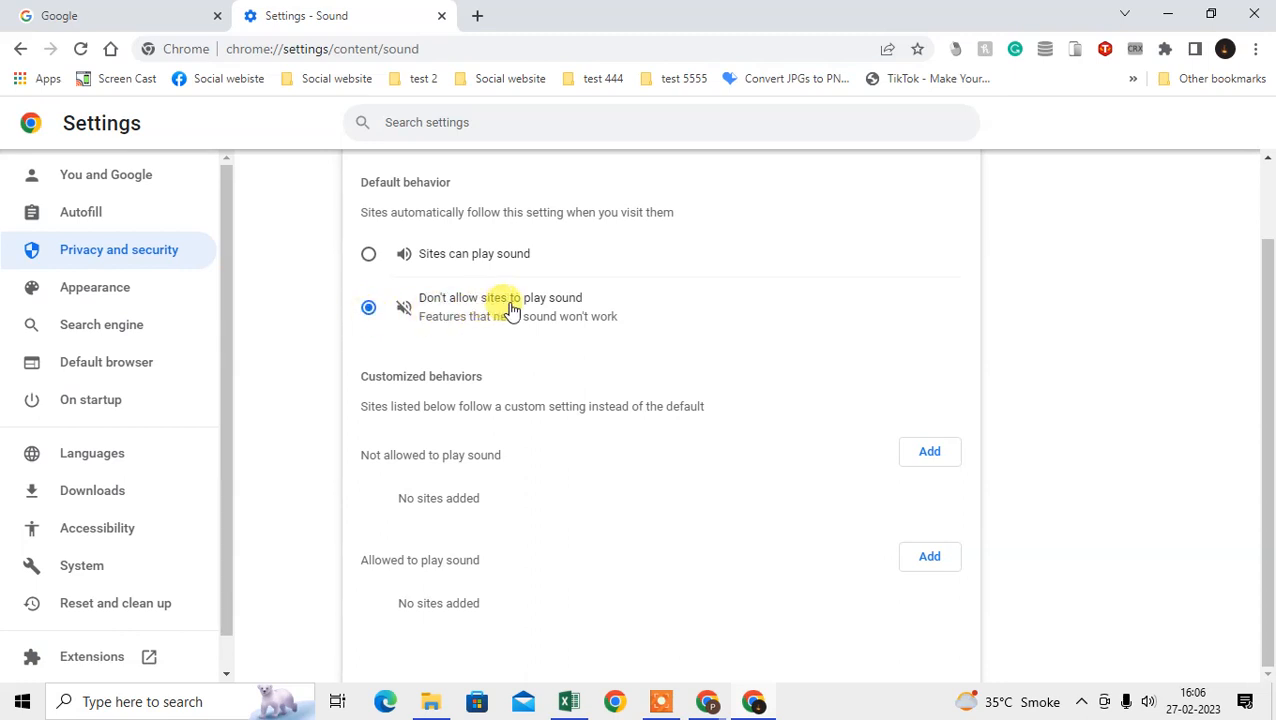
pyautogui.scroll(3)
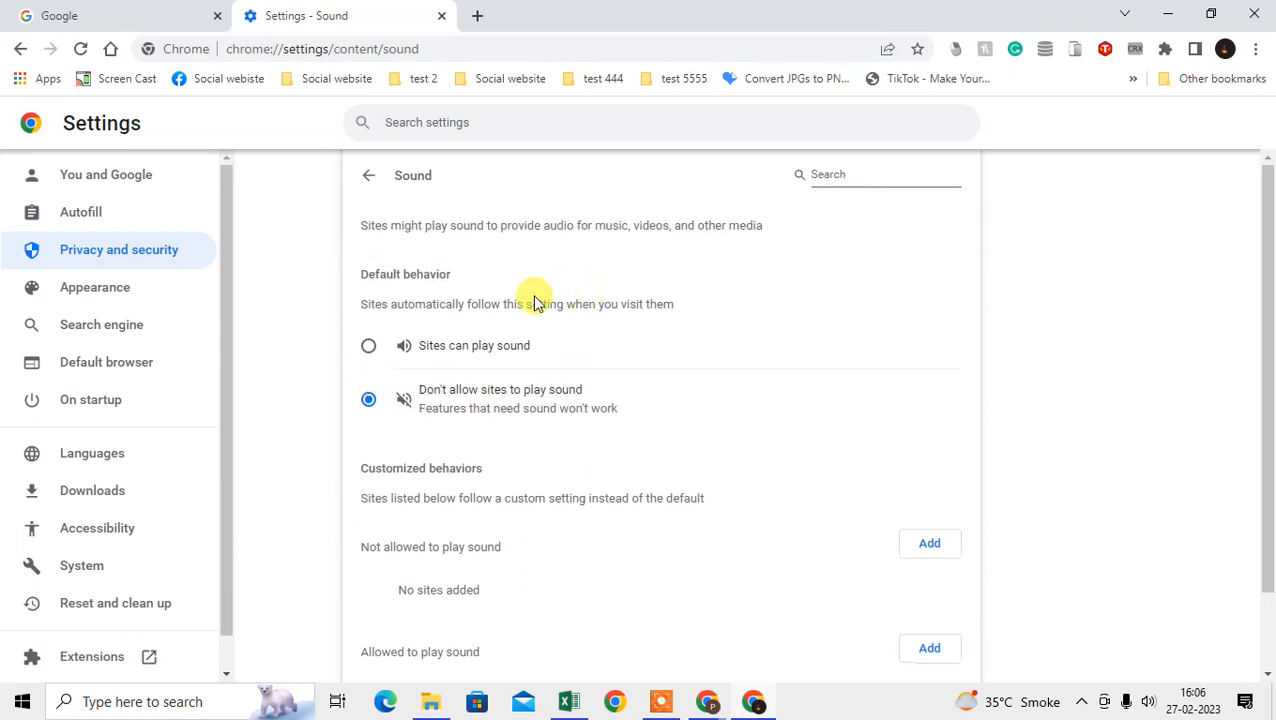
pyautogui.click(368, 344)
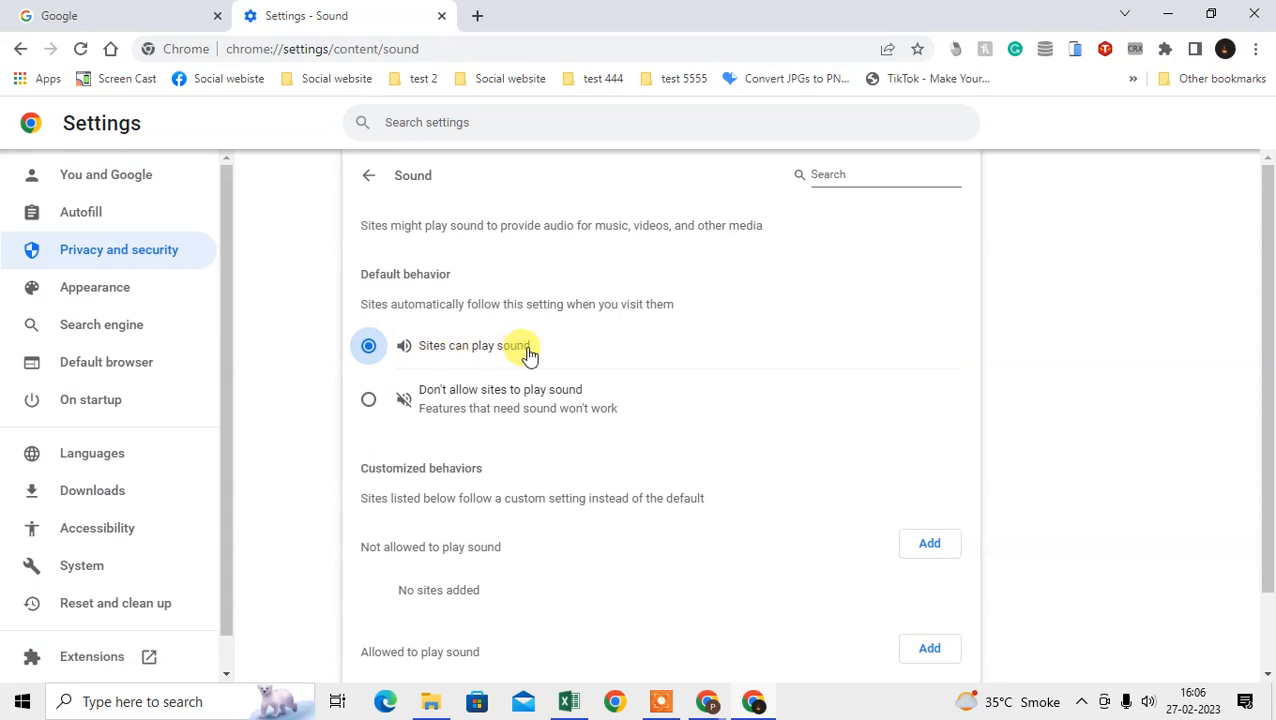
pyautogui.moveTo(364, 304)
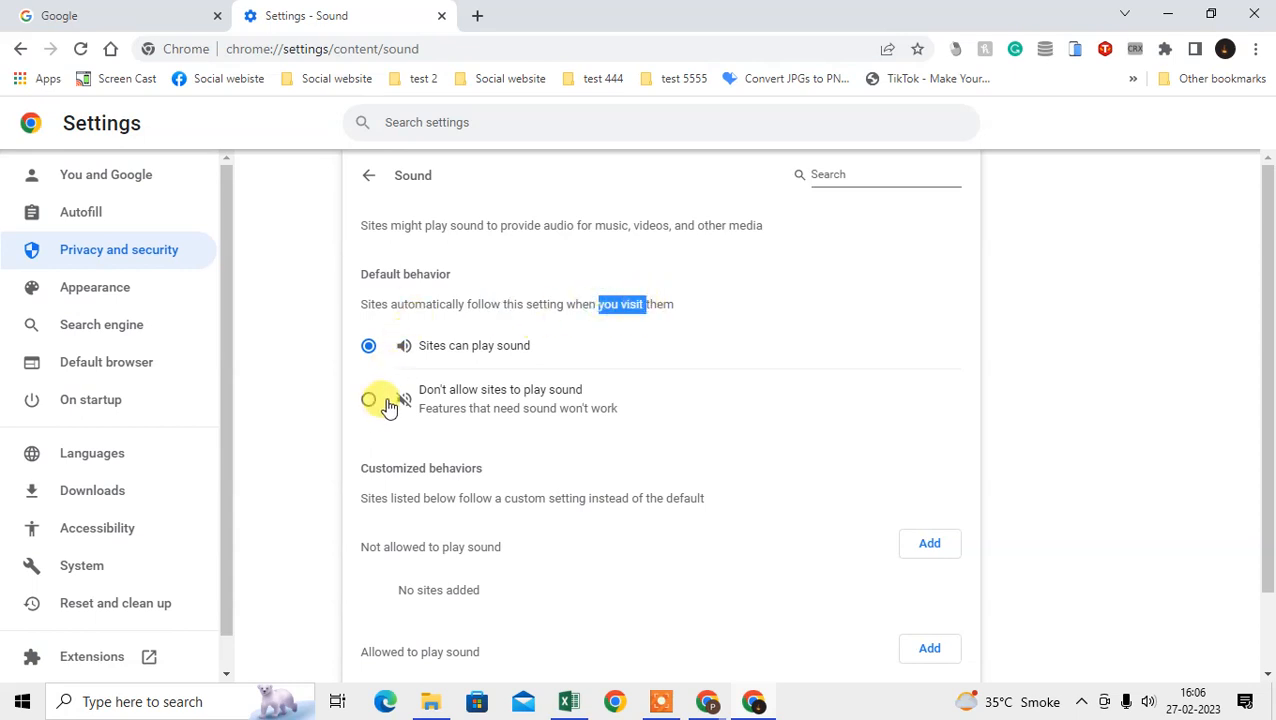
# Step: Toggle the default once more and leave it on 'Sites can play sound'
pyautogui.click(368, 400)
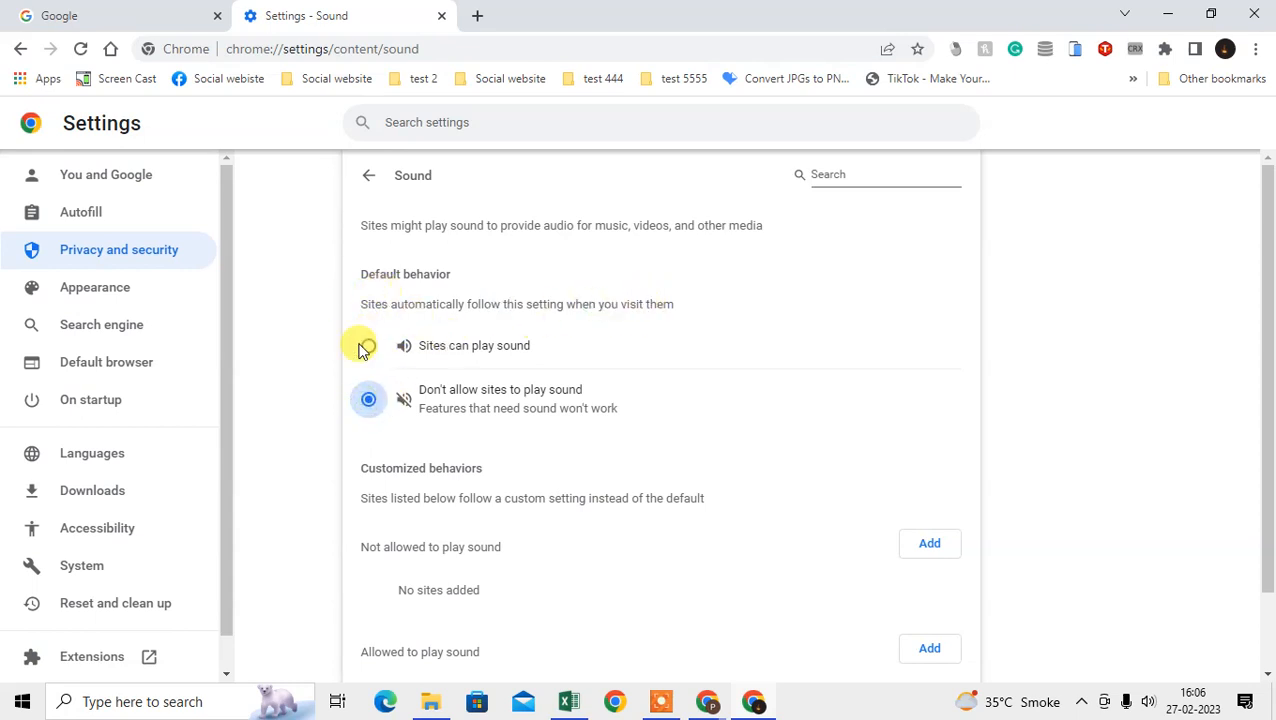
pyautogui.click(368, 344)
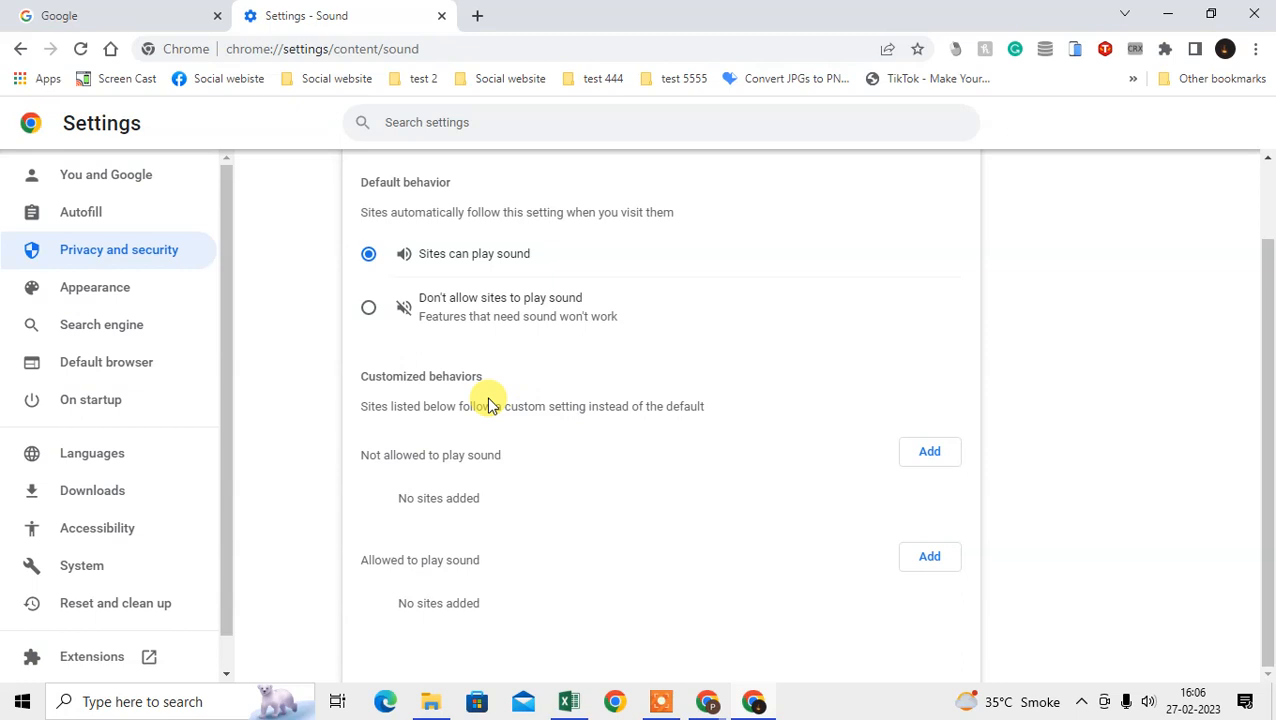
pyautogui.doubleClick(430, 456)
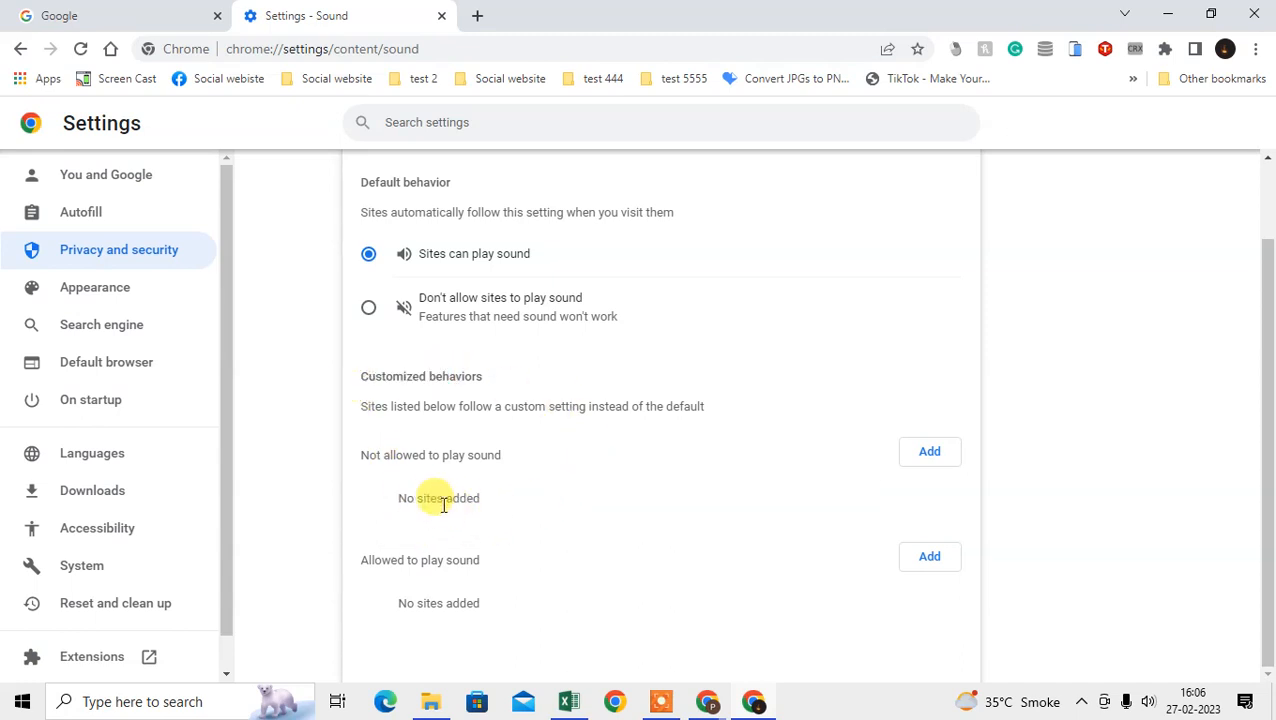
# Step: Add youtube.com to 'Not allowed to play sound', then remove it and return to Site settings
pyautogui.click(928, 452)
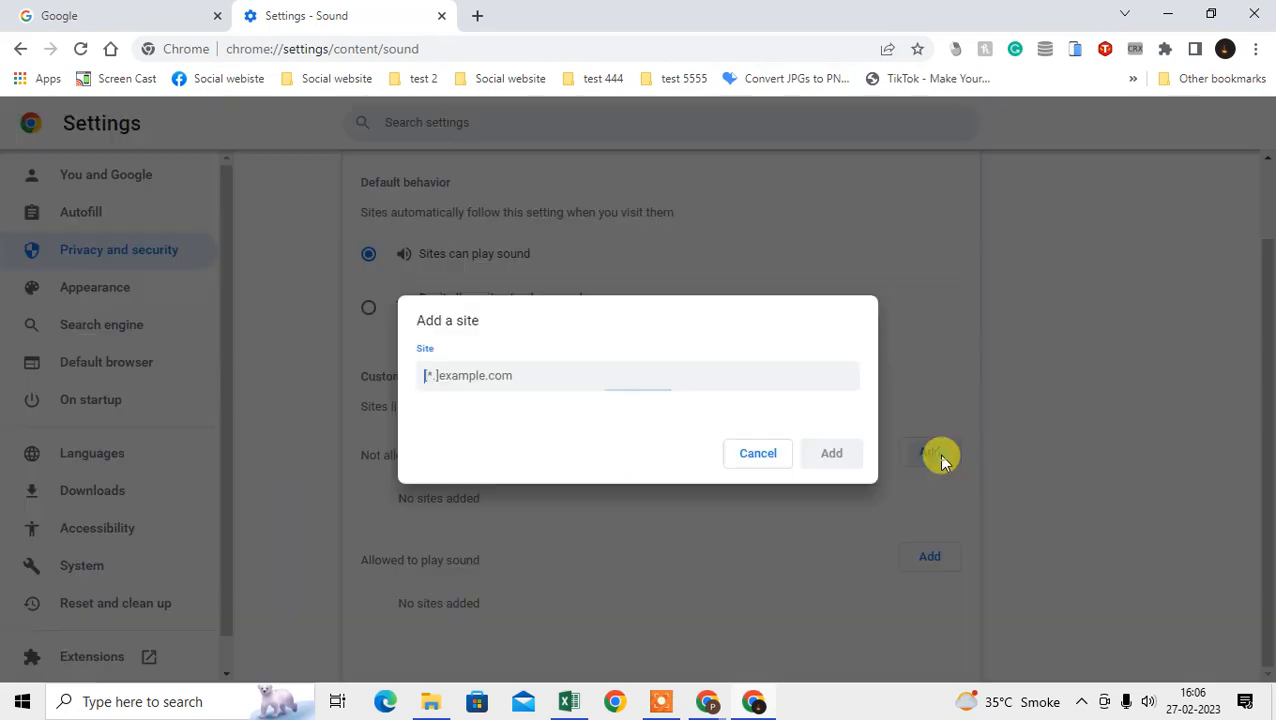
pyautogui.write('youtube.c')
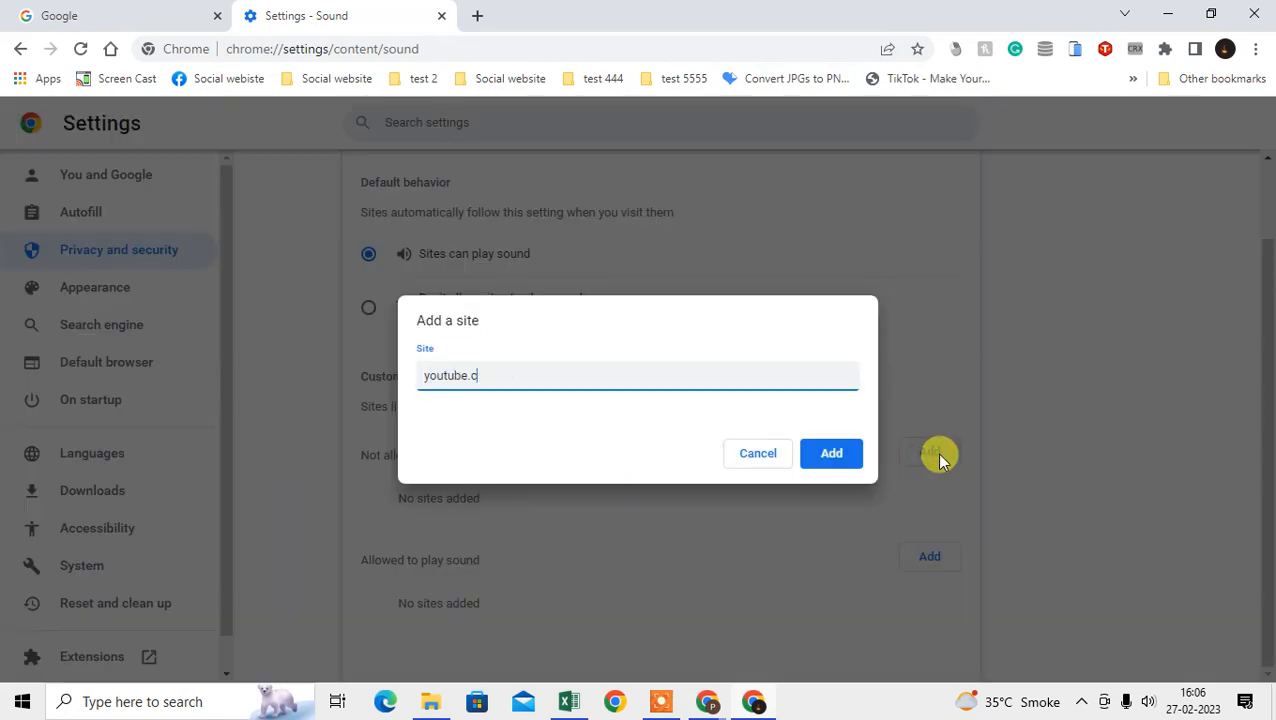
pyautogui.click(832, 452)
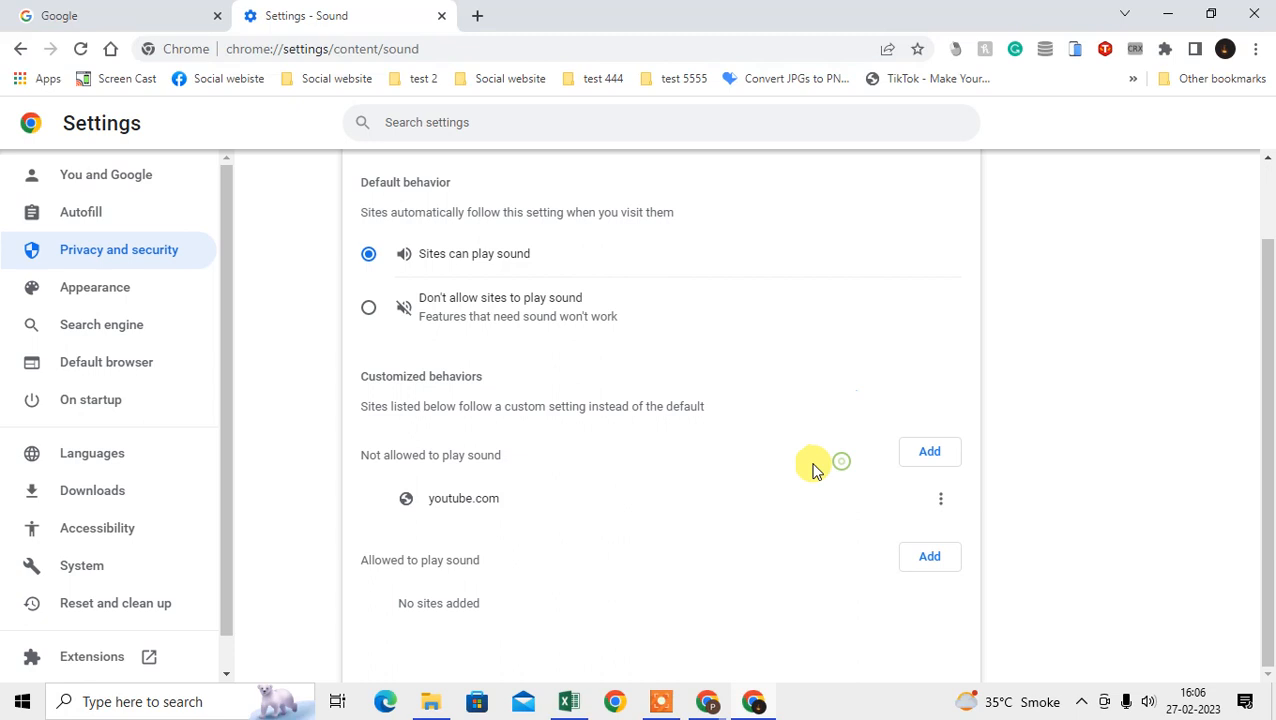
pyautogui.moveTo(852, 510)
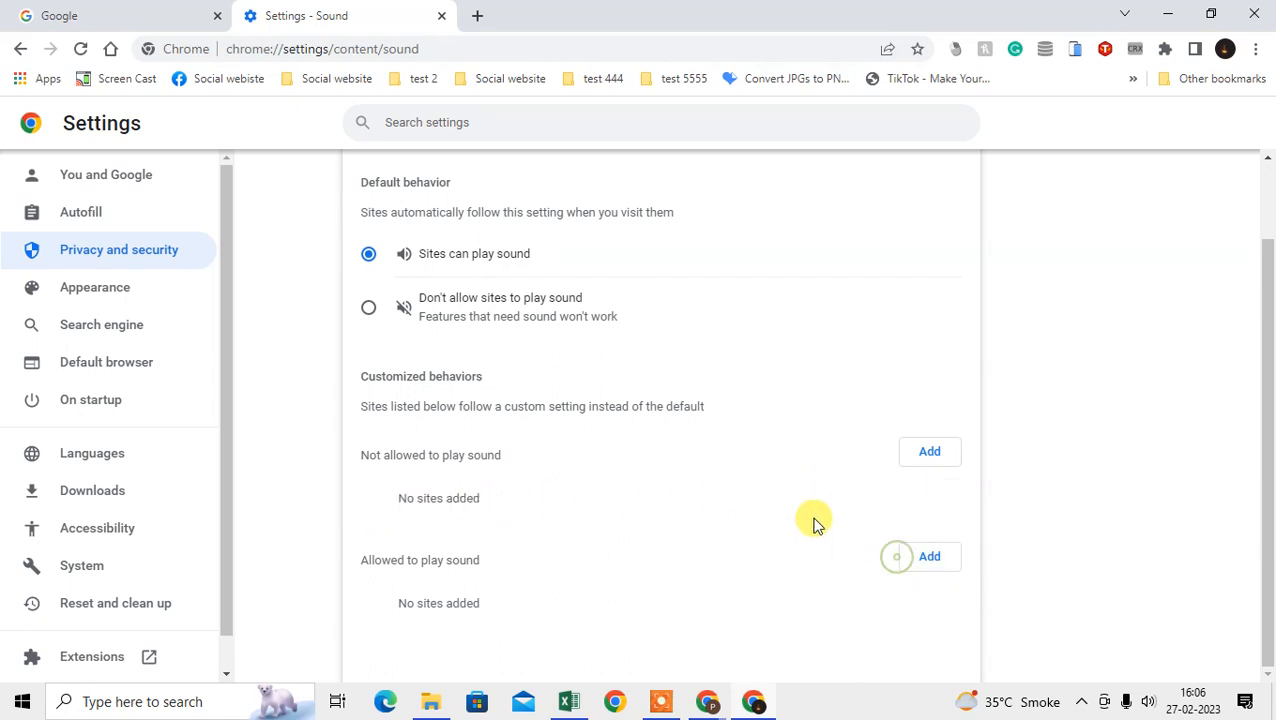
pyautogui.scroll(3)
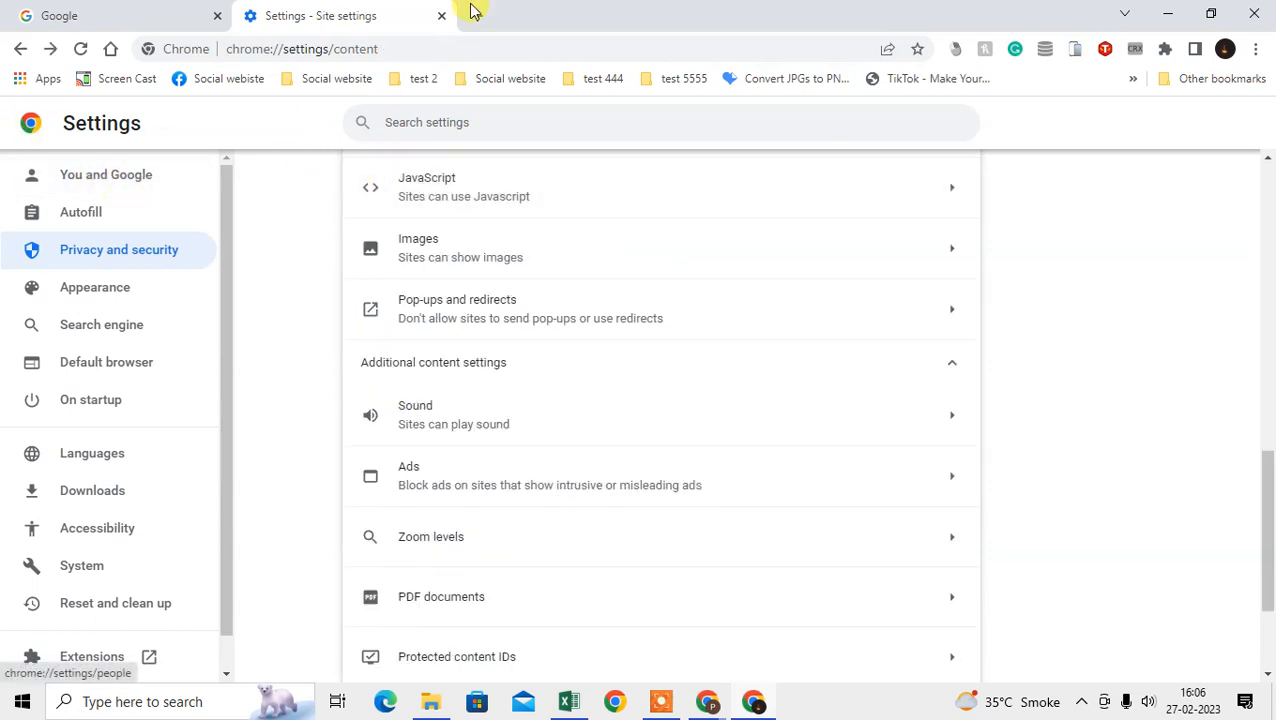
# Step: Open a new tab showing the Google start page
pyautogui.click(700, 16)
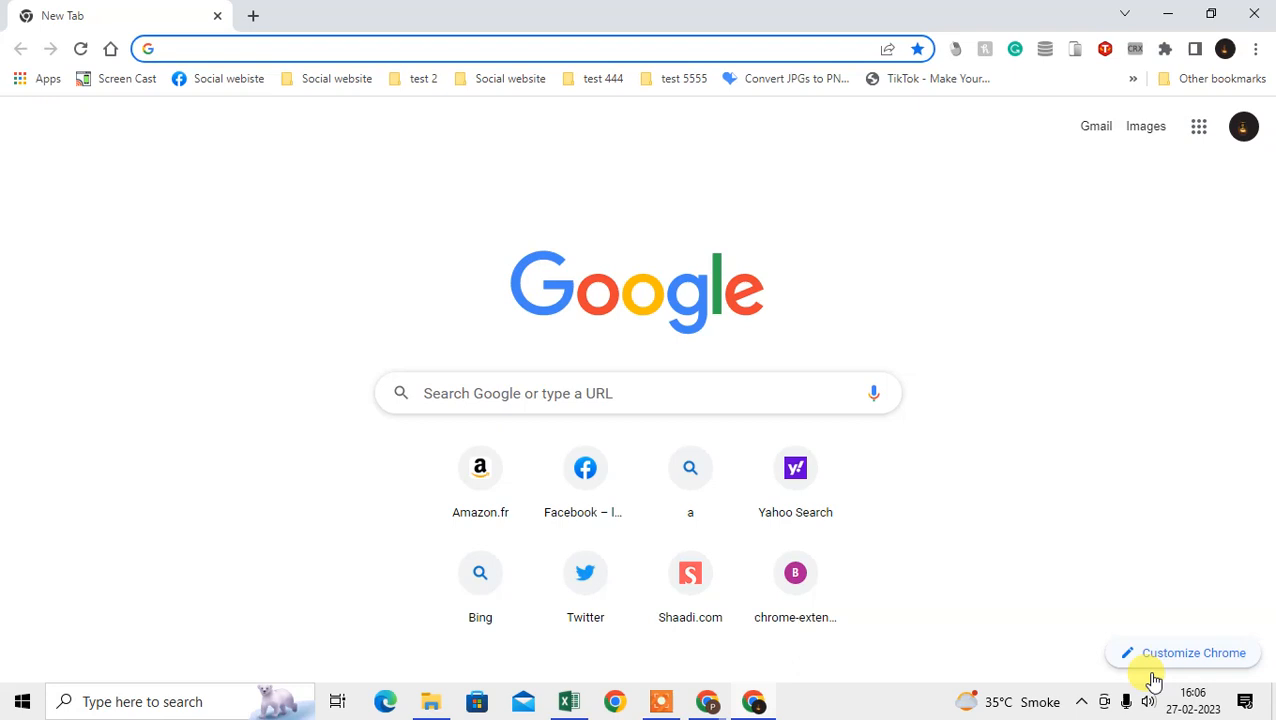
pyautogui.moveTo(1148, 700)
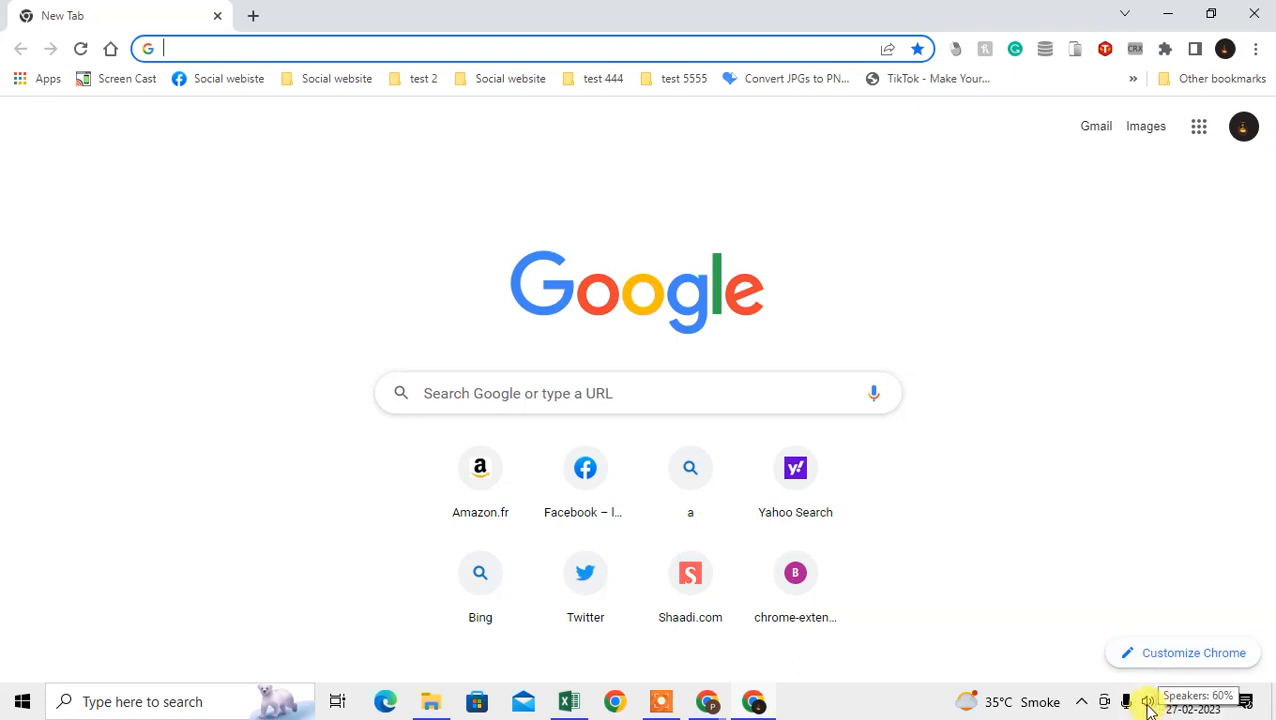
pyautogui.rightClick(1128, 700)
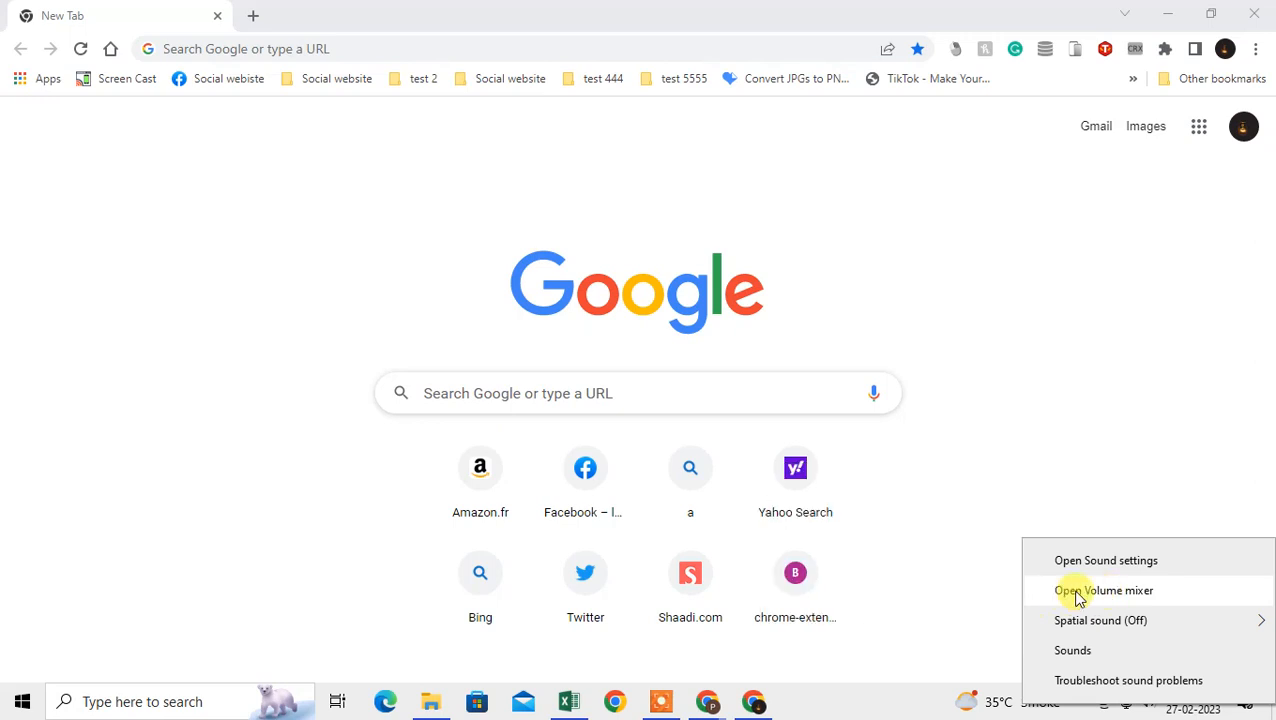
pyautogui.click(1104, 590)
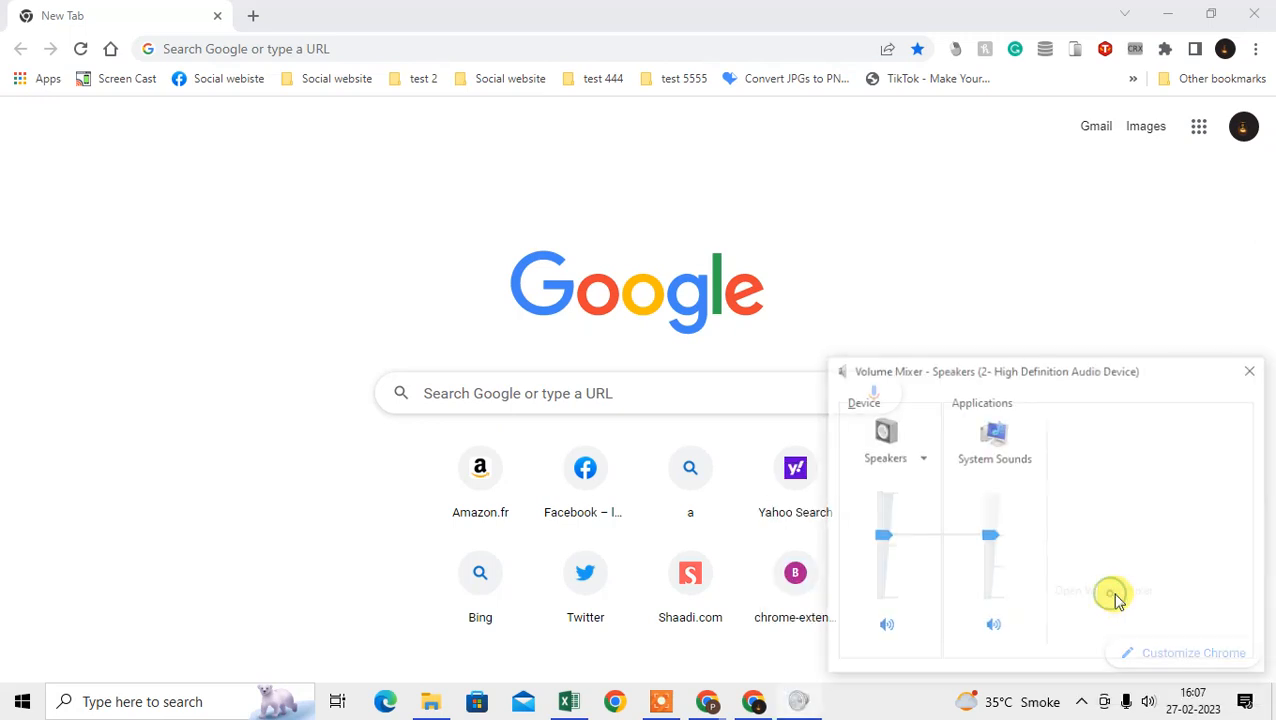
pyautogui.moveTo(998, 370); pyautogui.dragTo(440, 284)
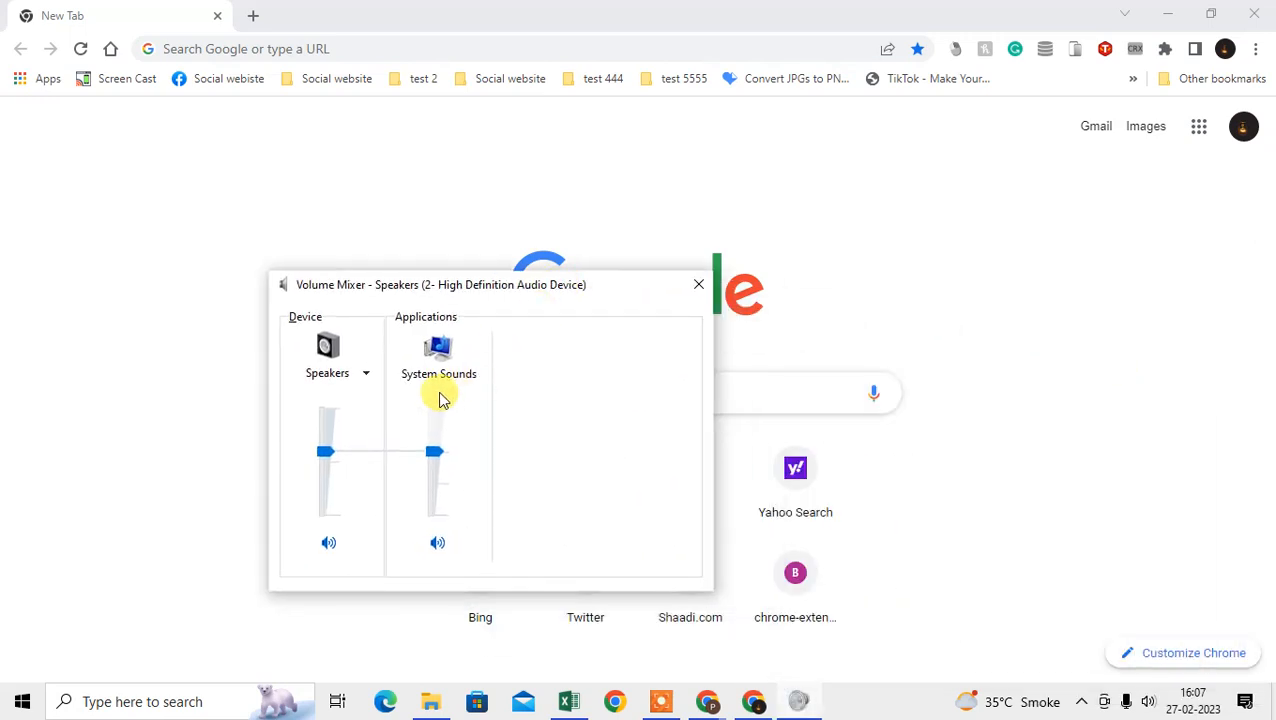
pyautogui.moveTo(596, 404)
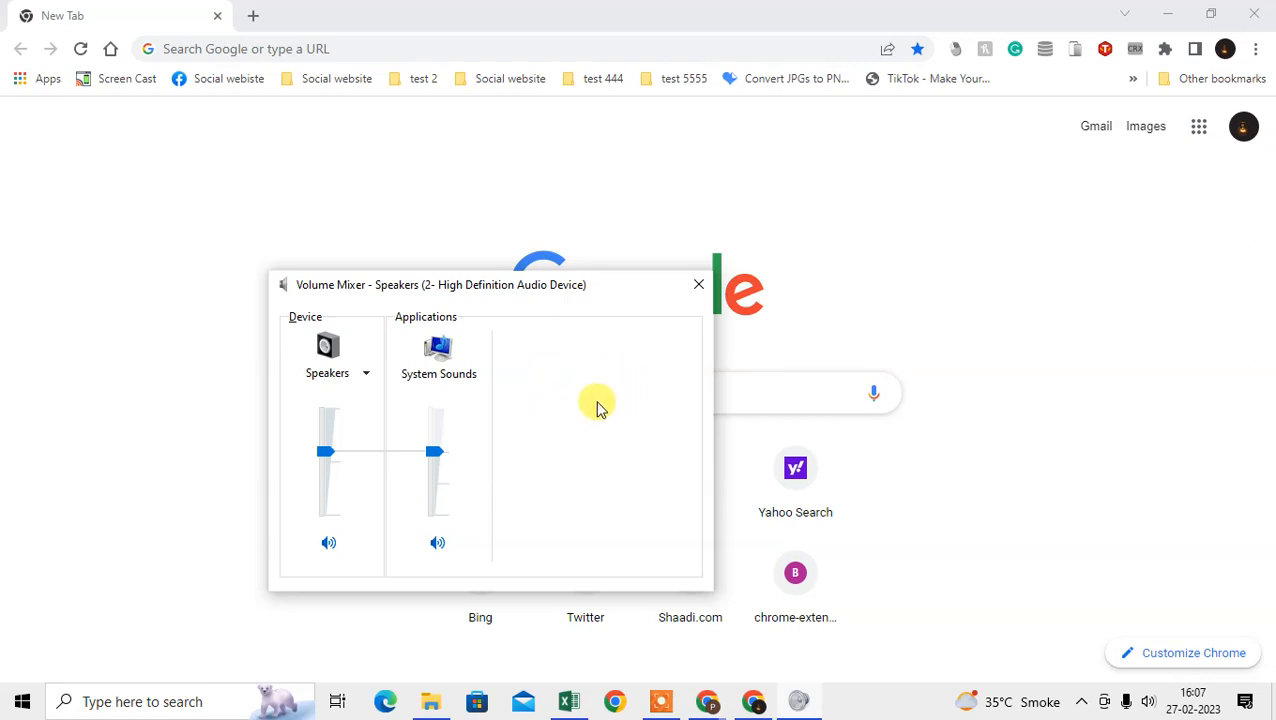
pyautogui.moveTo(624, 404)
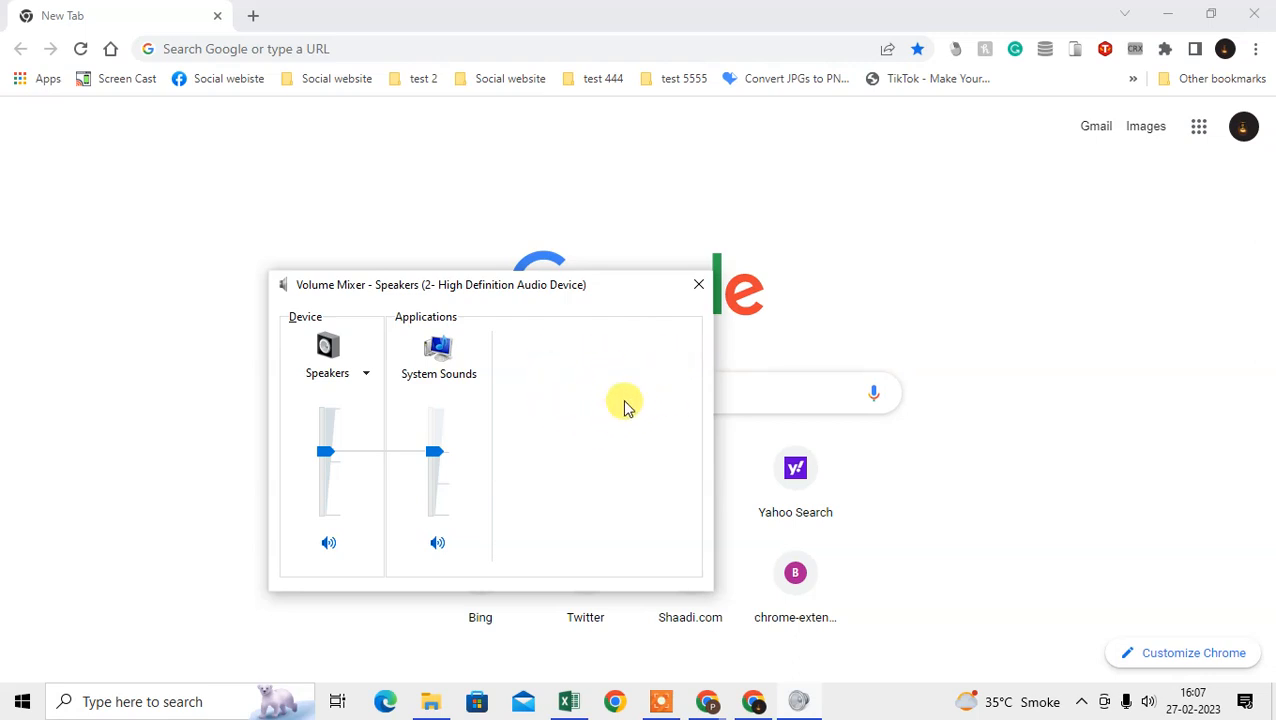
pyautogui.moveTo(510, 304)
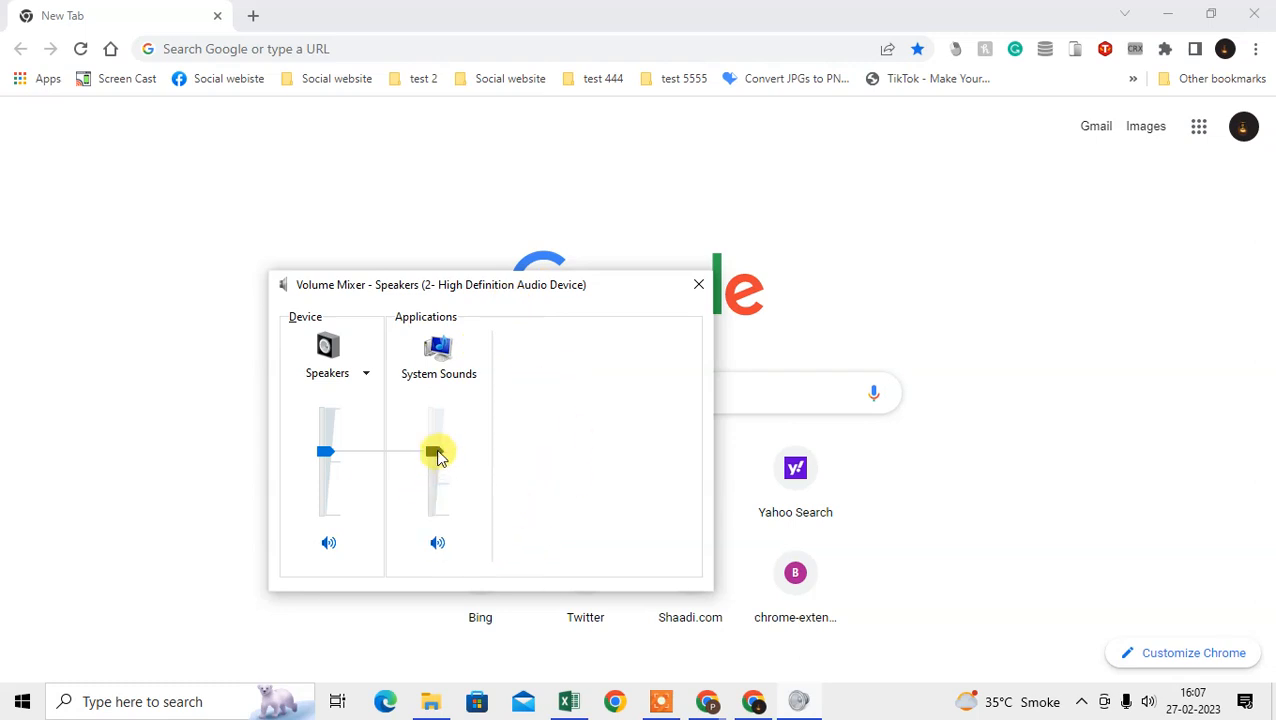
pyautogui.moveTo(436, 450); pyautogui.dragTo(436, 488)
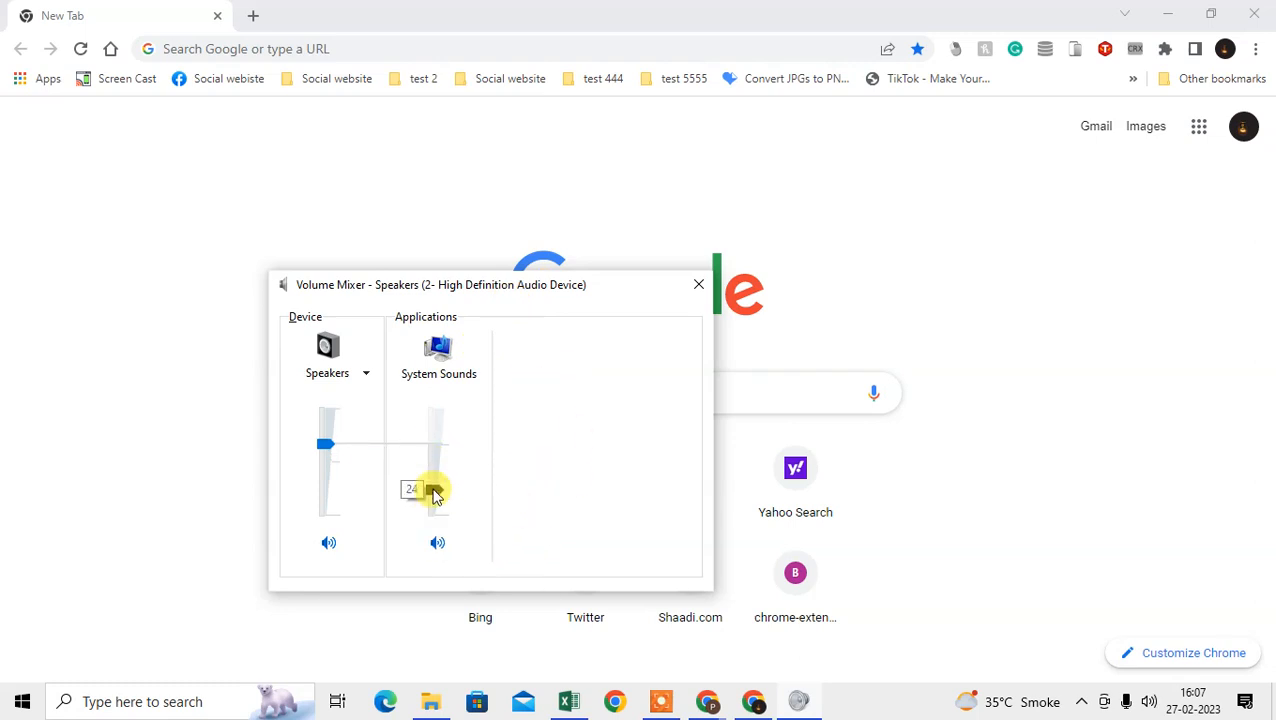
pyautogui.moveTo(434, 488); pyautogui.dragTo(434, 444)
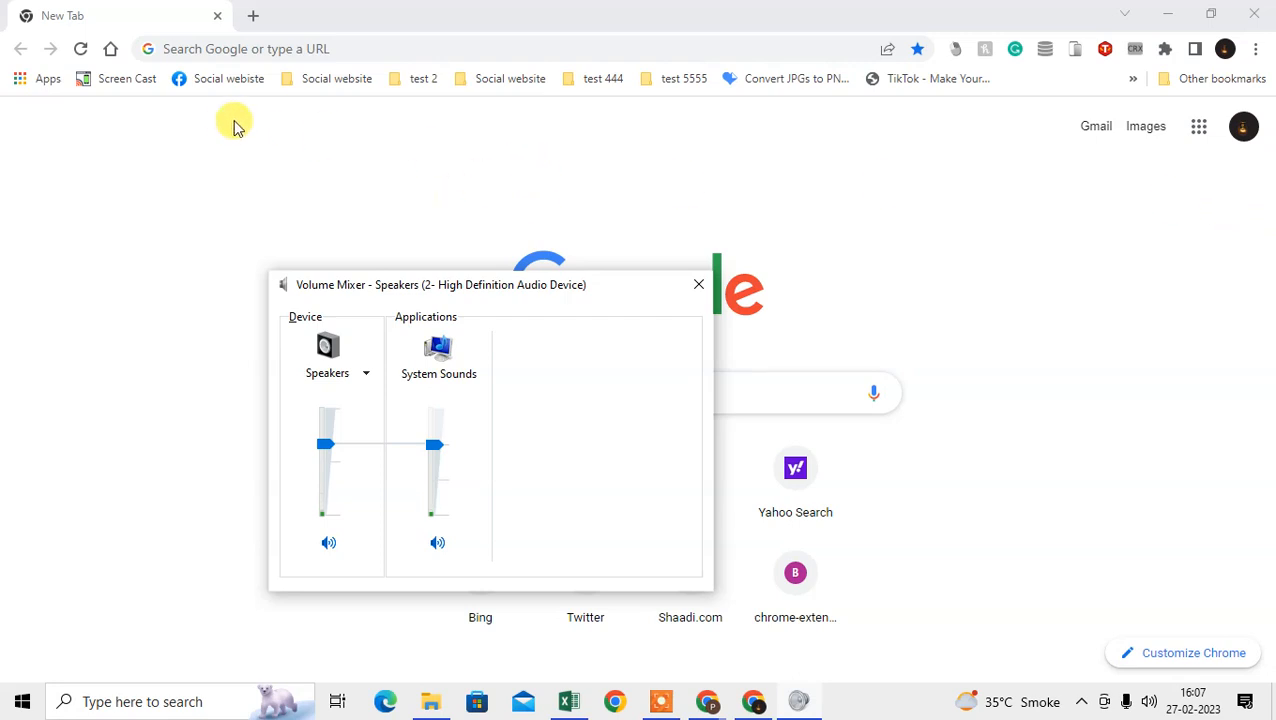
pyautogui.moveTo(112, 8)
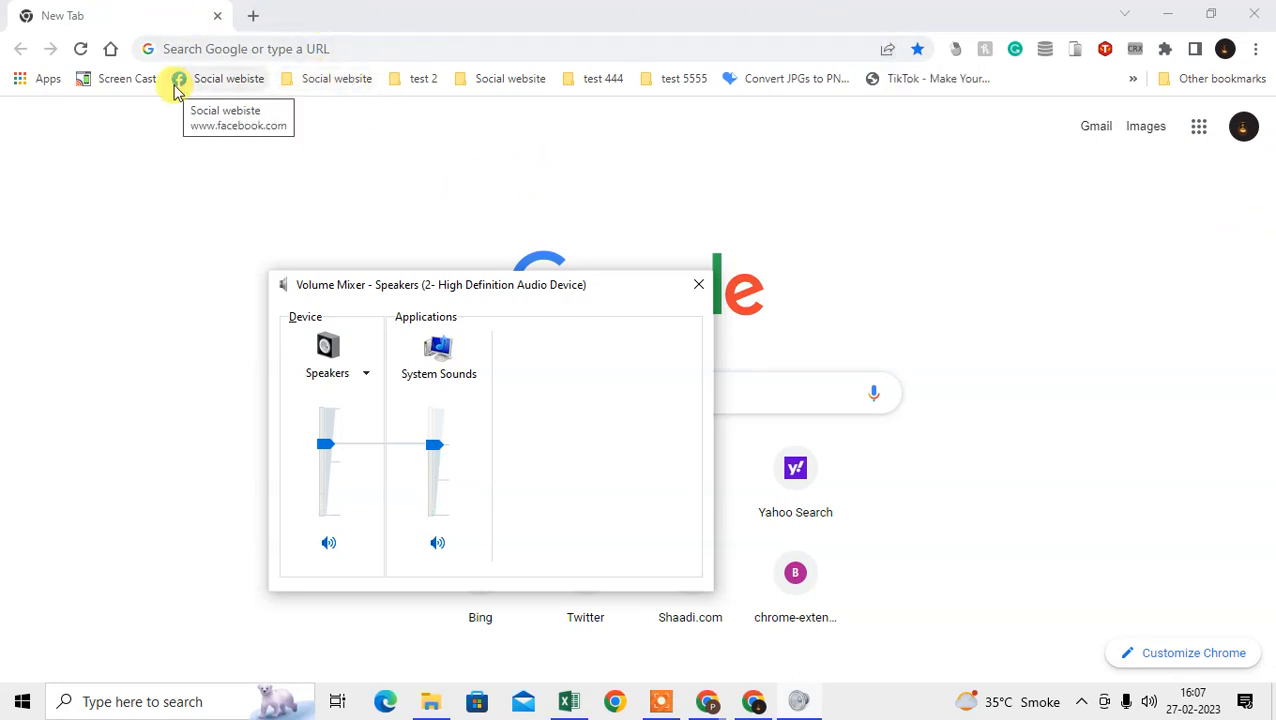
pyautogui.moveTo(608, 368)
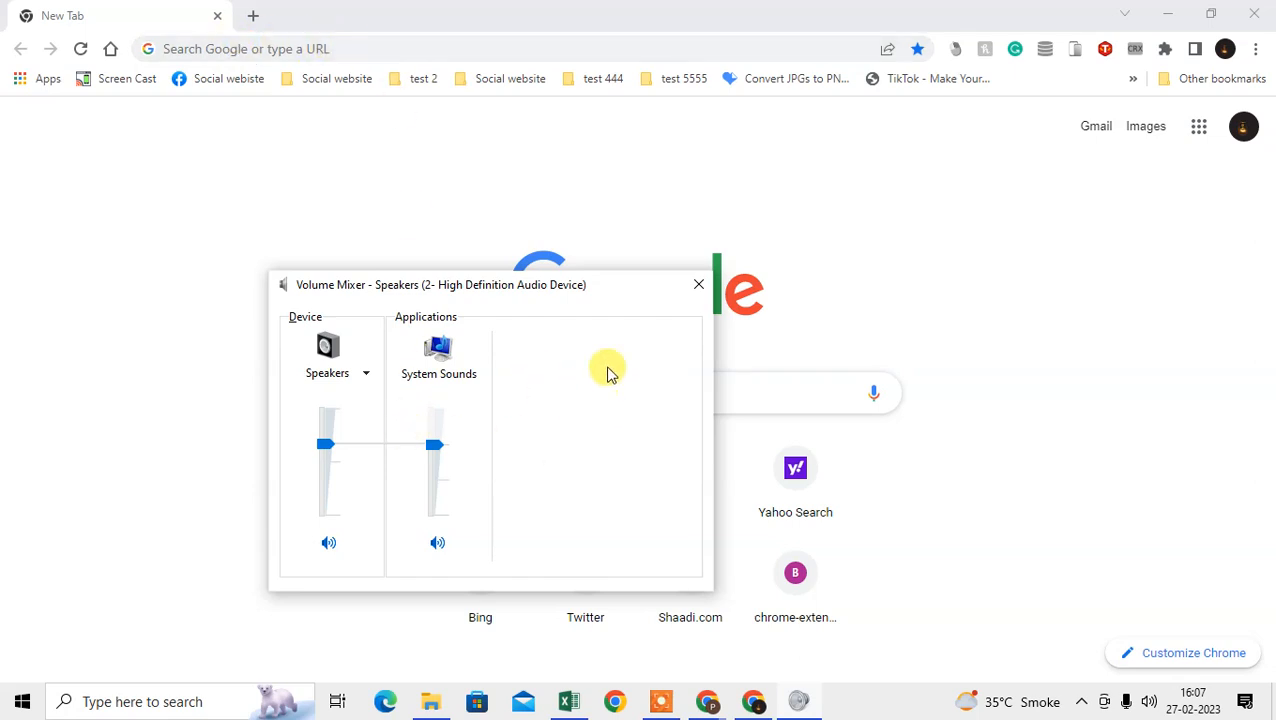
pyautogui.moveTo(1188, 290)
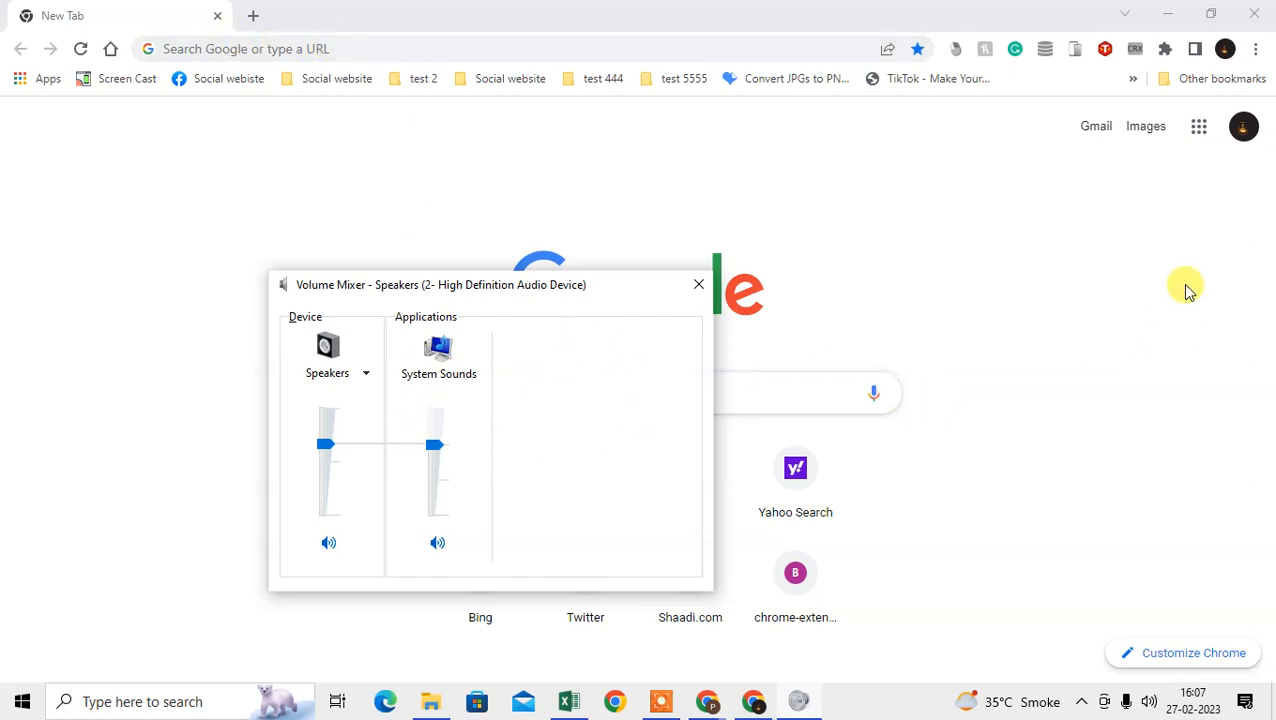
pyautogui.moveTo(1178, 280)
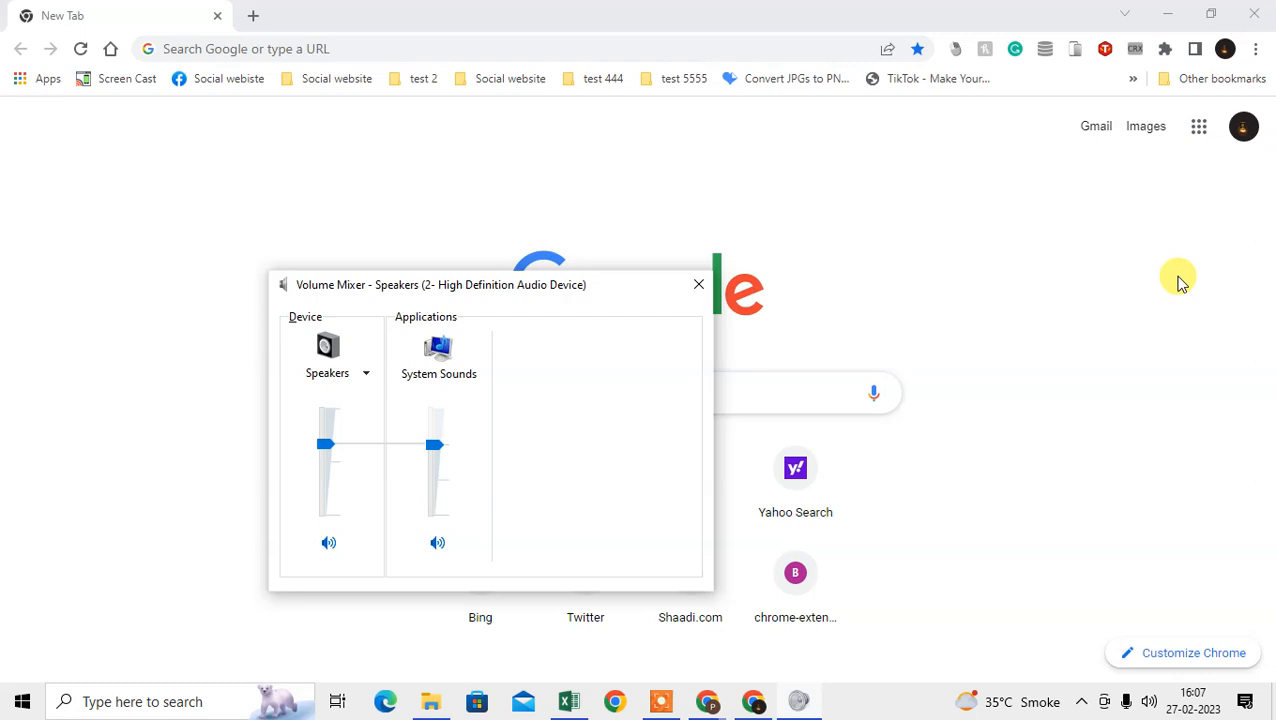
pyautogui.moveTo(572, 456)
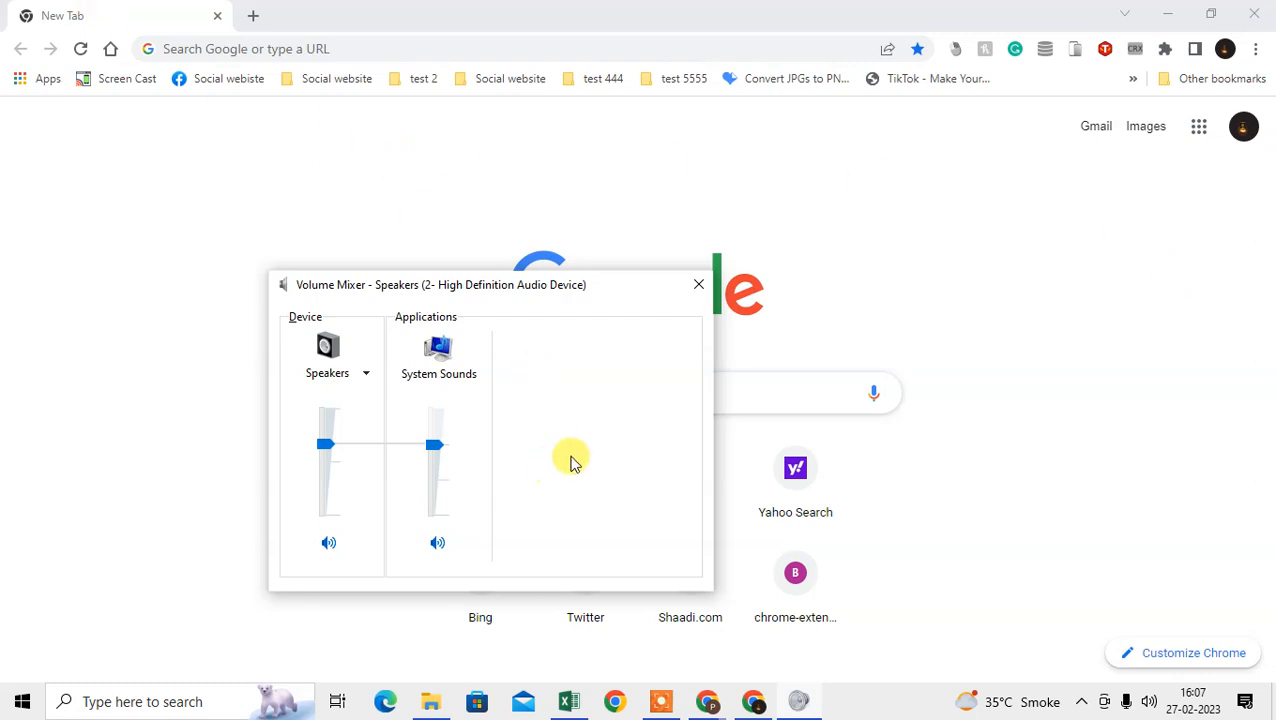
pyautogui.moveTo(548, 358)
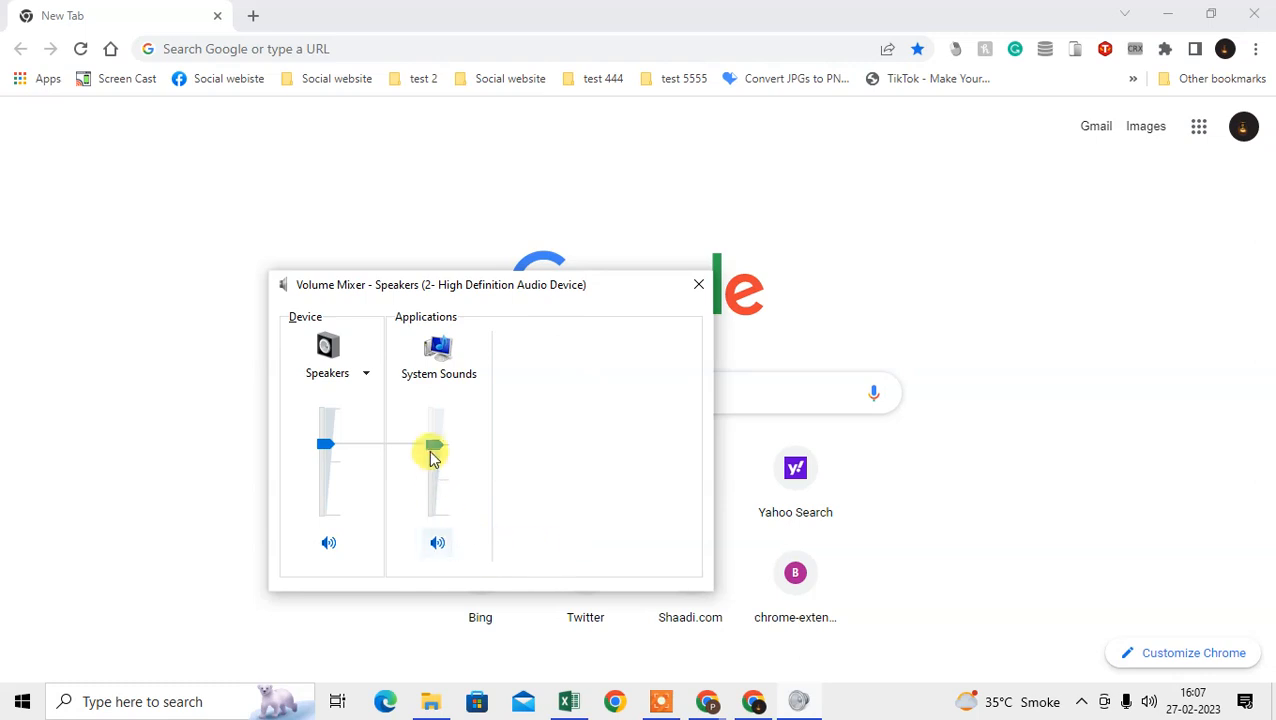
pyautogui.moveTo(434, 450); pyautogui.dragTo(434, 488)
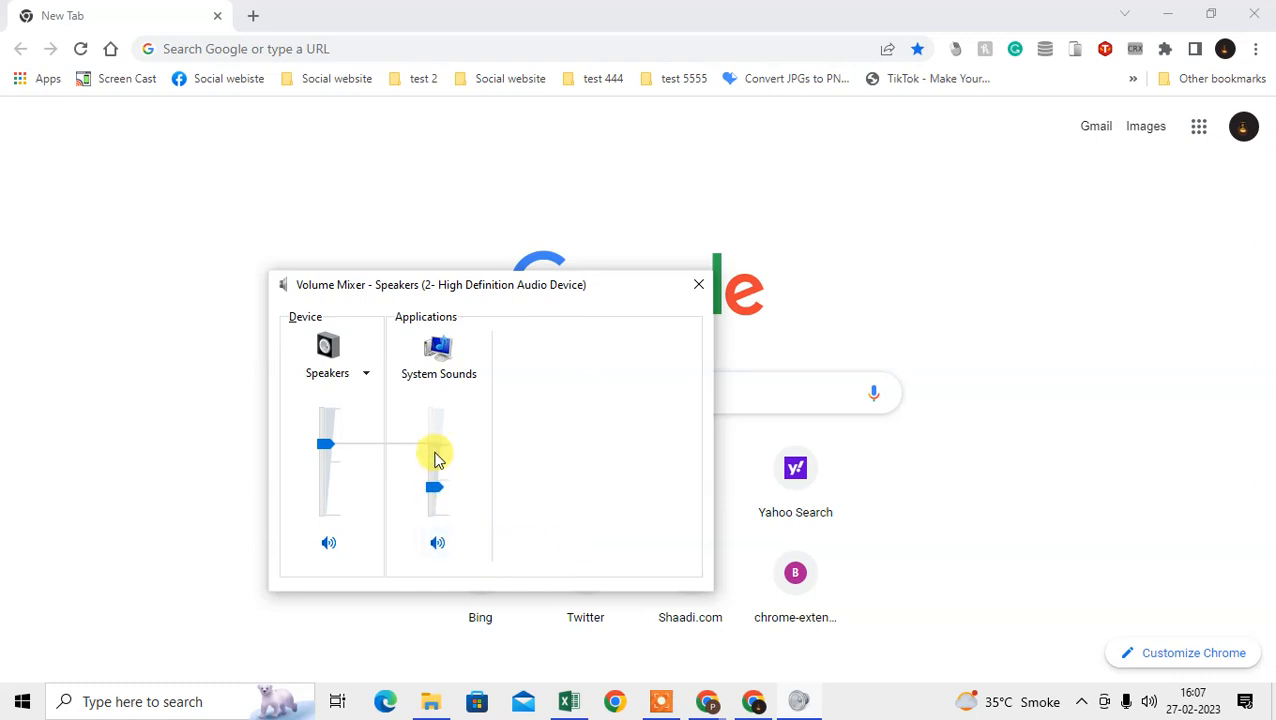
pyautogui.moveTo(434, 488); pyautogui.dragTo(434, 448)
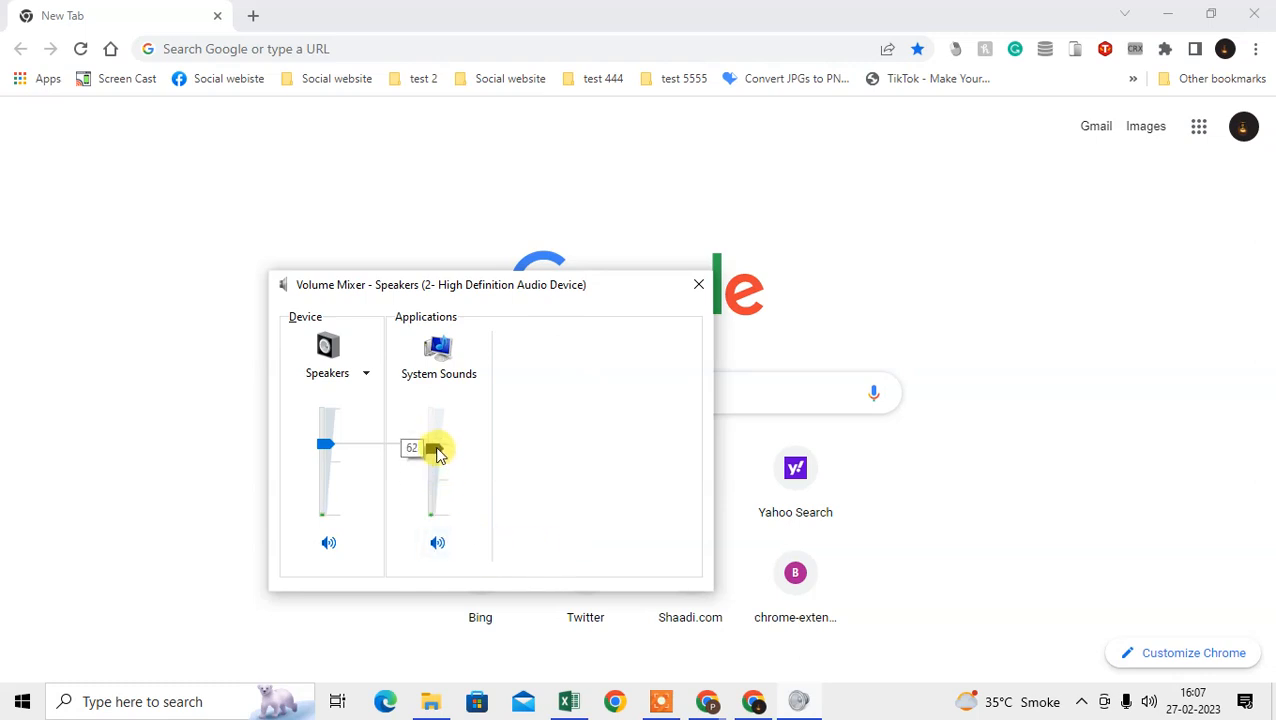
pyautogui.click(700, 284)
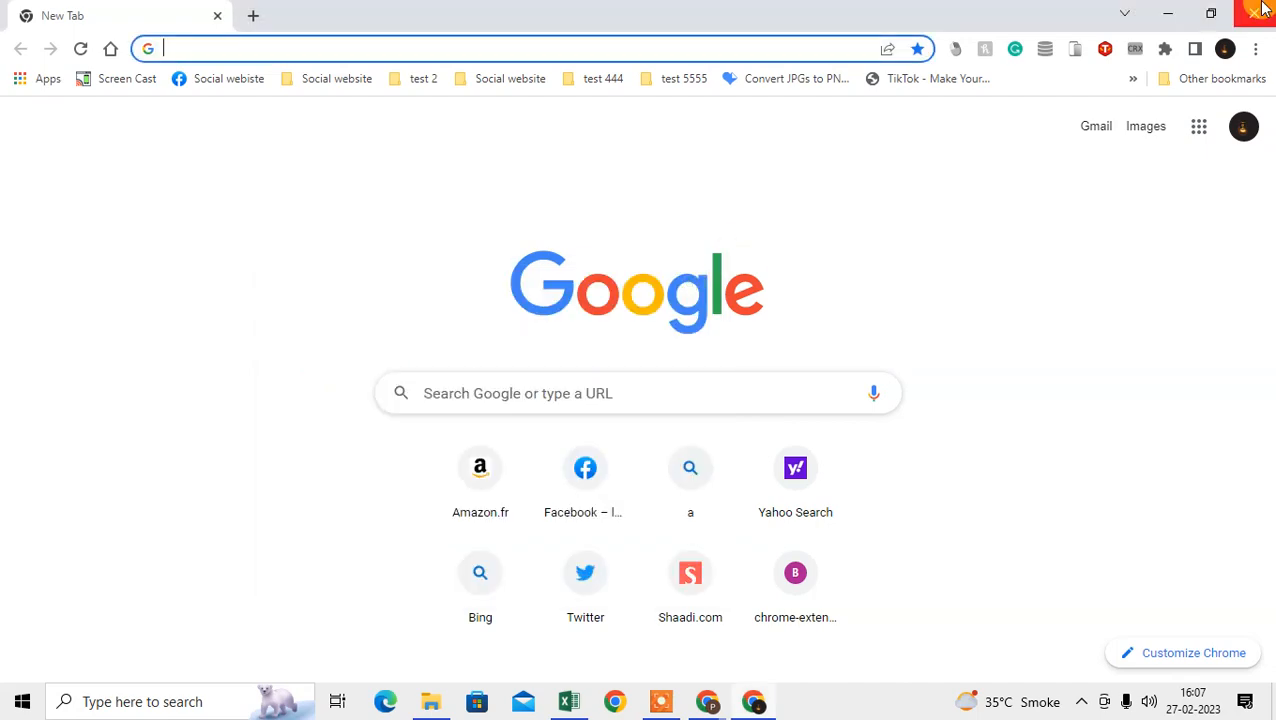
# Step: Search Start for 'sound settings' and open the Windows Sound settings page
pyautogui.click(1260, 14)
pyautogui.write('s')
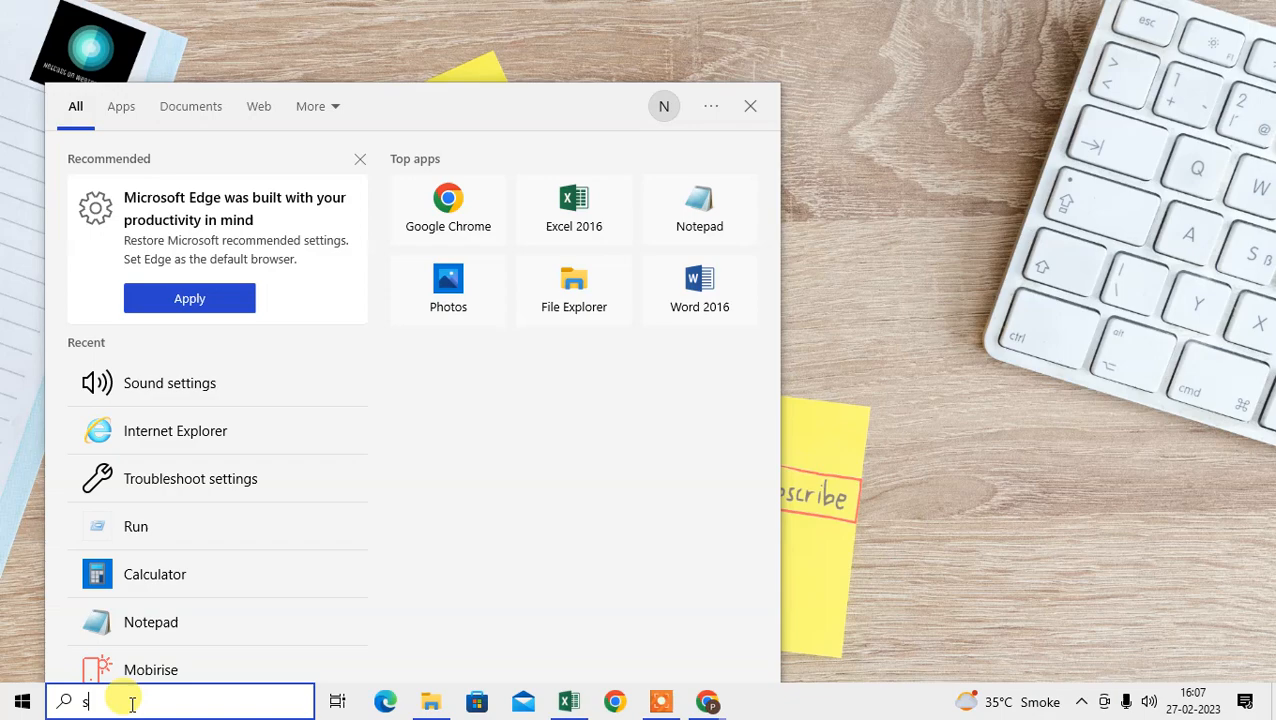
pyautogui.write('ound settings')
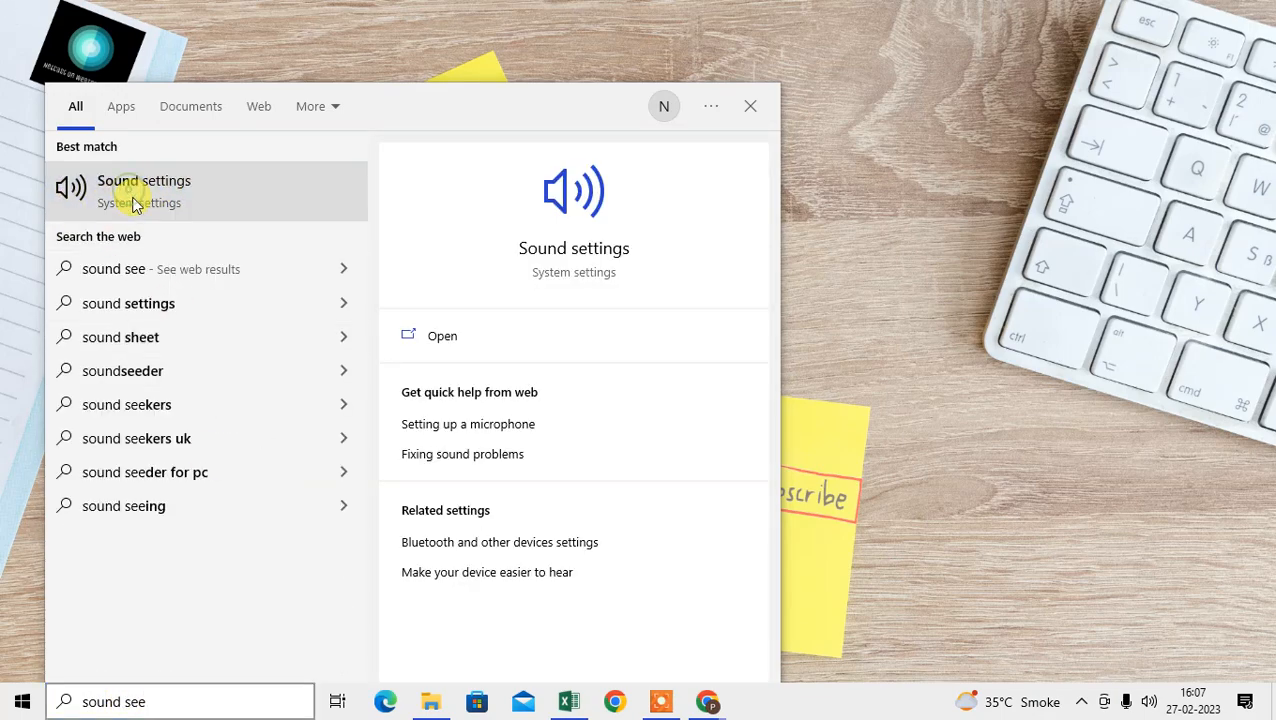
pyautogui.click(144, 190)
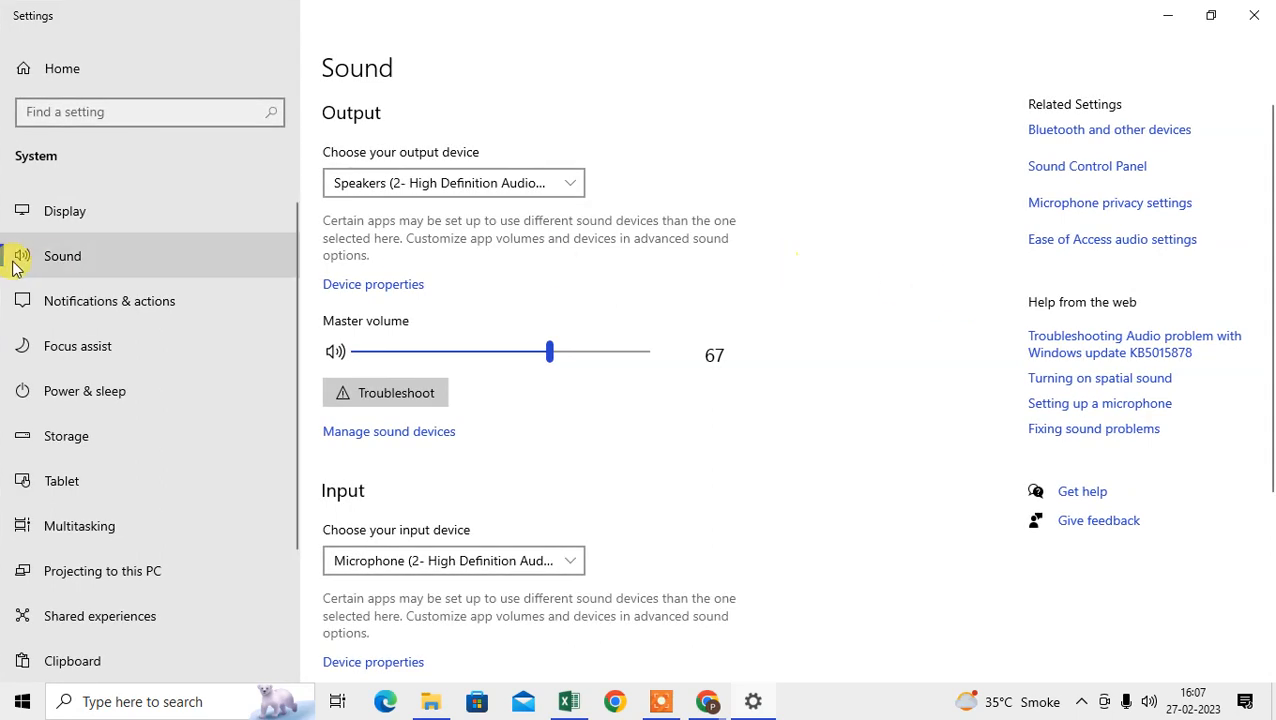
pyautogui.moveTo(408, 184)
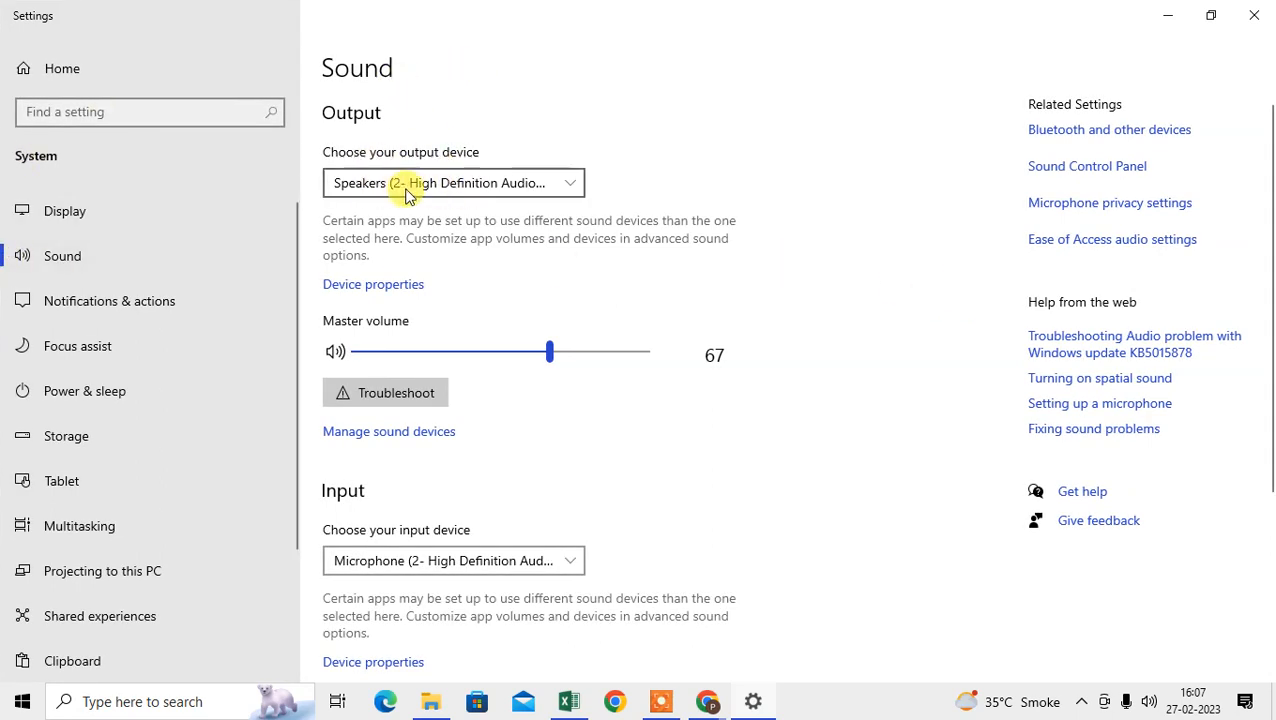
pyautogui.moveTo(480, 190)
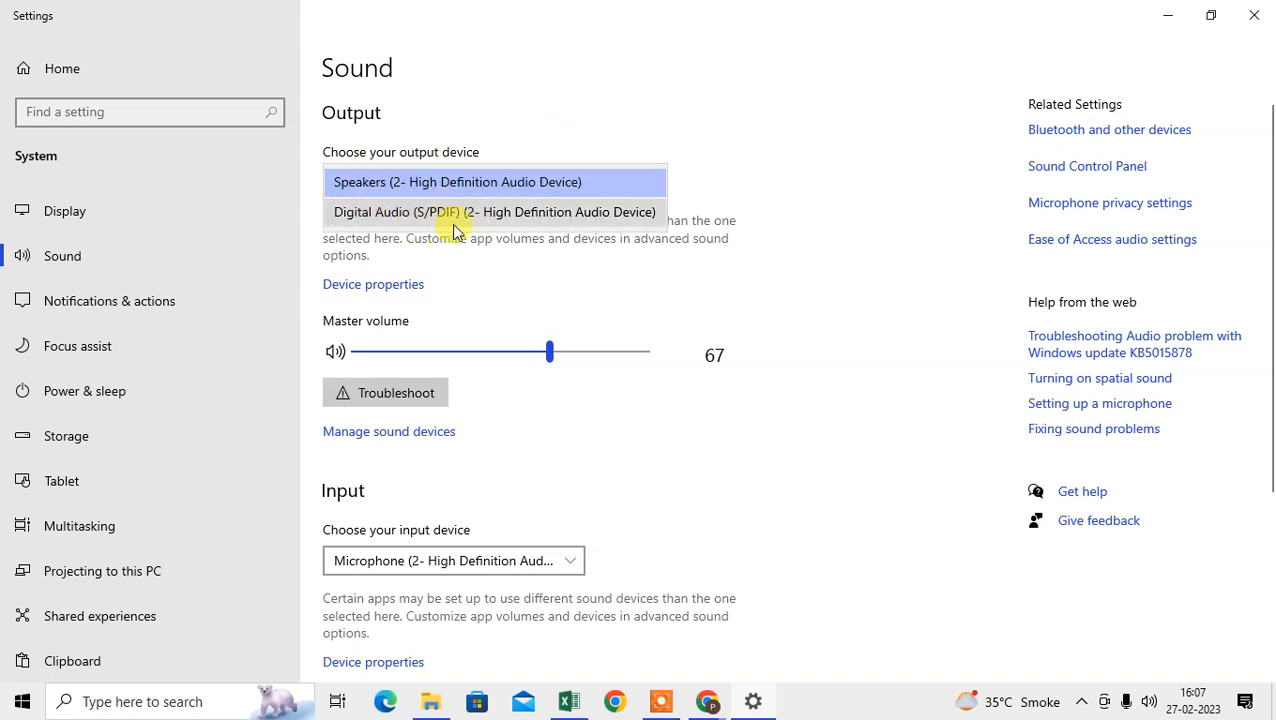
pyautogui.click(456, 180)
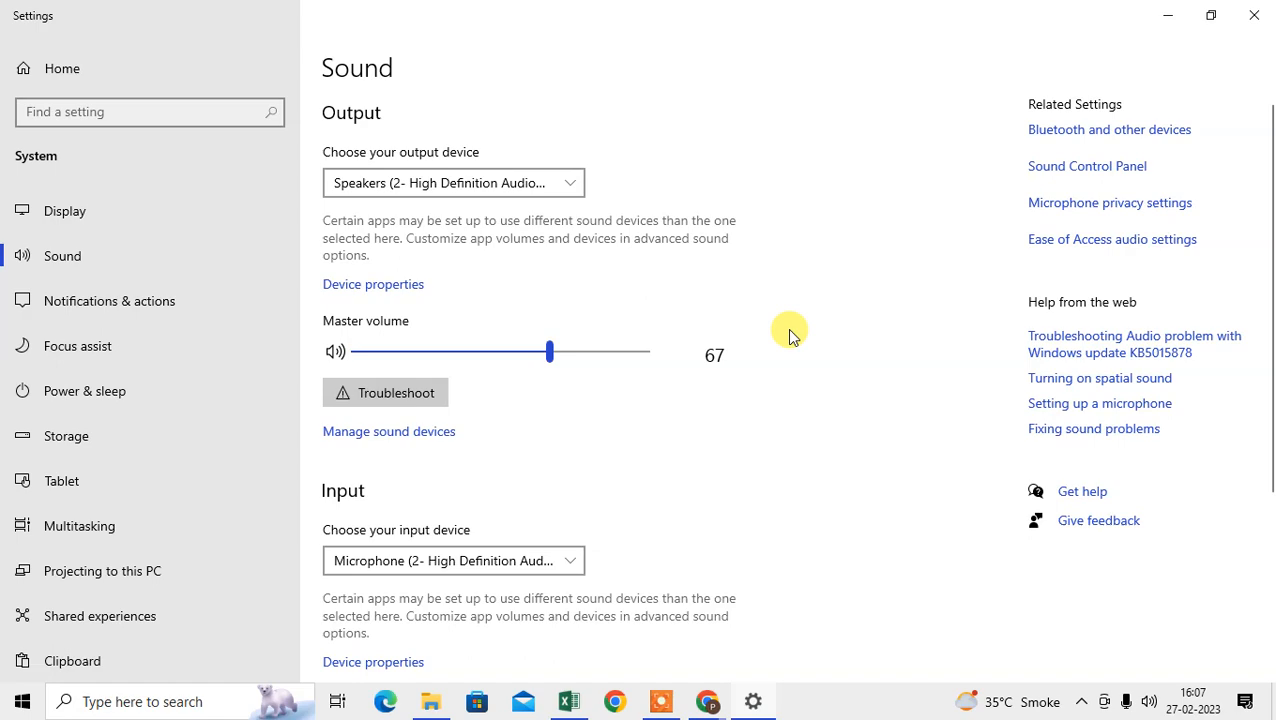
pyautogui.scroll(-3)
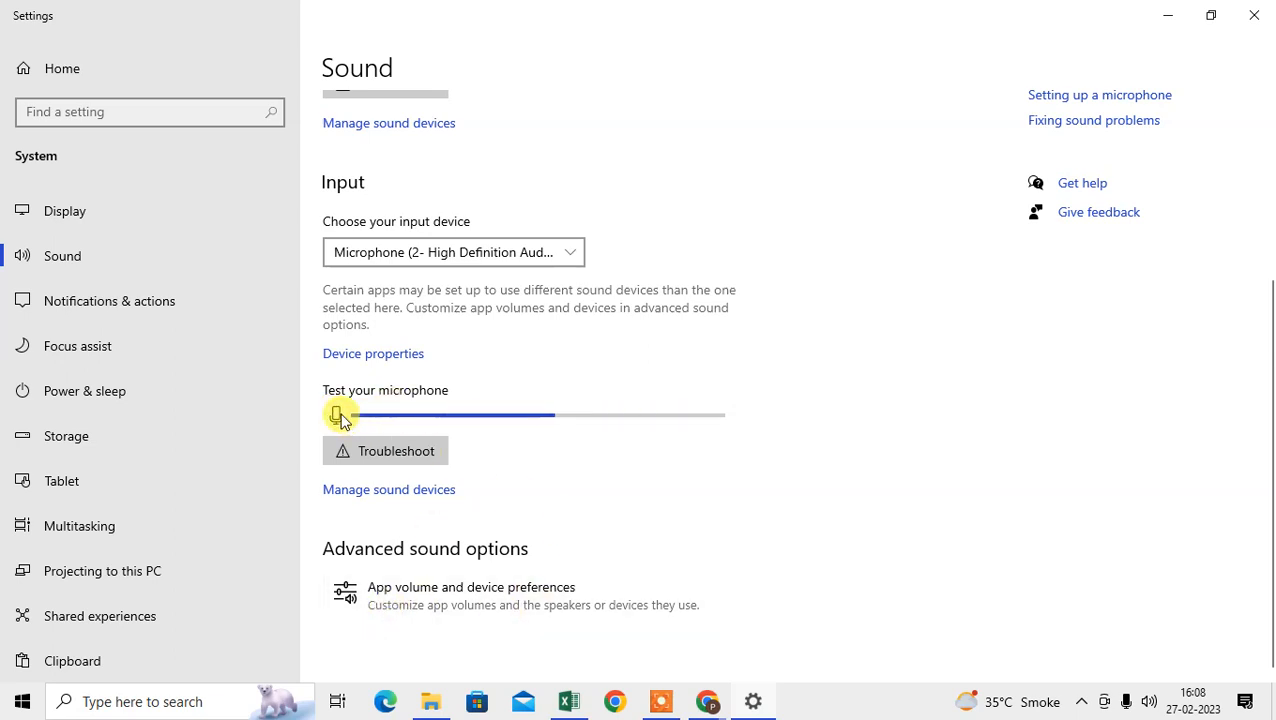
pyautogui.scroll(3)
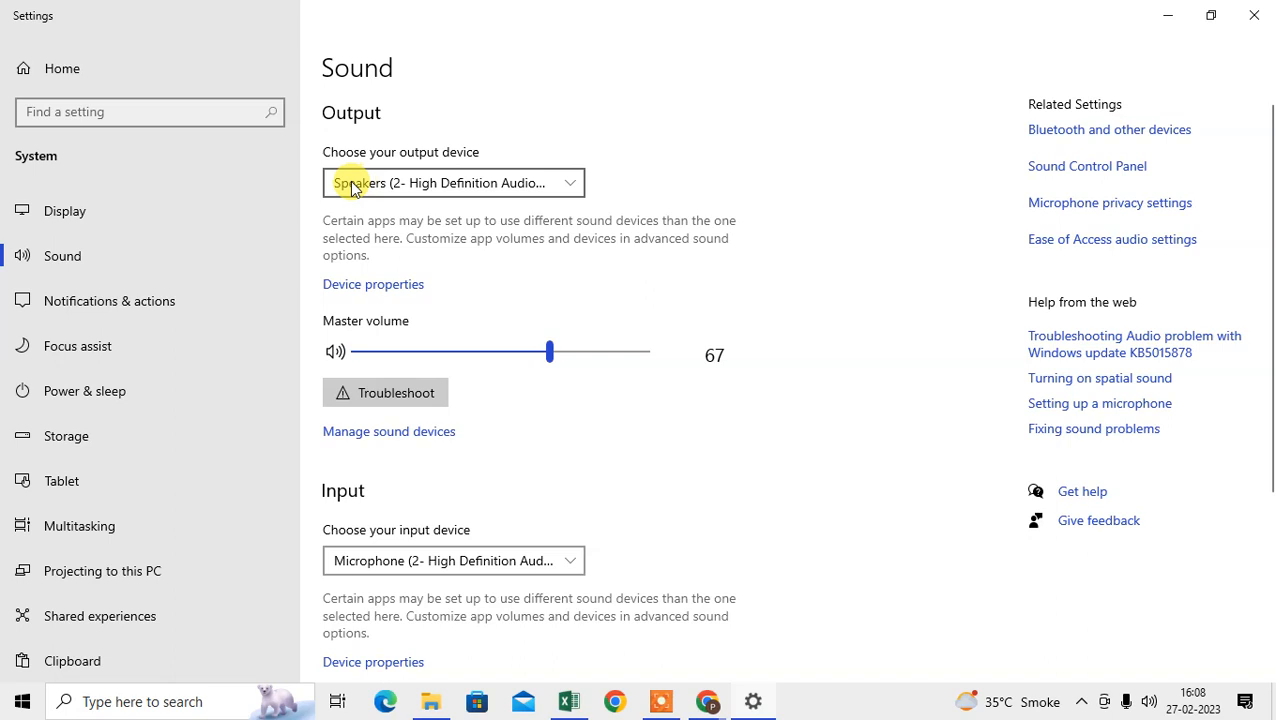
pyautogui.moveTo(464, 276)
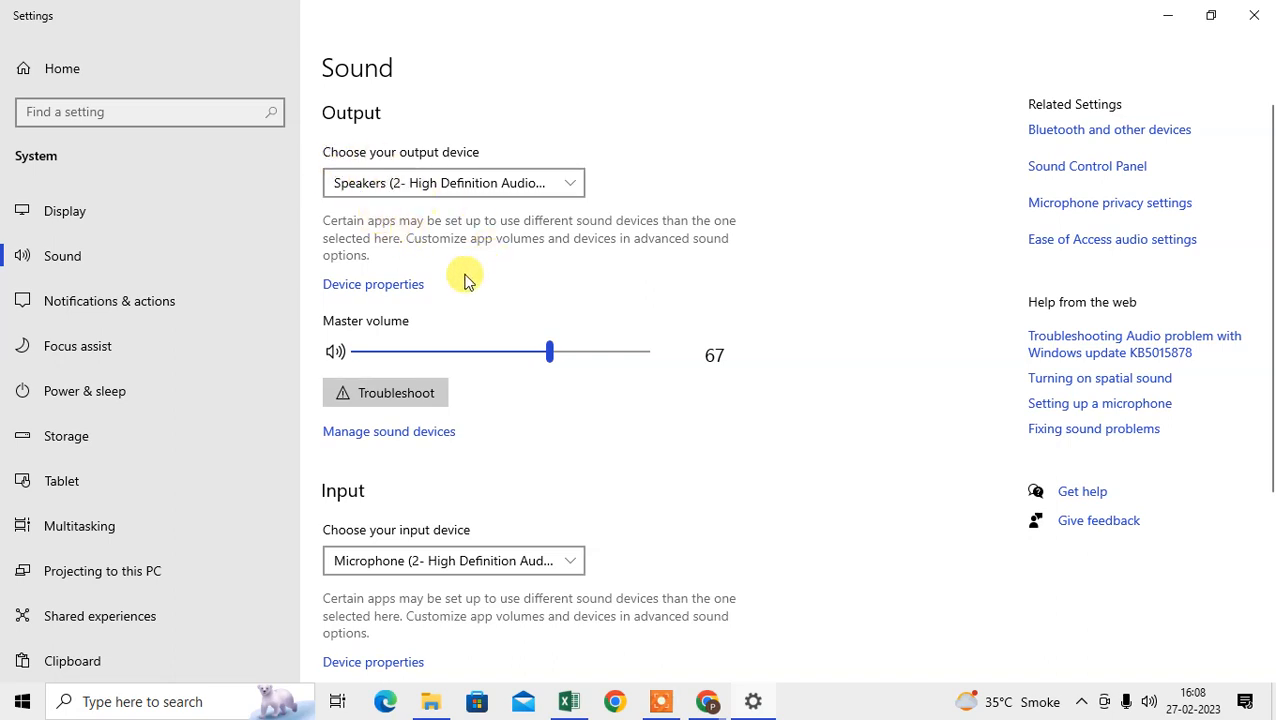
pyautogui.click(452, 182)
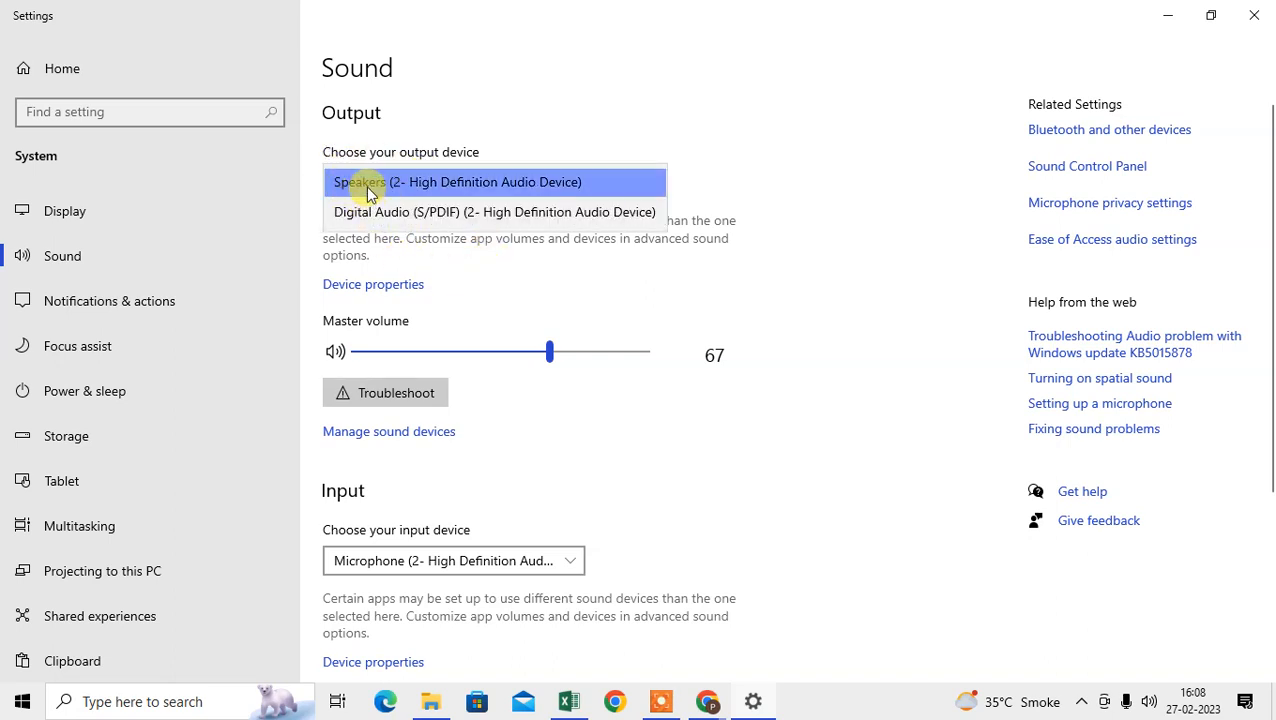
pyautogui.click(456, 182)
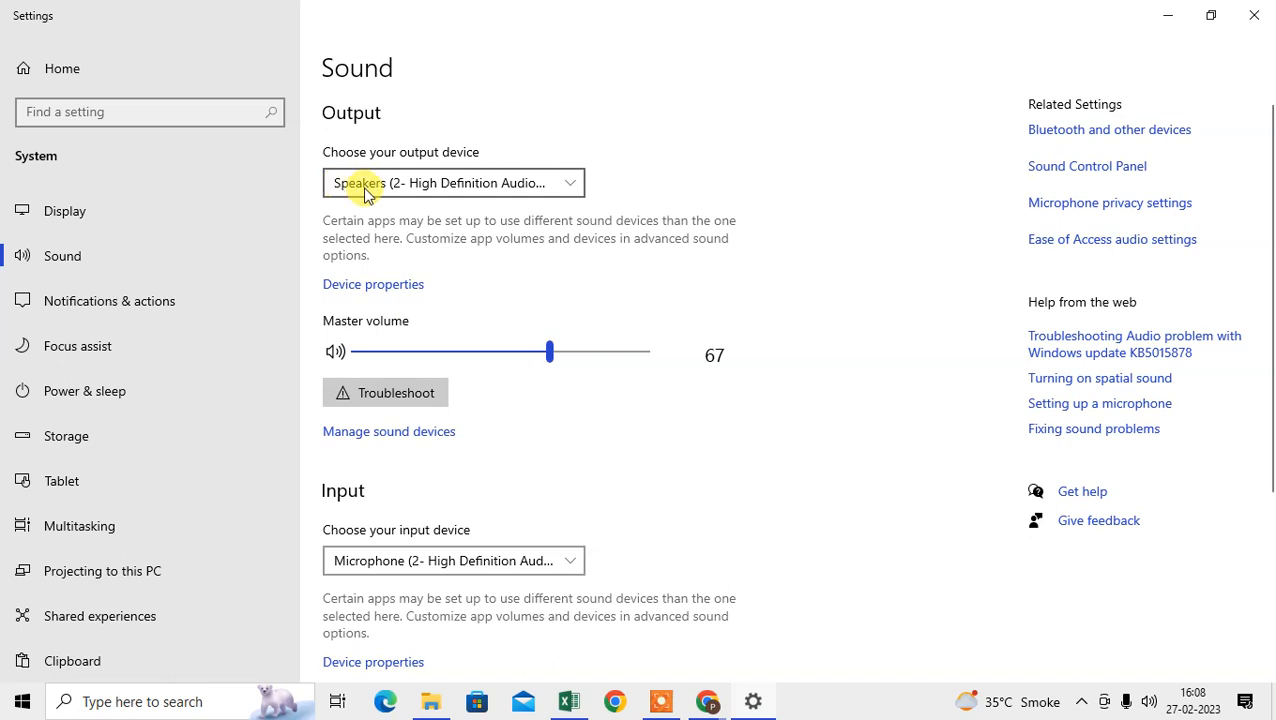
pyautogui.scroll(-3)
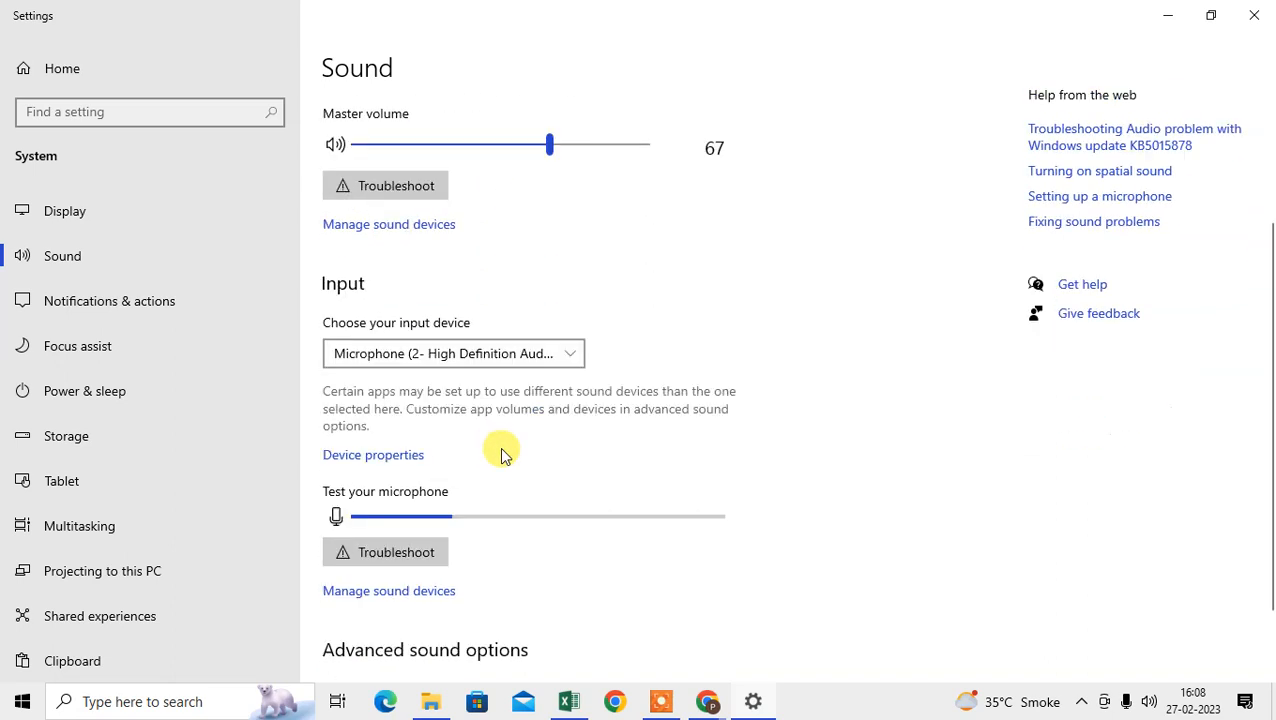
pyautogui.scroll(-3)
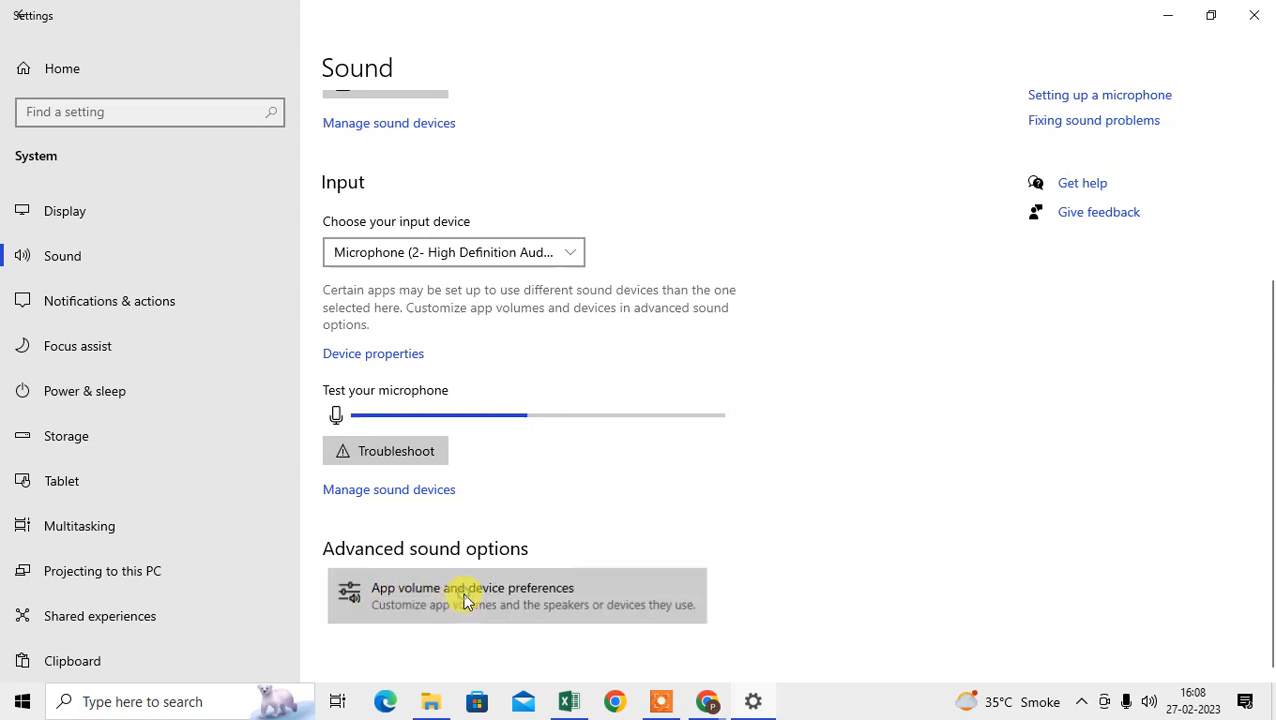
# Step: Open App volume and device preferences under Advanced sound options
pyautogui.click(472, 596)
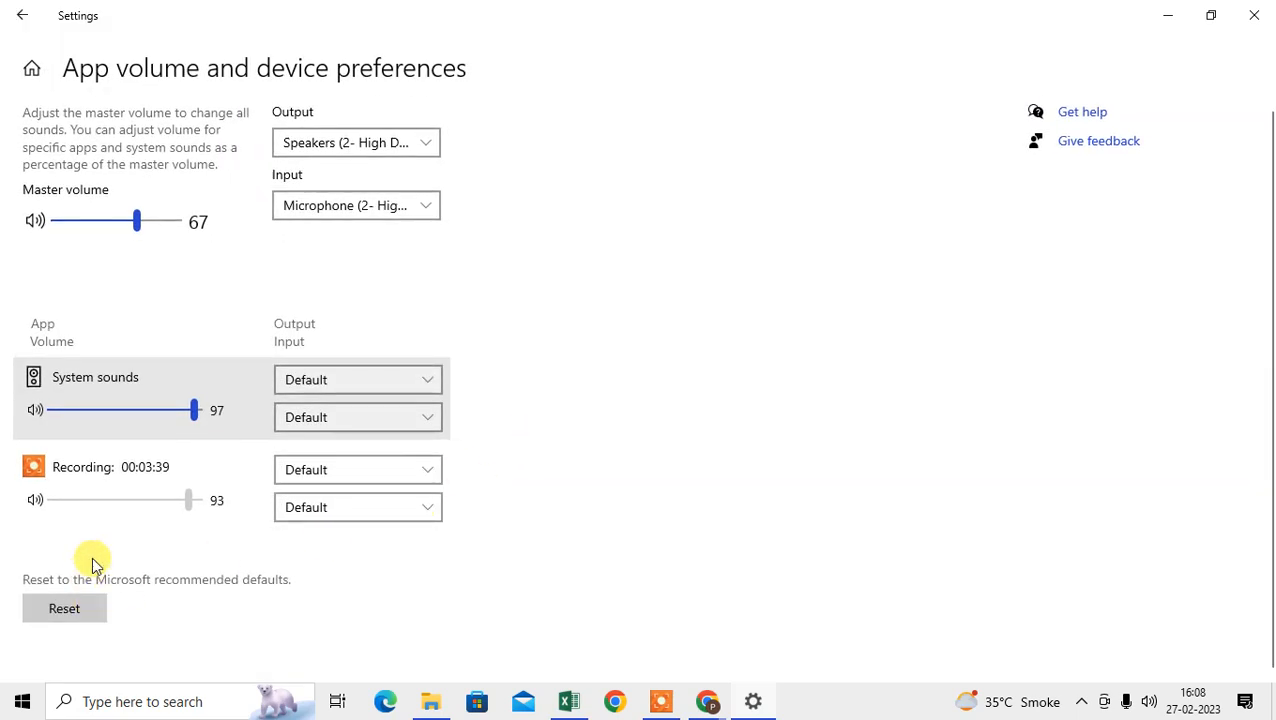
pyautogui.moveTo(142, 550)
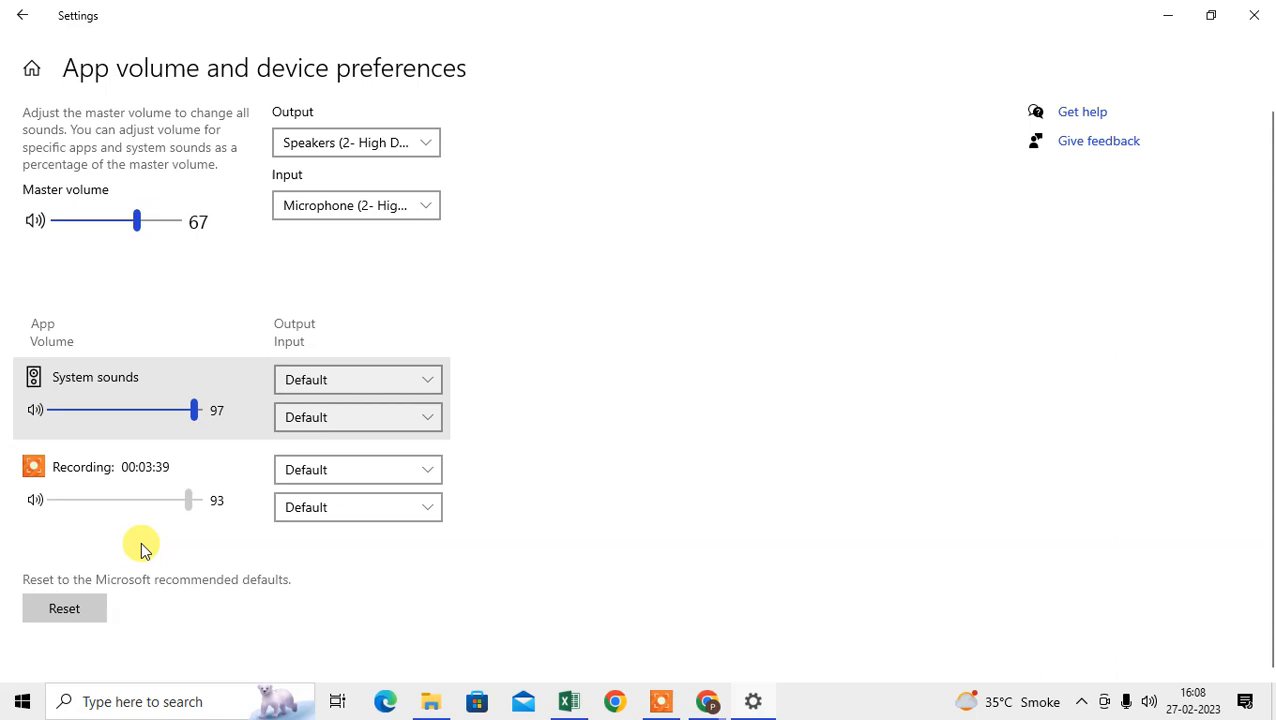
pyautogui.moveTo(440, 486)
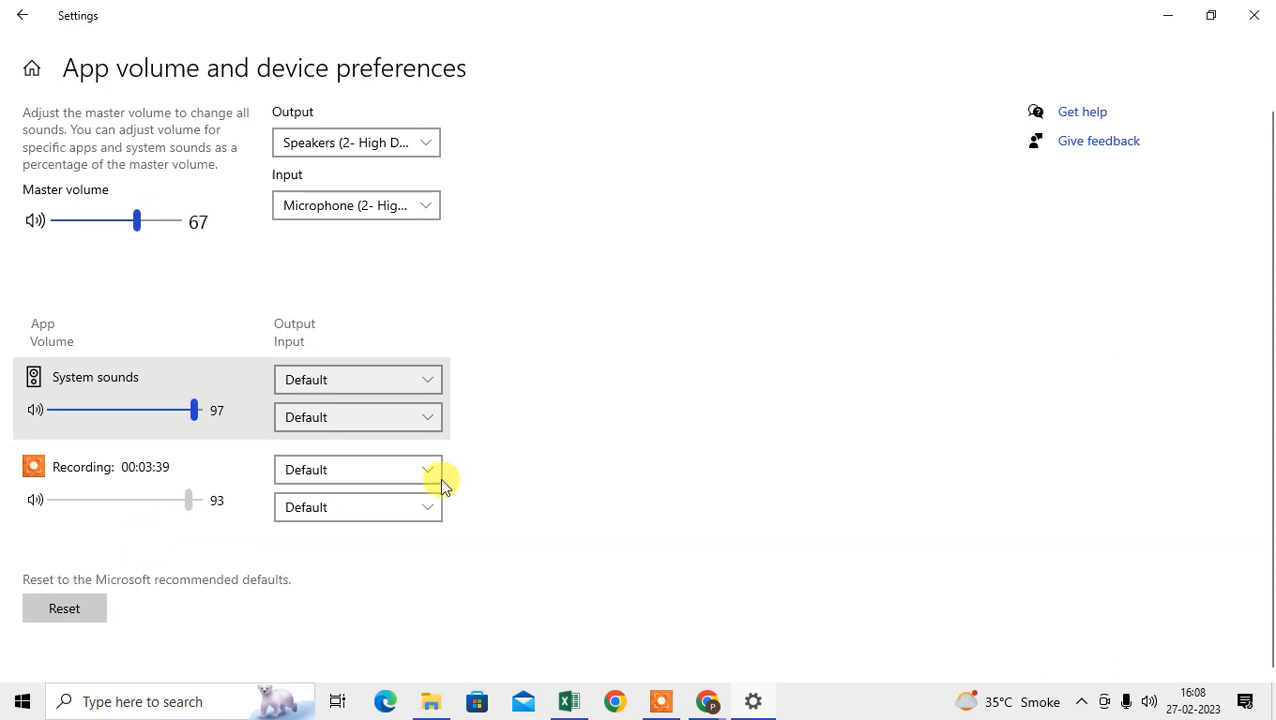
pyautogui.moveTo(716, 520)
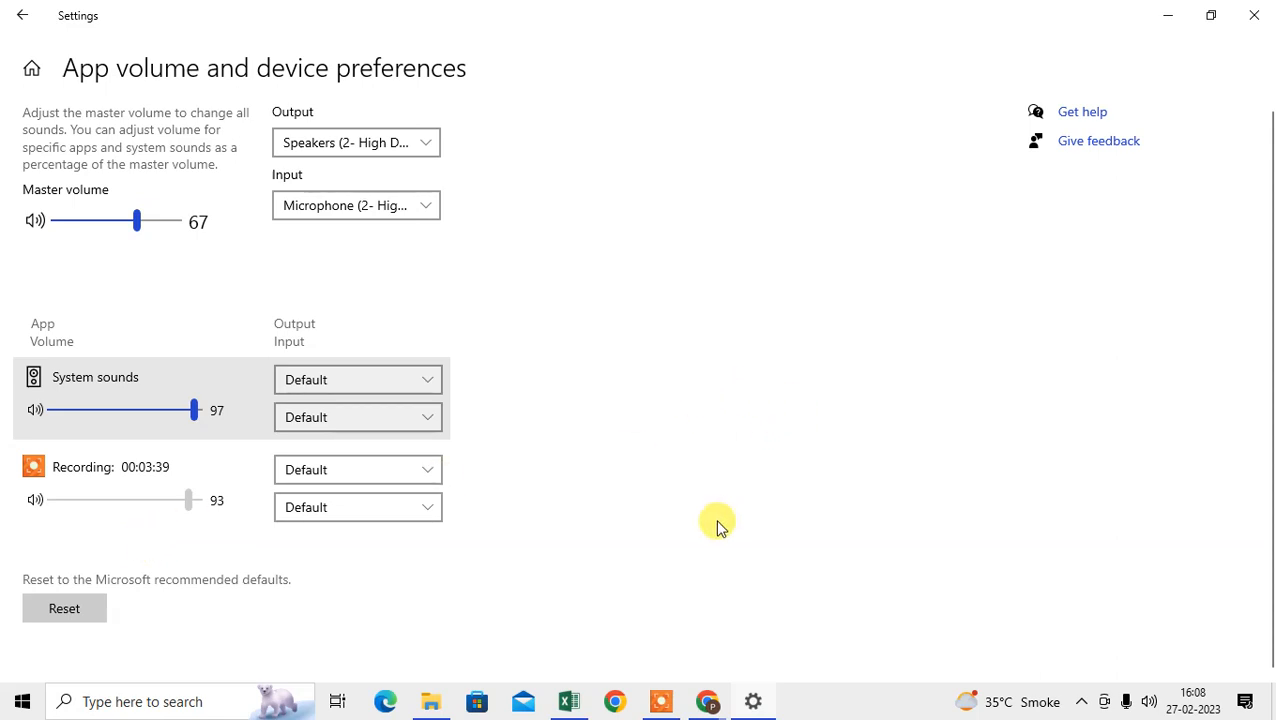
pyautogui.moveTo(704, 588)
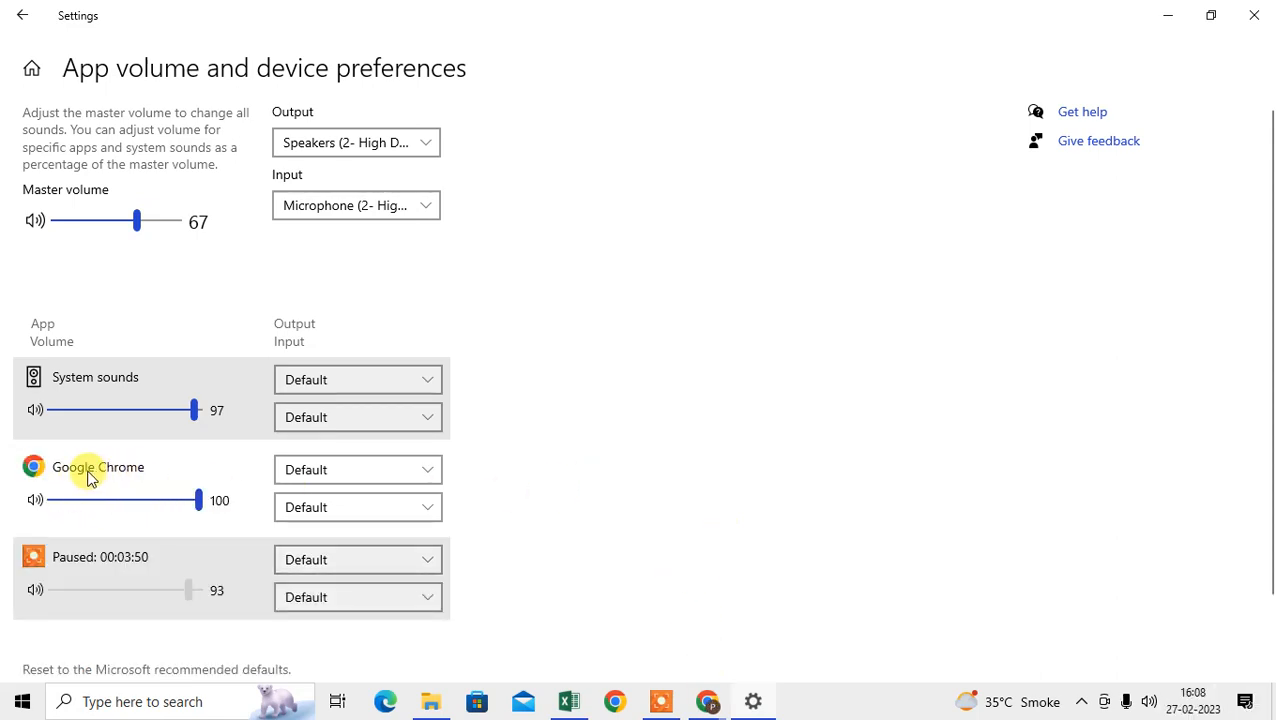
pyautogui.moveTo(80, 472)
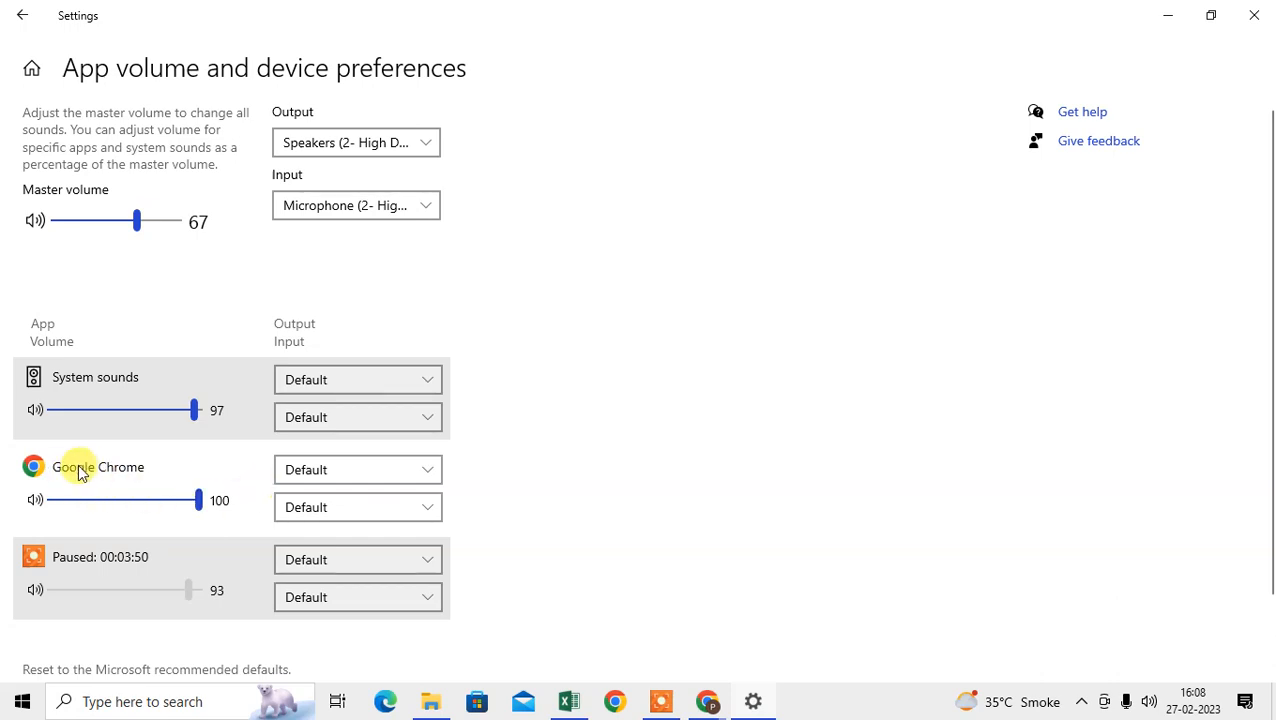
# Step: Set Google Chrome's output device to Speakers (2- High Definition Audio Device)
pyautogui.click(356, 468)
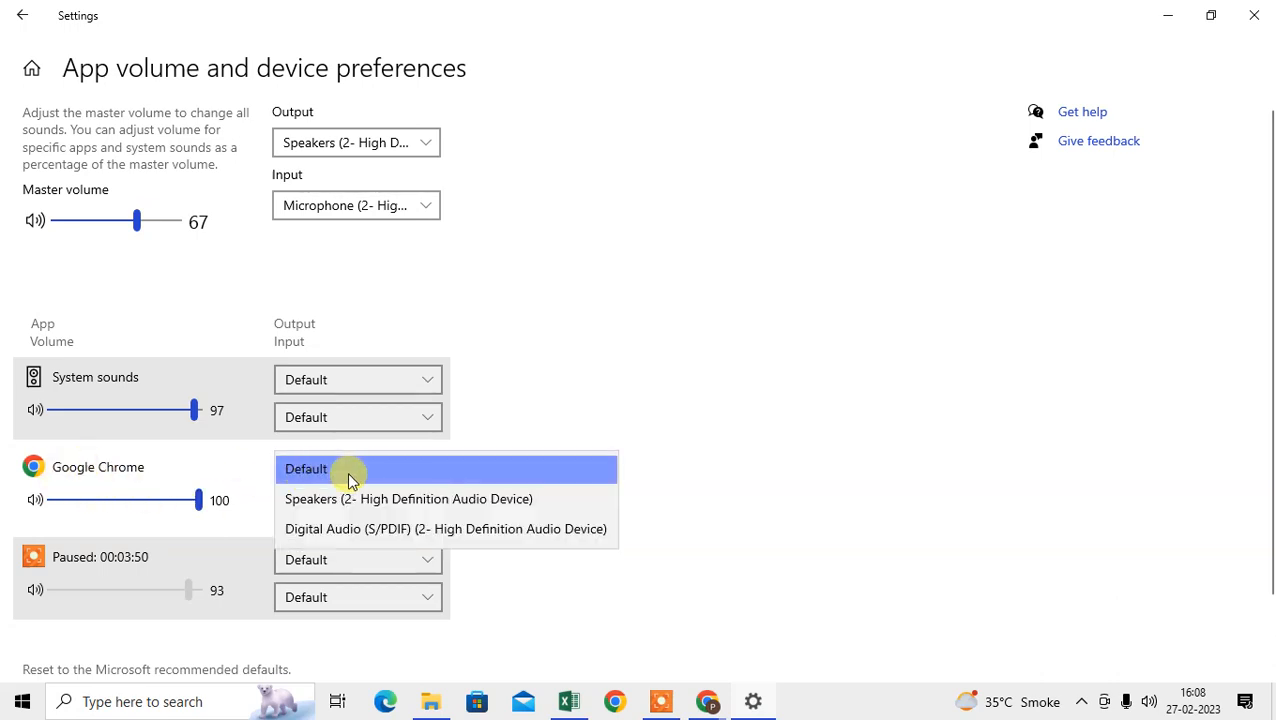
pyautogui.click(304, 468)
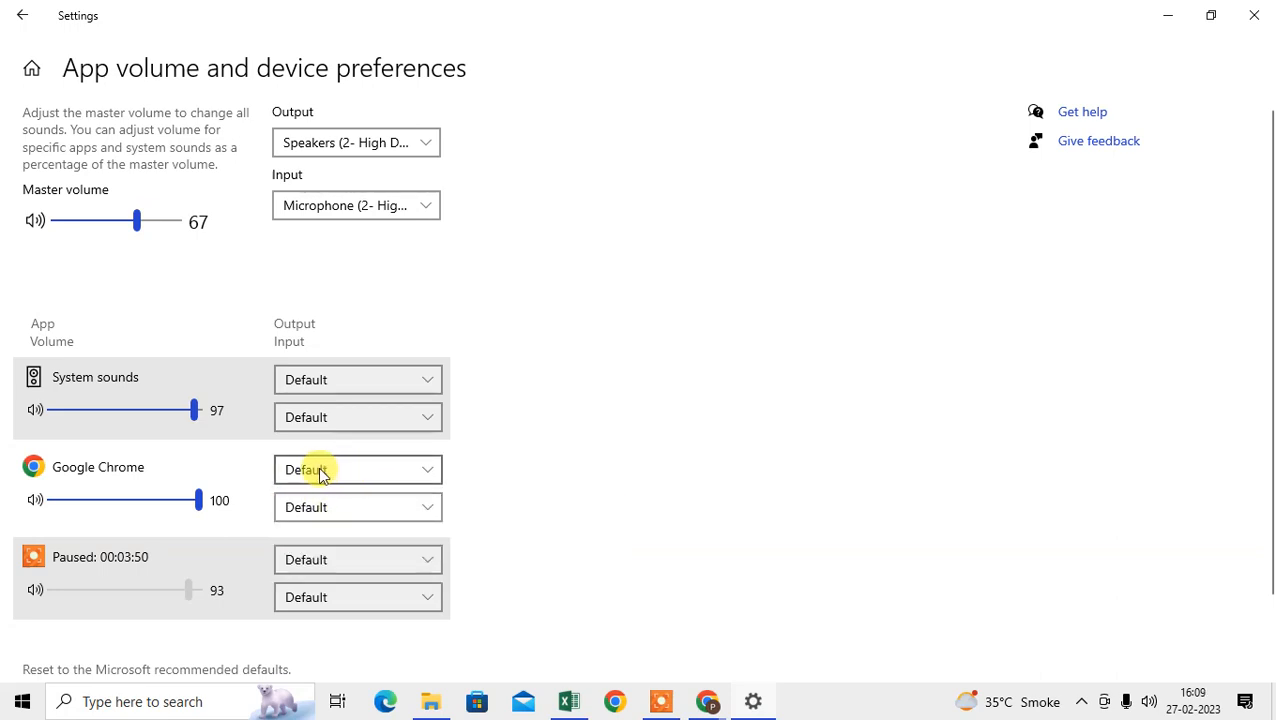
pyautogui.click(356, 468)
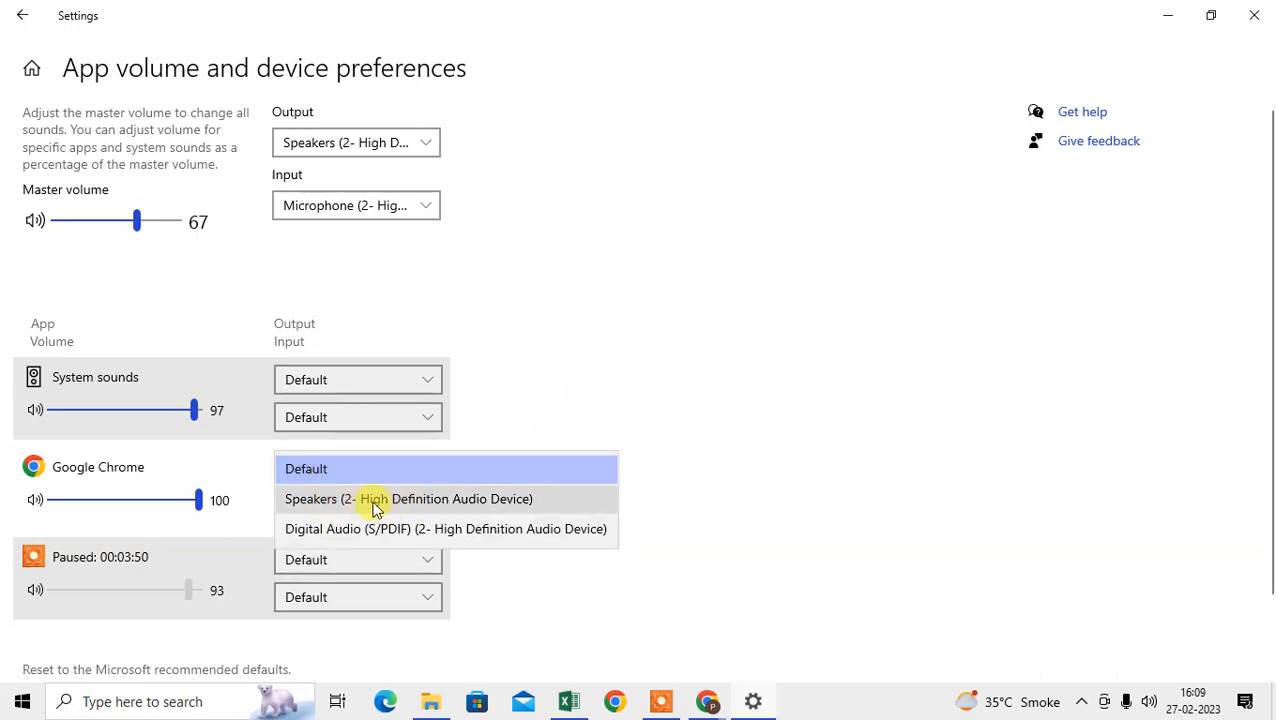
pyautogui.moveTo(390, 468)
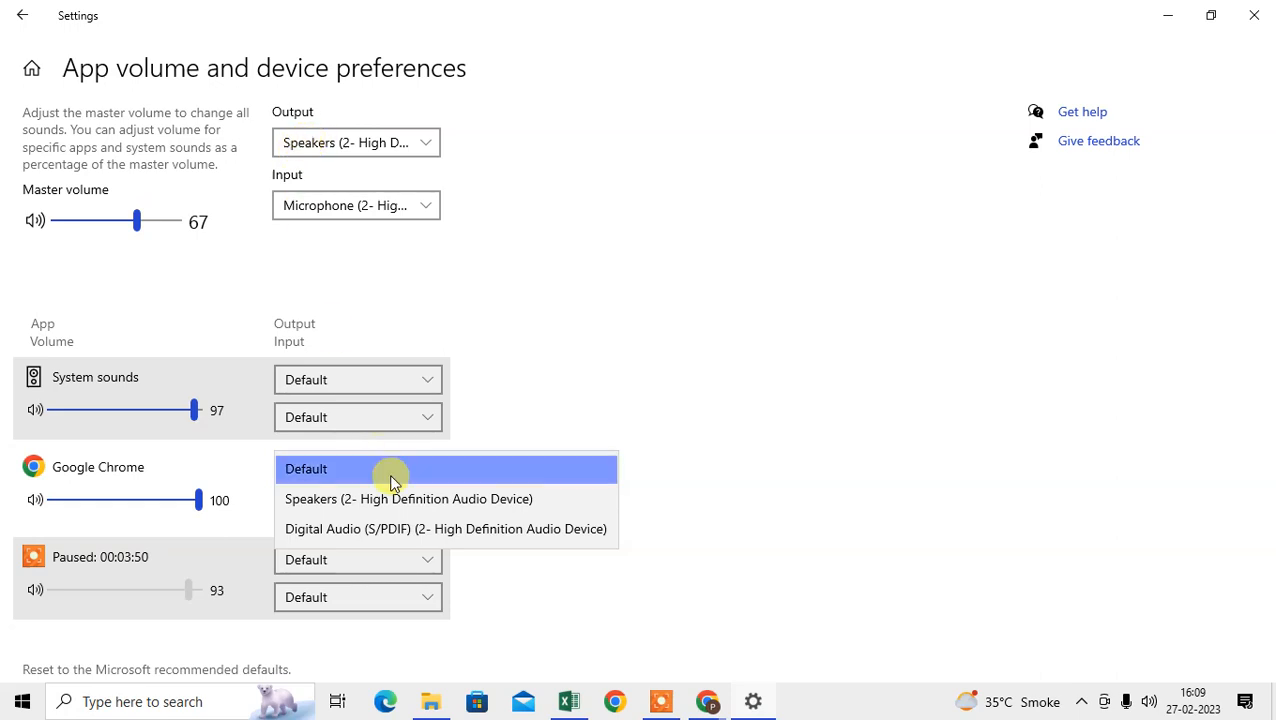
pyautogui.click(408, 498)
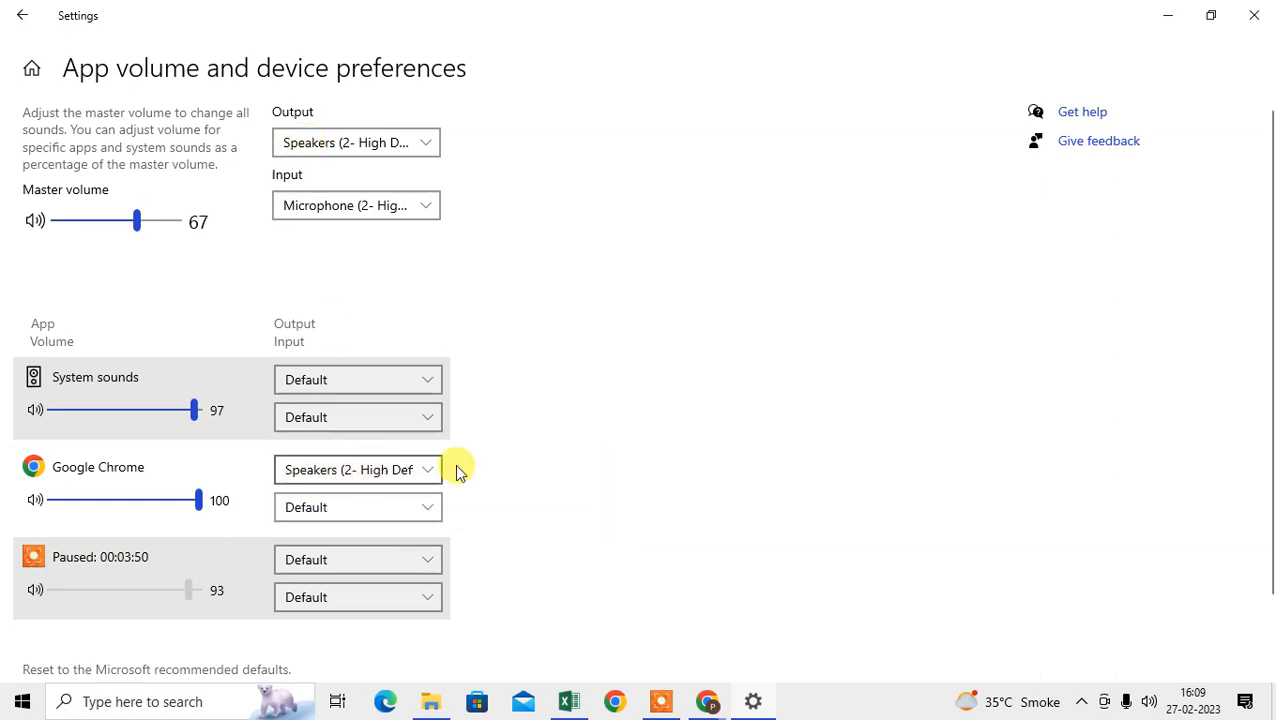
pyautogui.scroll(-3)
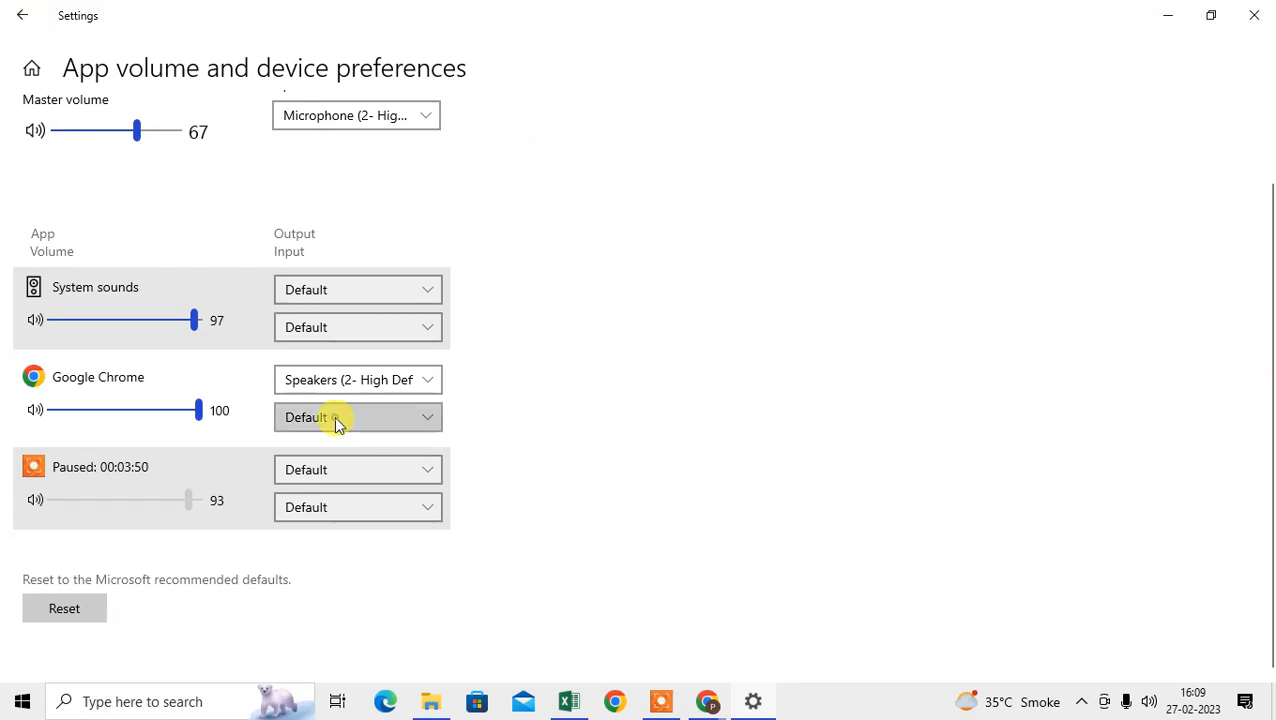
# Step: Confirm Speakers as Chrome's output and set its input device to Microphone
pyautogui.click(356, 418)
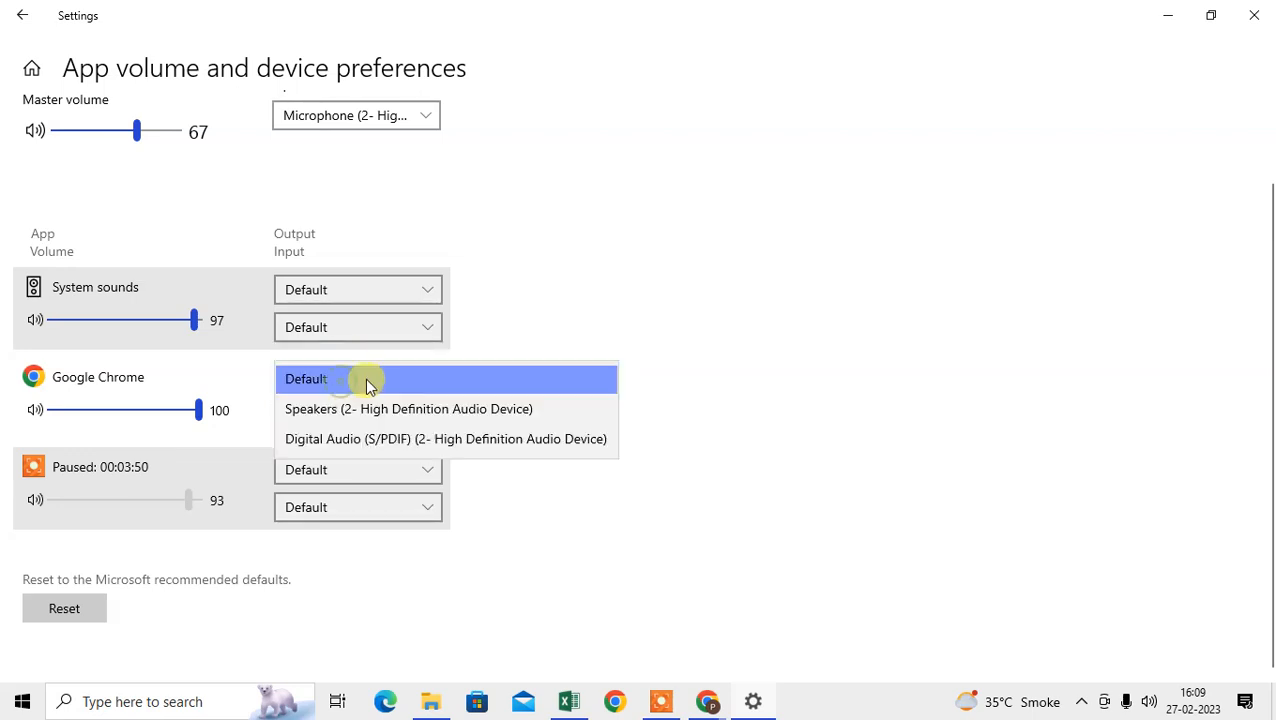
pyautogui.moveTo(344, 408)
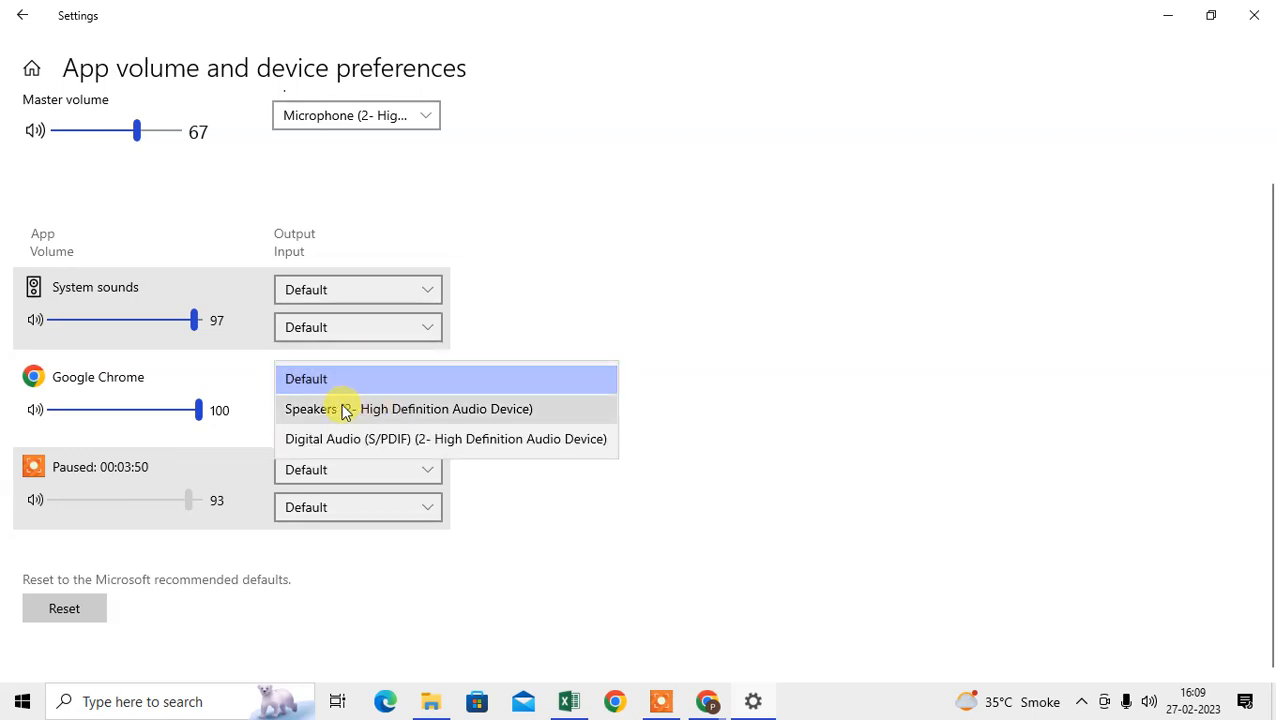
pyautogui.click(408, 408)
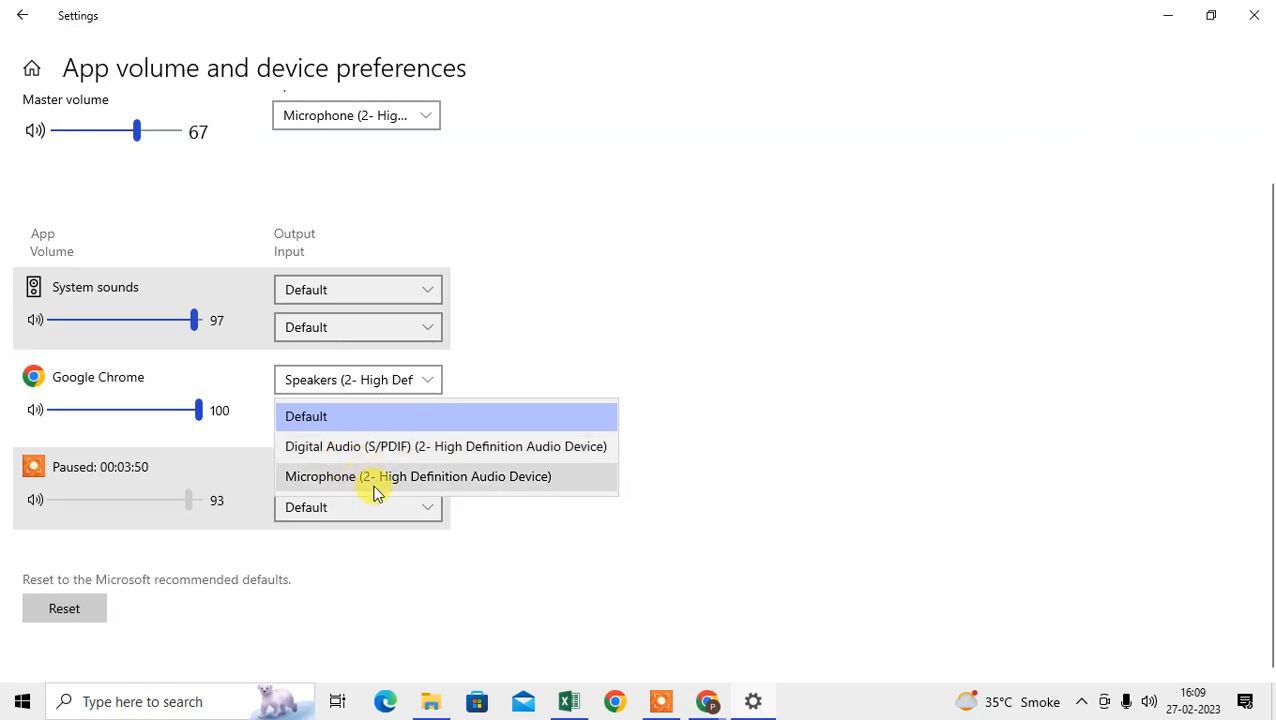
pyautogui.click(418, 476)
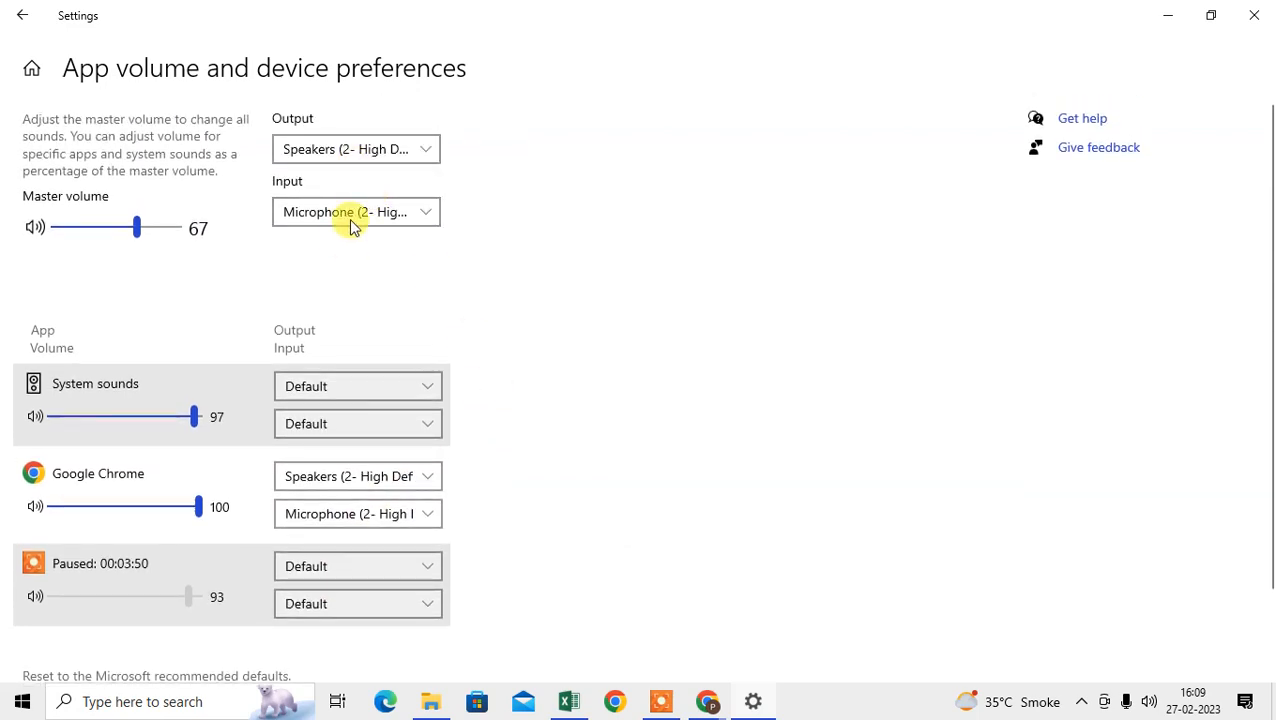
pyautogui.scroll(-3)
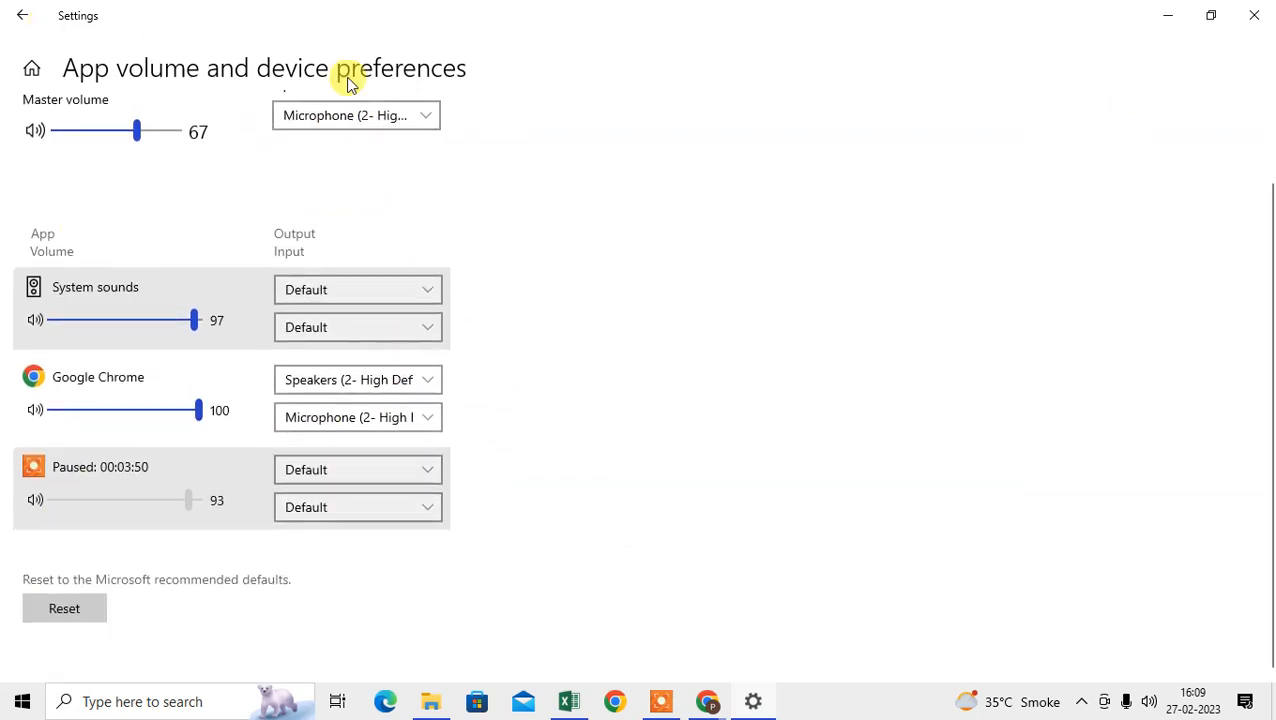